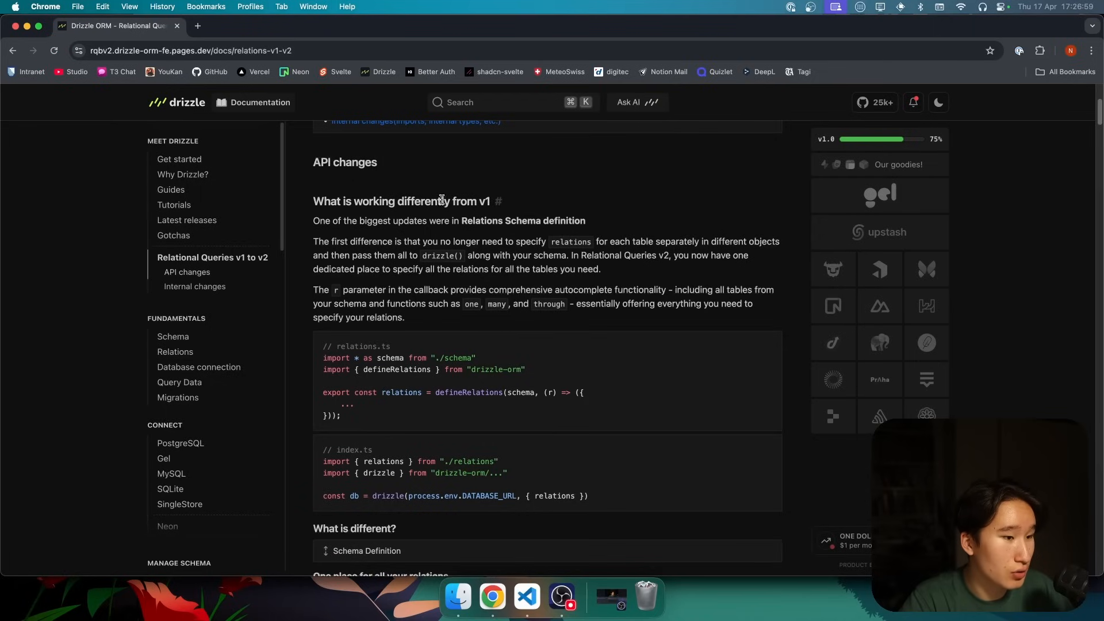
# Step: Read through the Drizzle migration guide, highlighting the v2 defineRelations example
pyautogui.scroll(-3)
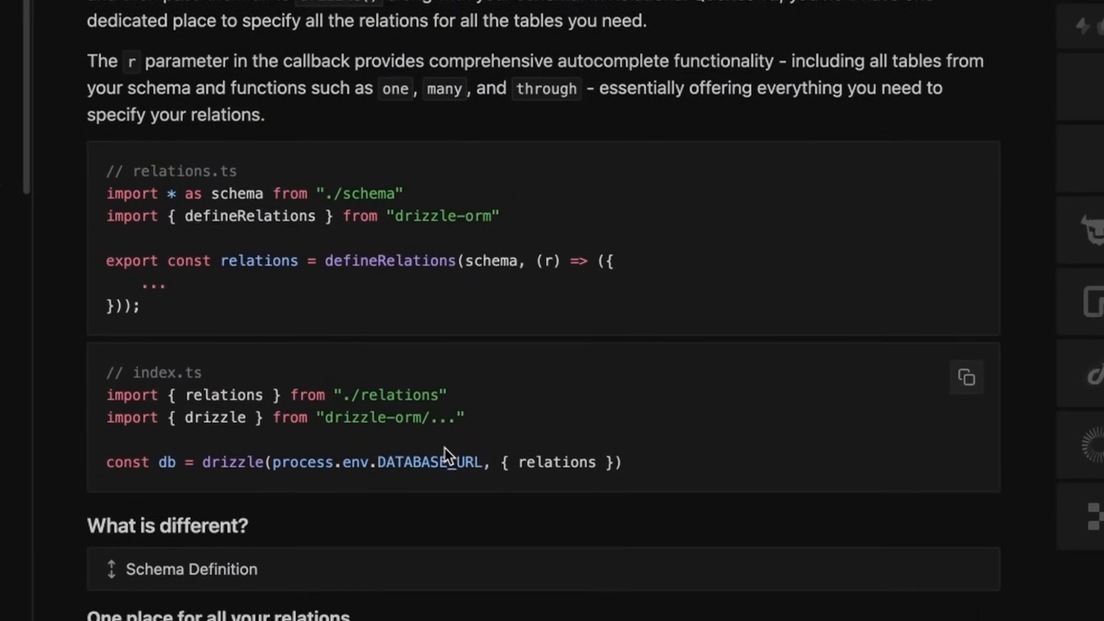
pyautogui.scroll(-3)
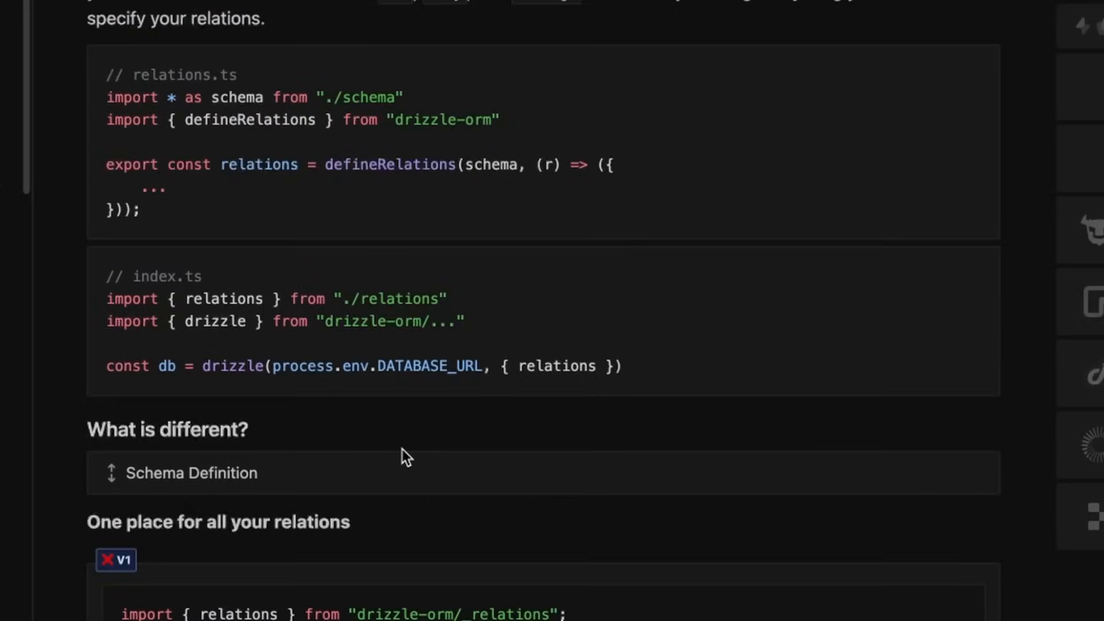
pyautogui.scroll(-3)
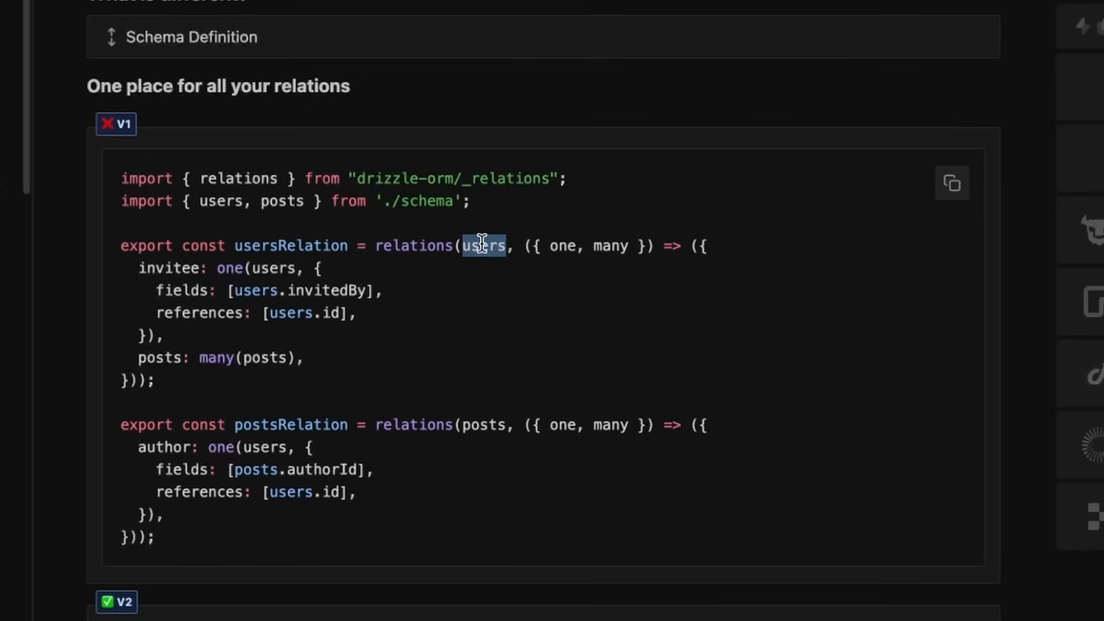
pyautogui.scroll(-3)
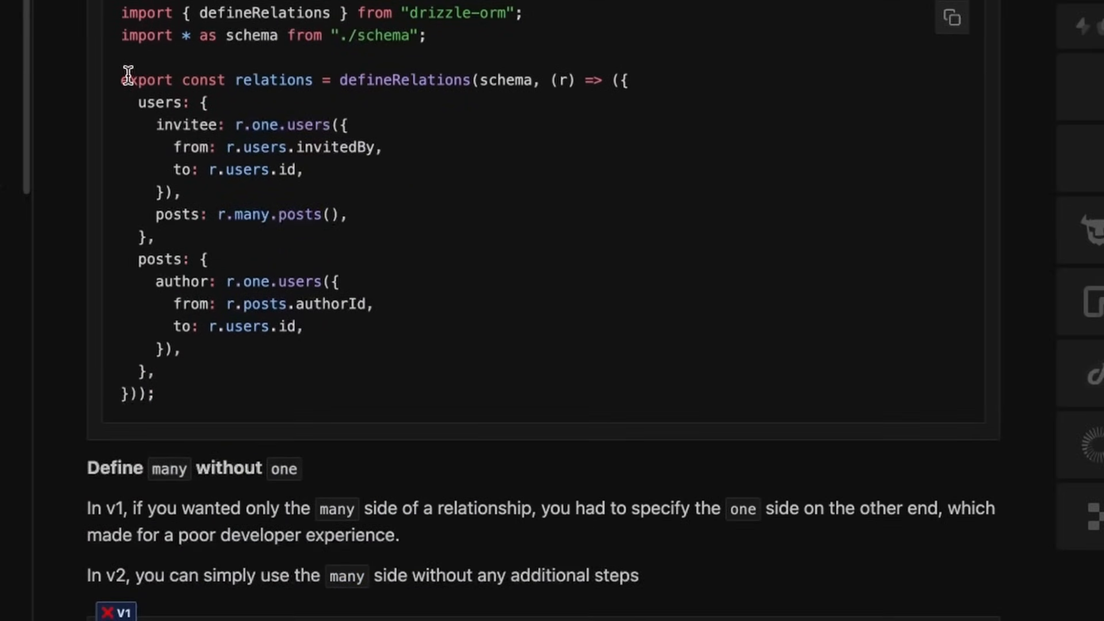
pyautogui.moveTo(126, 79); pyautogui.dragTo(154, 394)
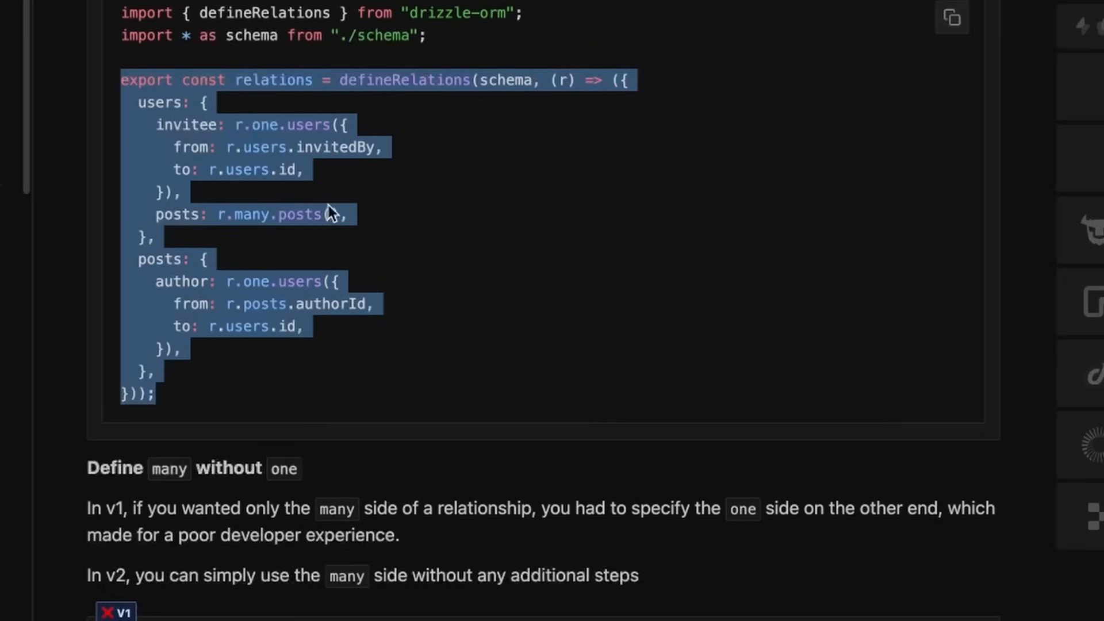
pyautogui.moveTo(123, 113)
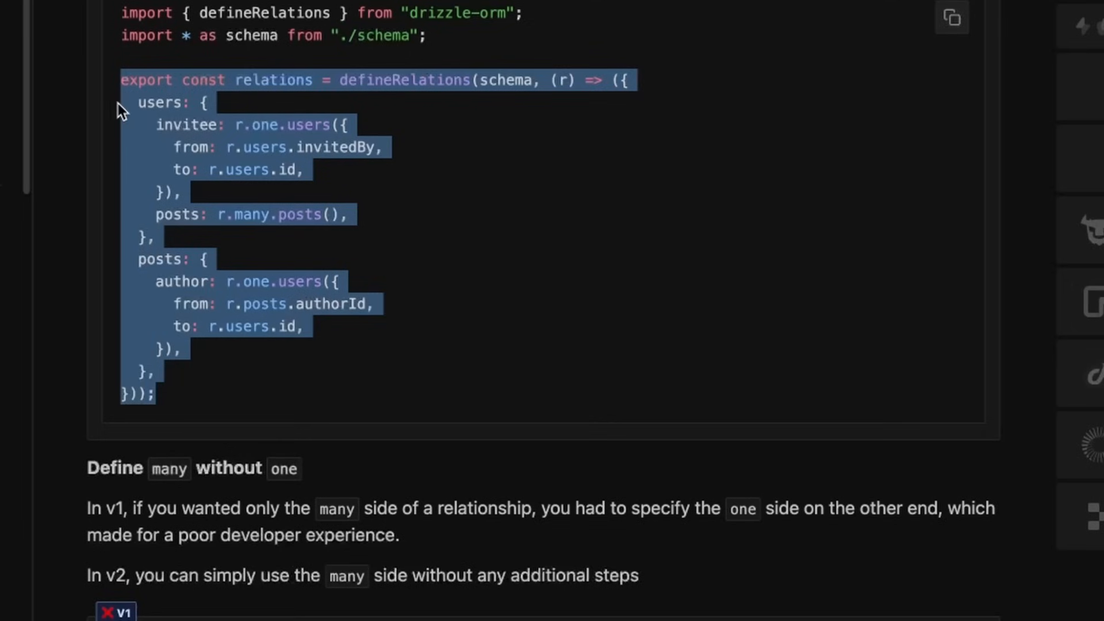
pyautogui.click(179, 238)
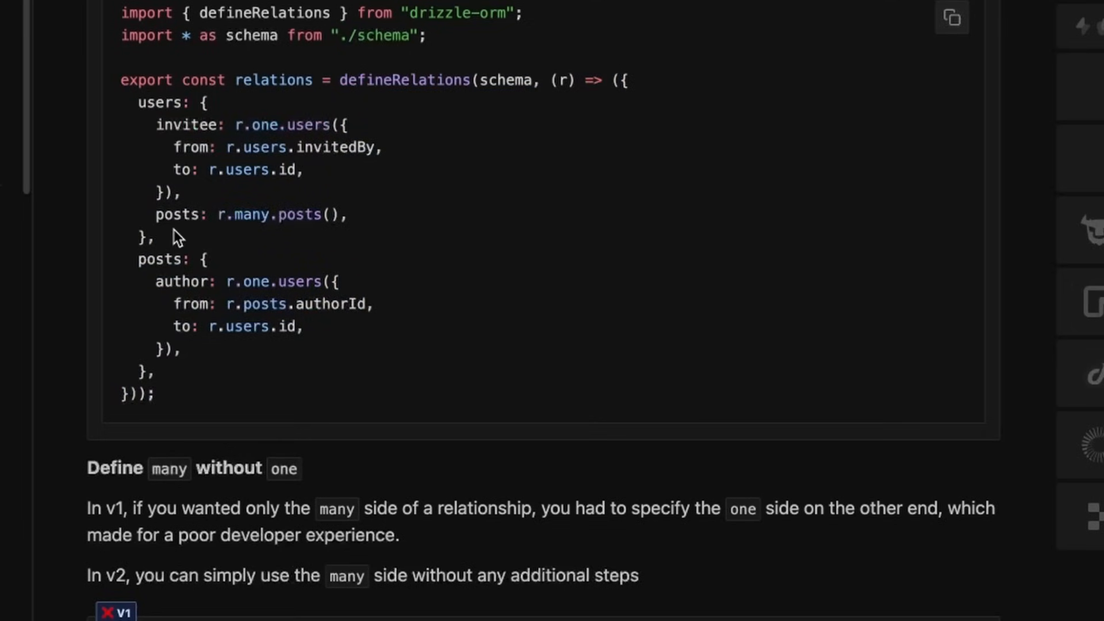
pyautogui.scroll(-3)
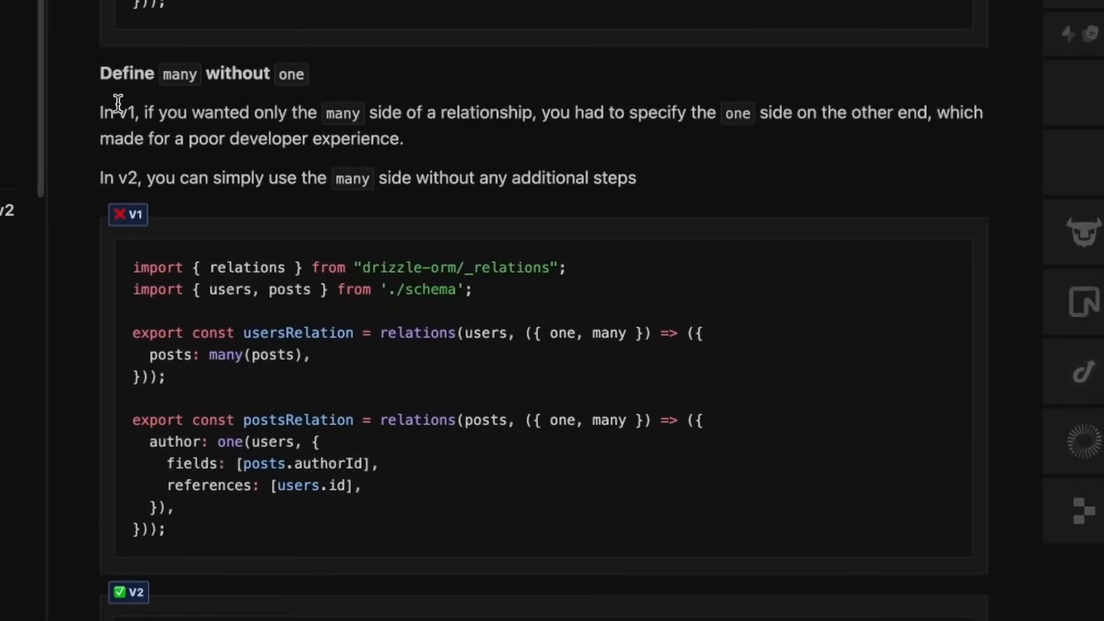
pyautogui.scroll(-3)
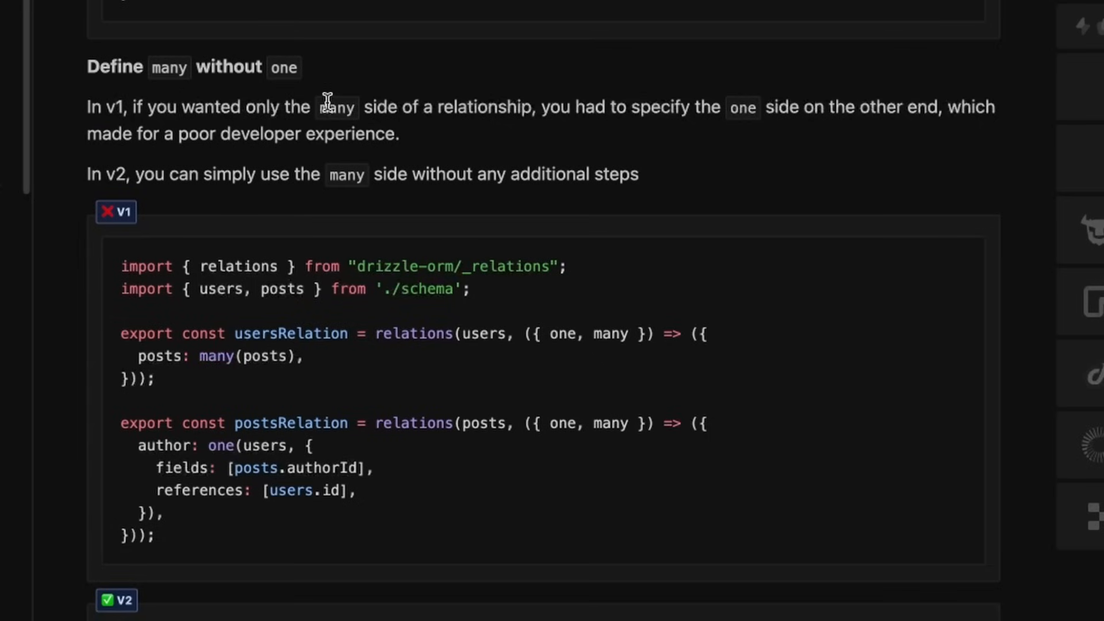
pyautogui.moveTo(679, 97)
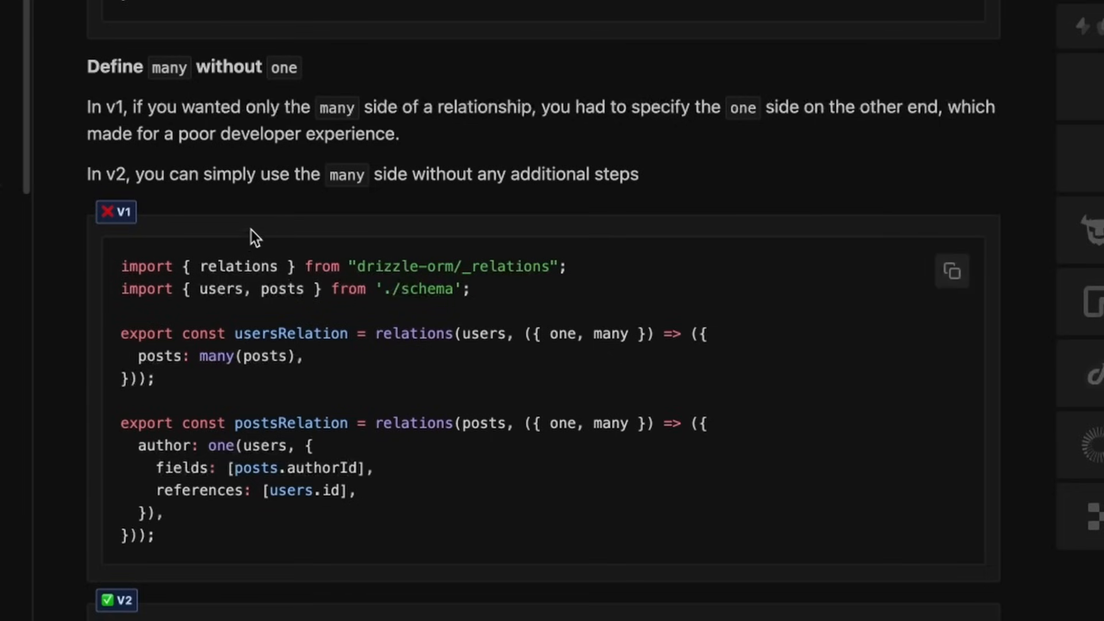
pyautogui.moveTo(105, 183)
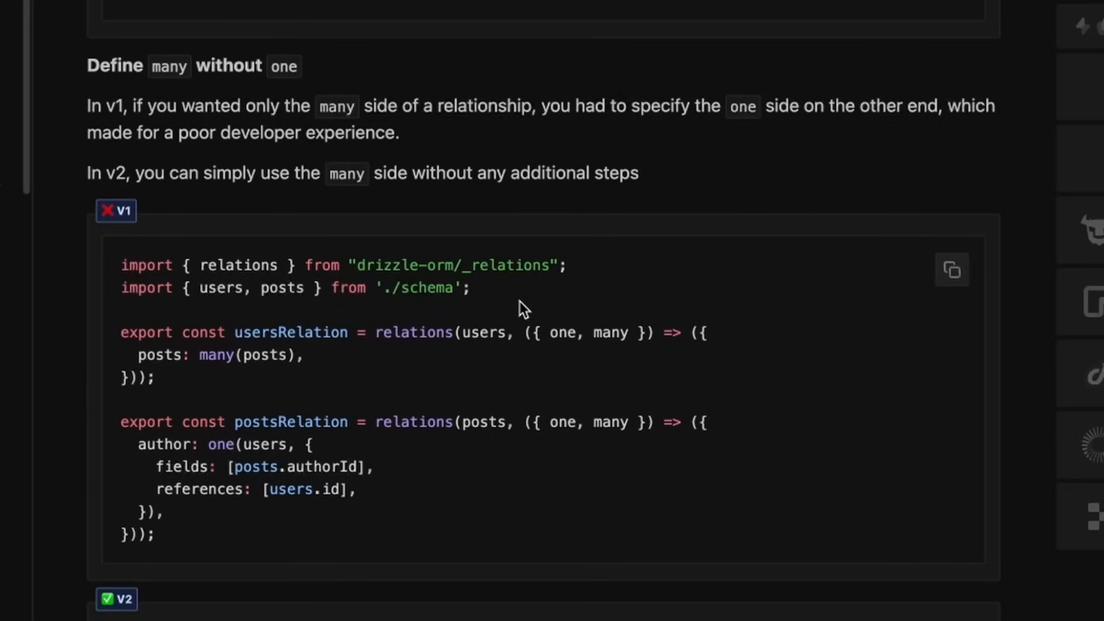
pyautogui.scroll(-3)
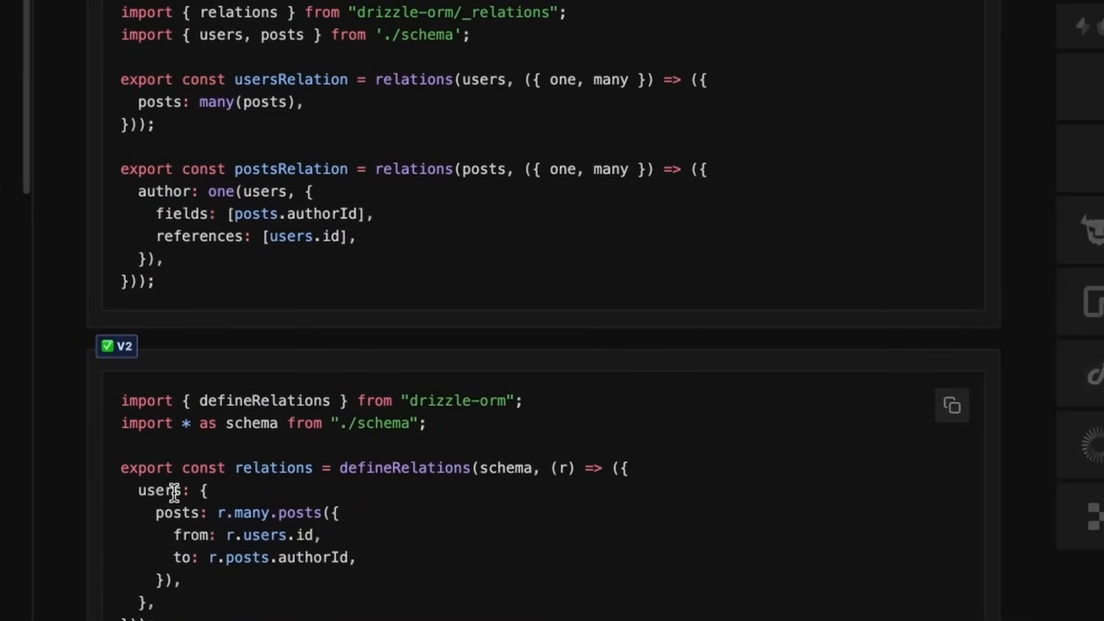
pyautogui.moveTo(186, 528)
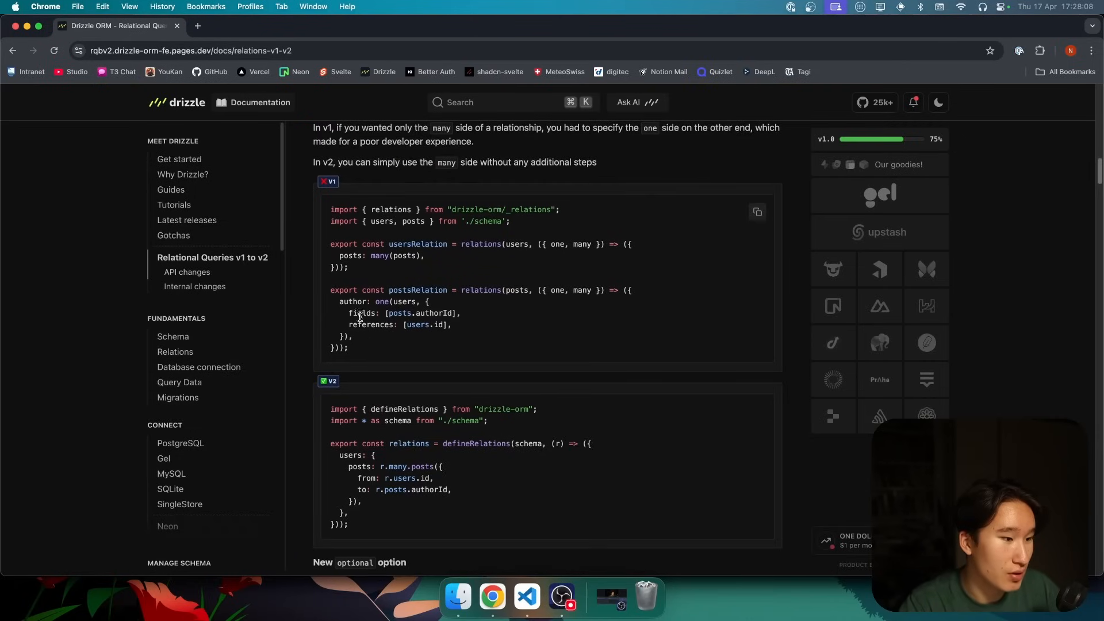
pyautogui.scroll(-3)
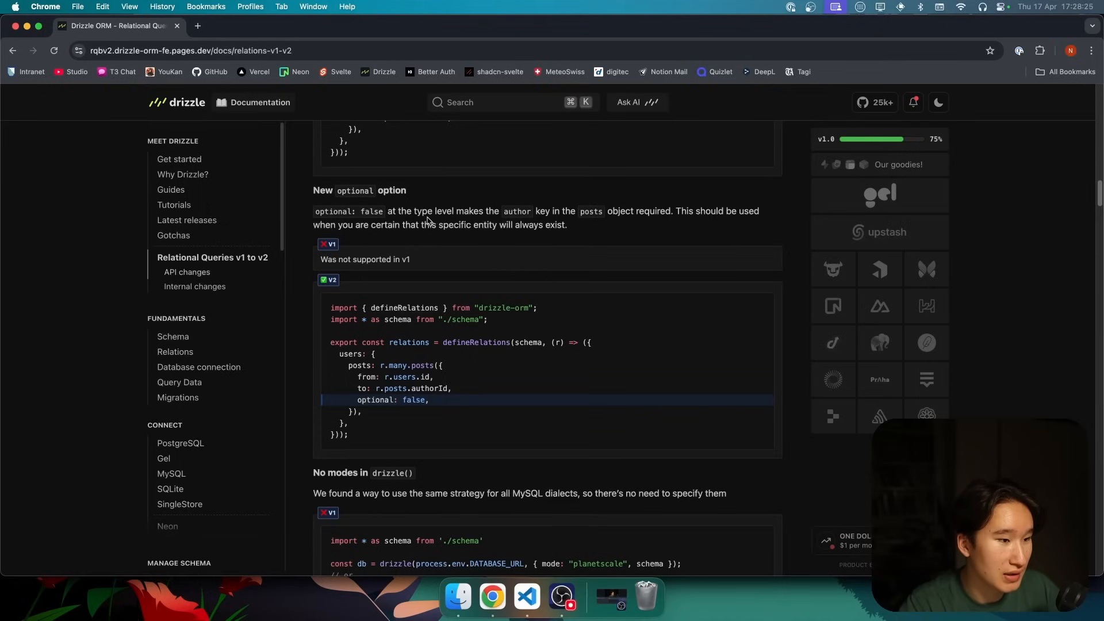
pyautogui.scroll(-3)
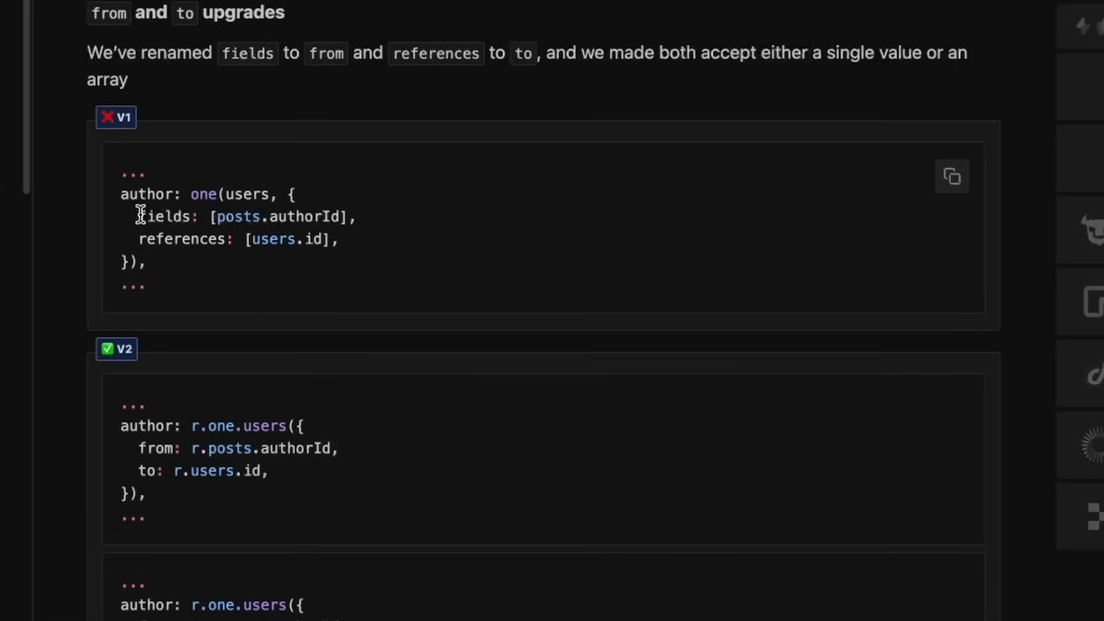
# Step: Continue down the guide to the relations step, highlighting the usersToGroupsRelations name
pyautogui.doubleClick(181, 238)
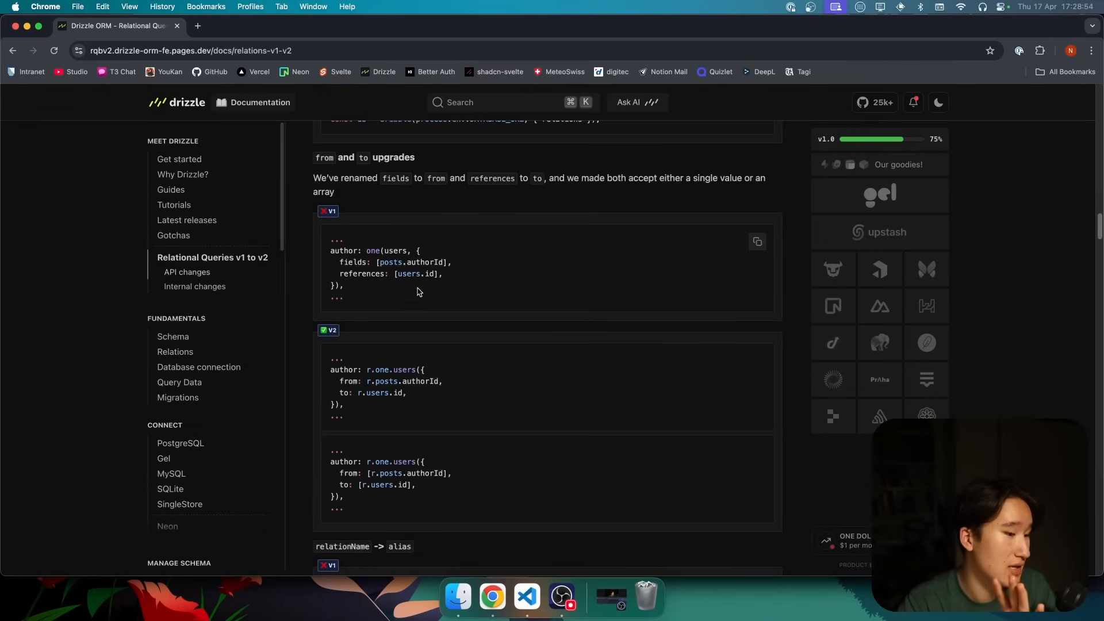
pyautogui.scroll(-3)
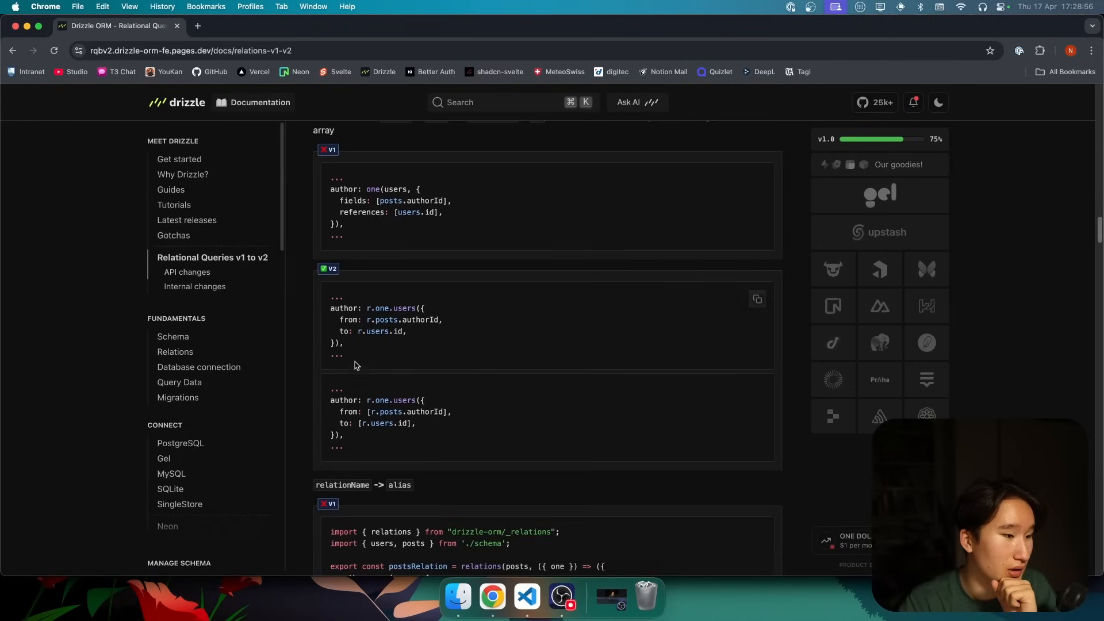
pyautogui.moveTo(373, 288)
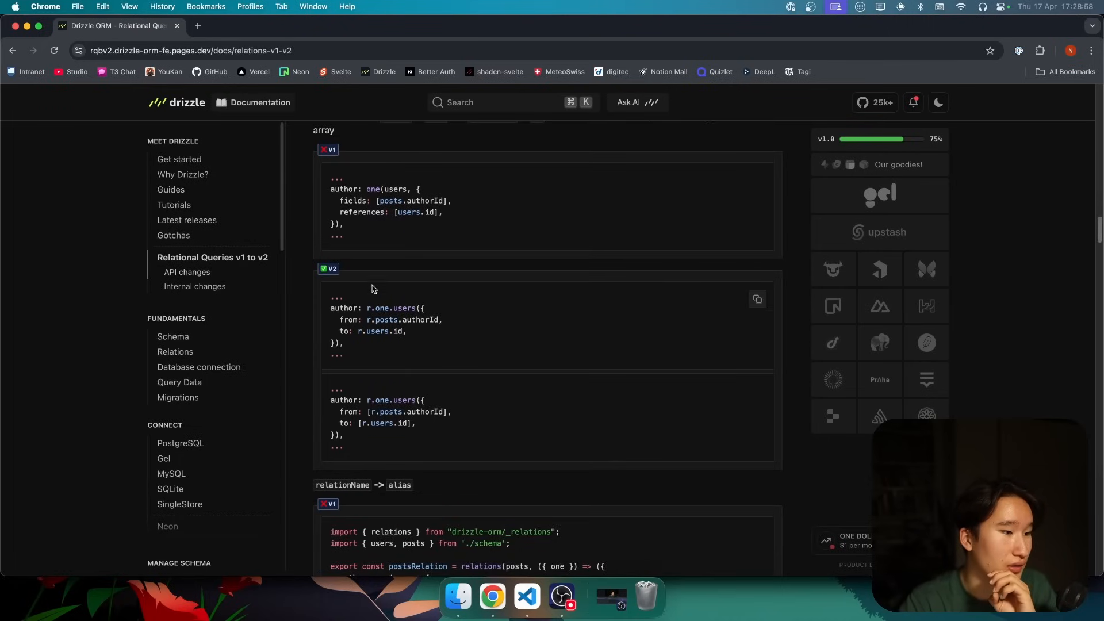
pyautogui.scroll(-3)
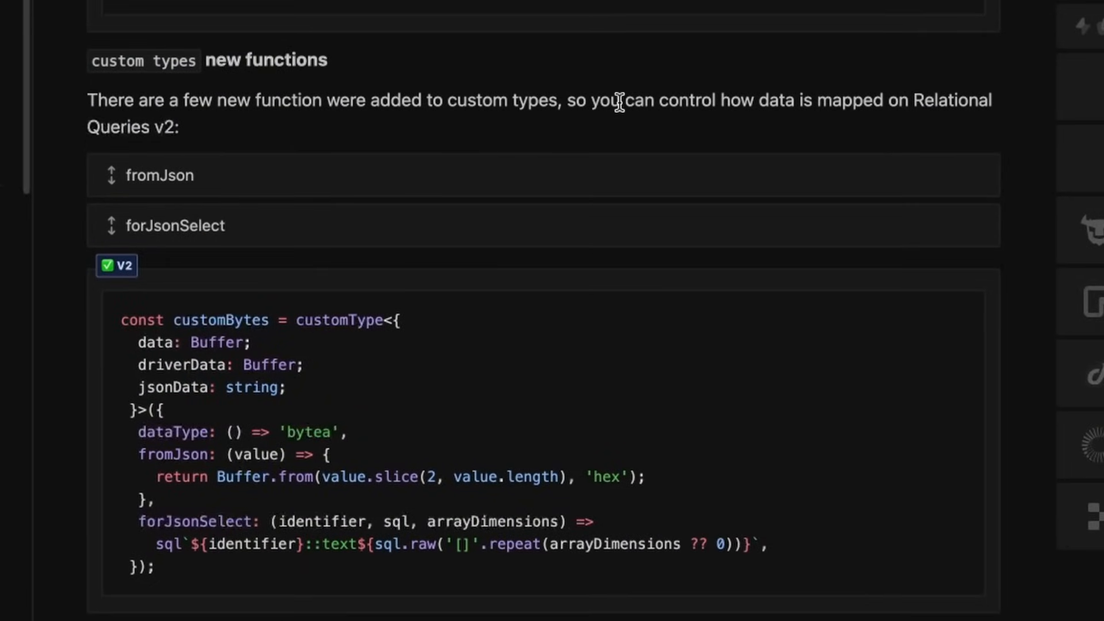
pyautogui.moveTo(361, 193)
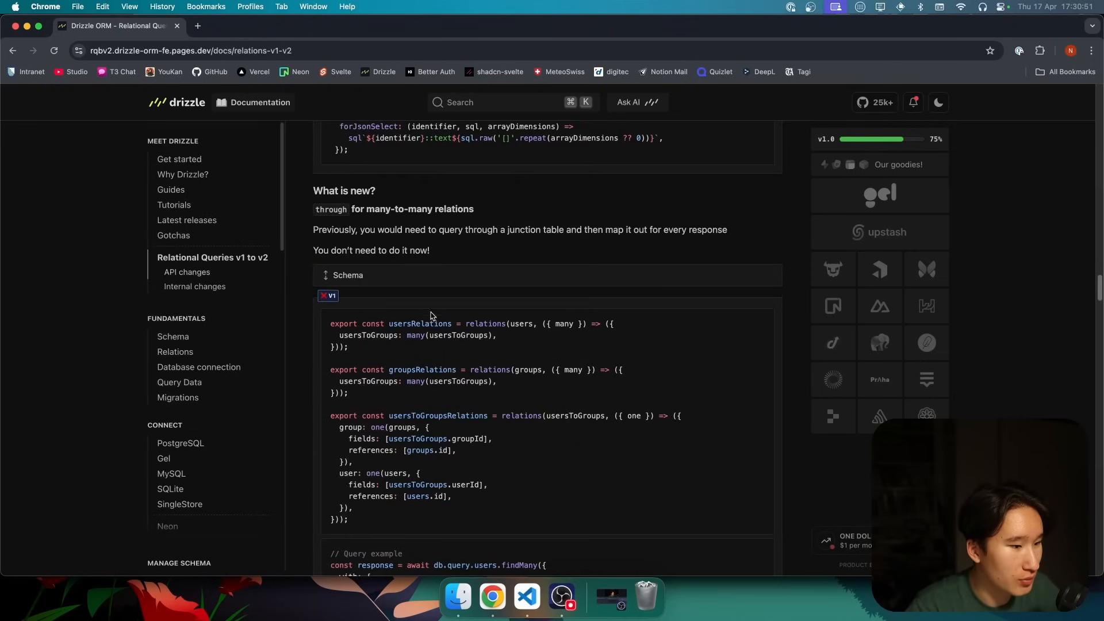
pyautogui.scroll(-3)
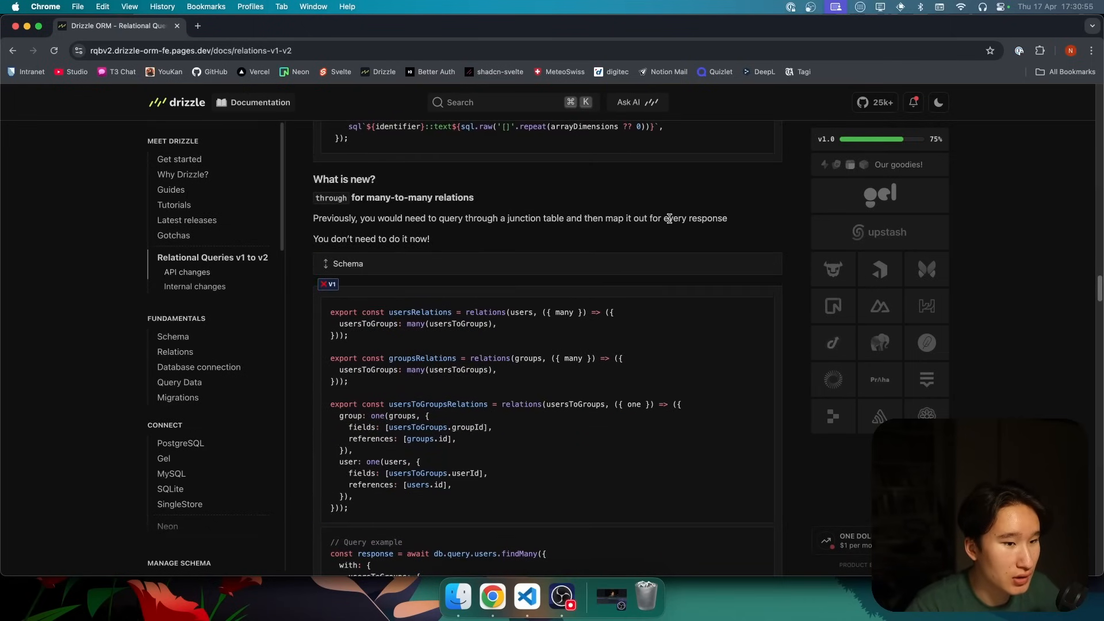
pyautogui.moveTo(477, 253)
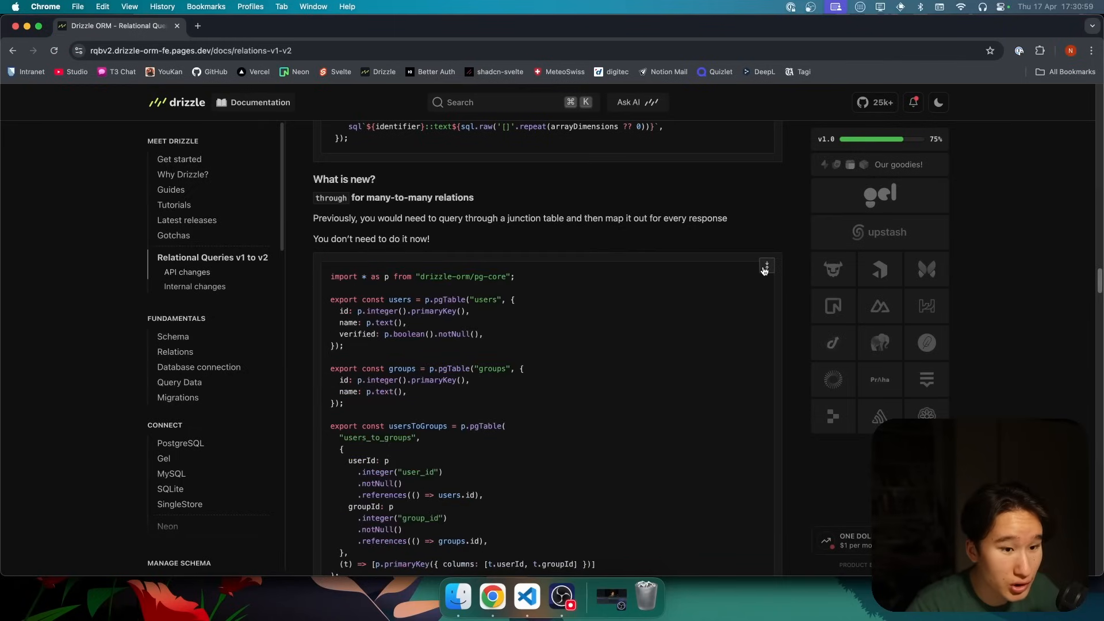
pyautogui.scroll(-3)
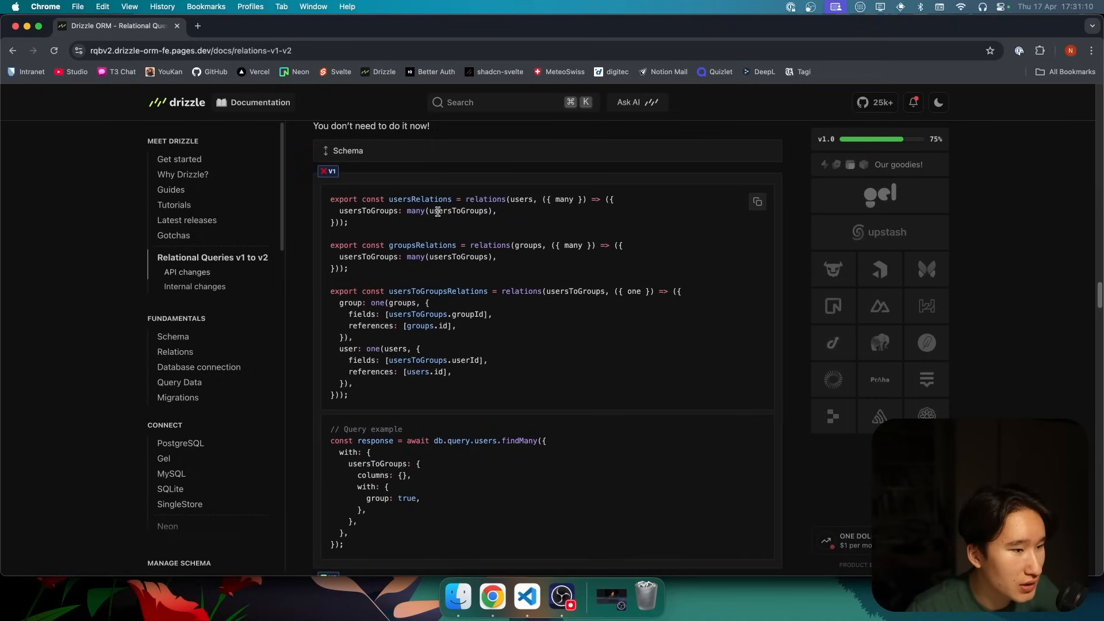
pyautogui.doubleClick(436, 291)
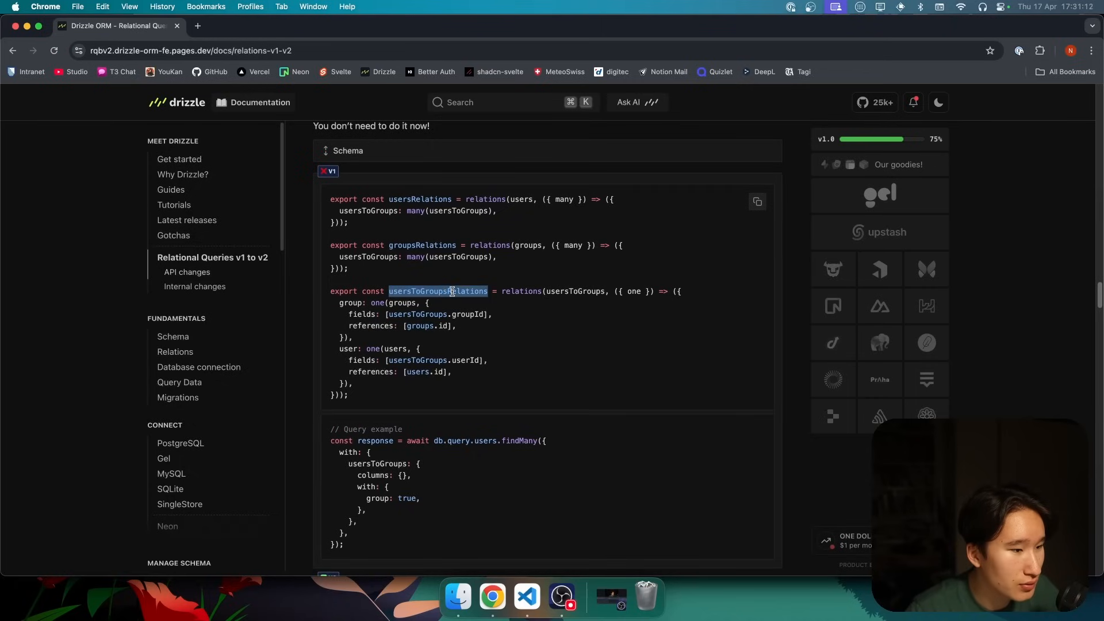
pyautogui.scroll(-3)
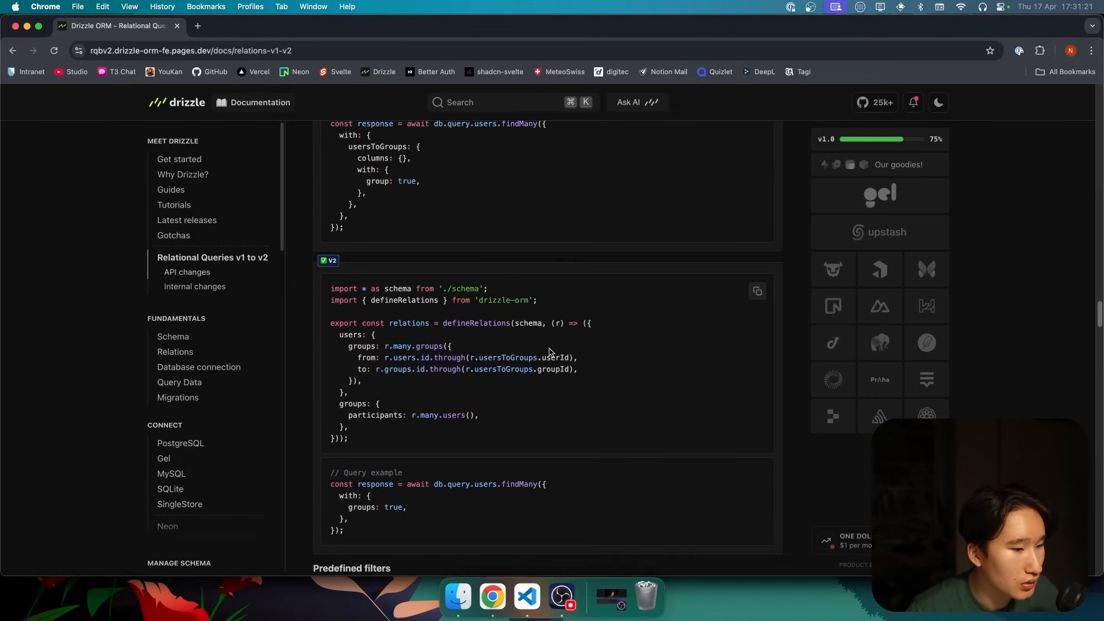
pyautogui.scroll(-3)
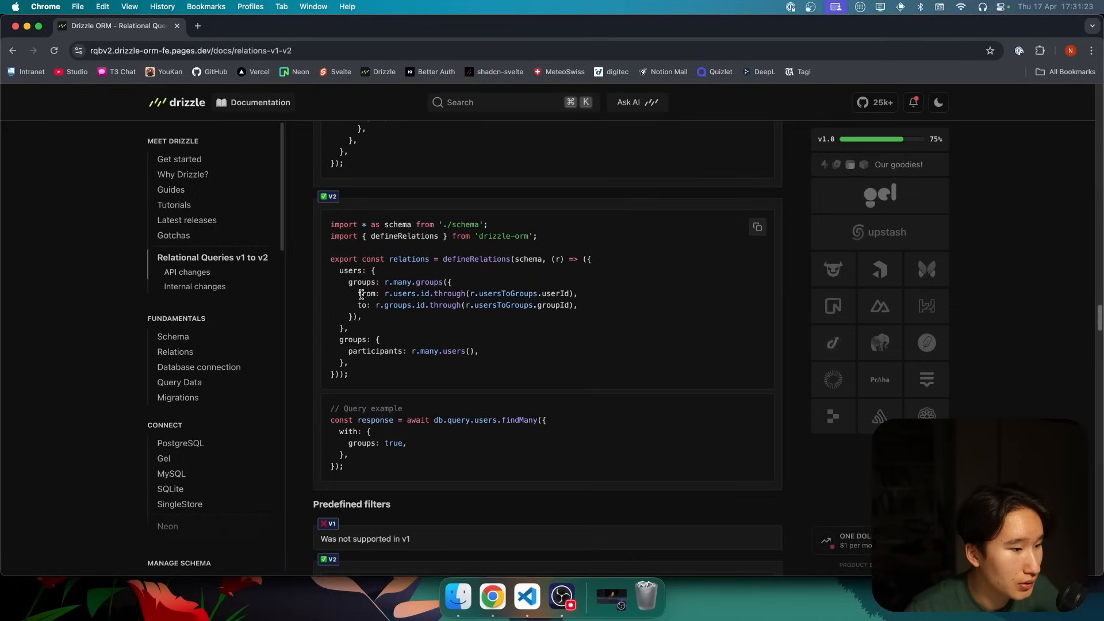
pyautogui.moveTo(401, 285)
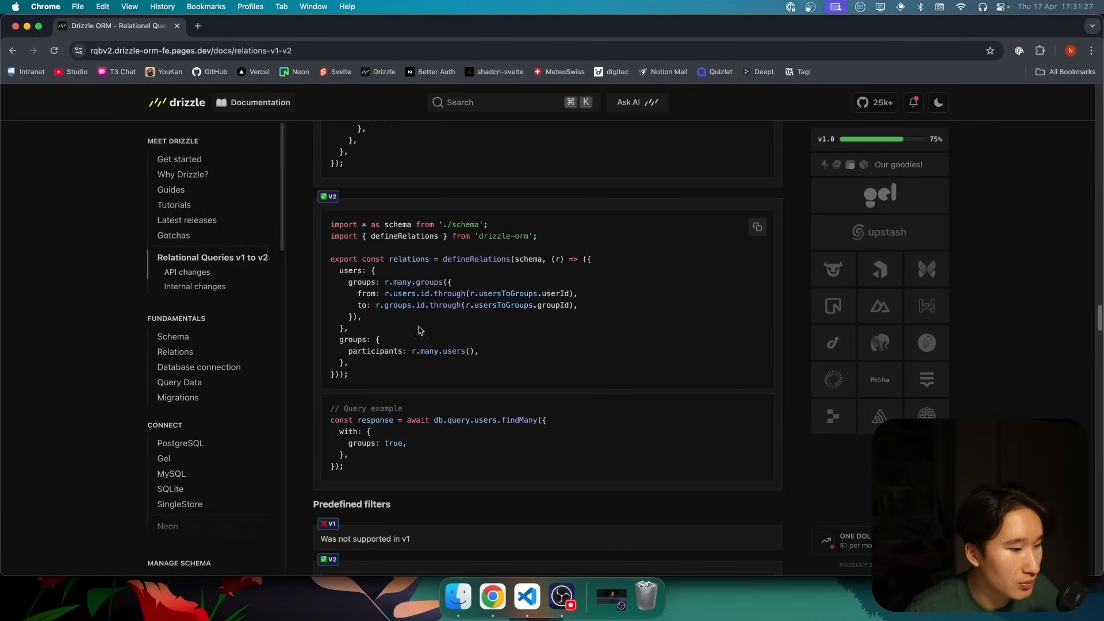
pyautogui.scroll(-3)
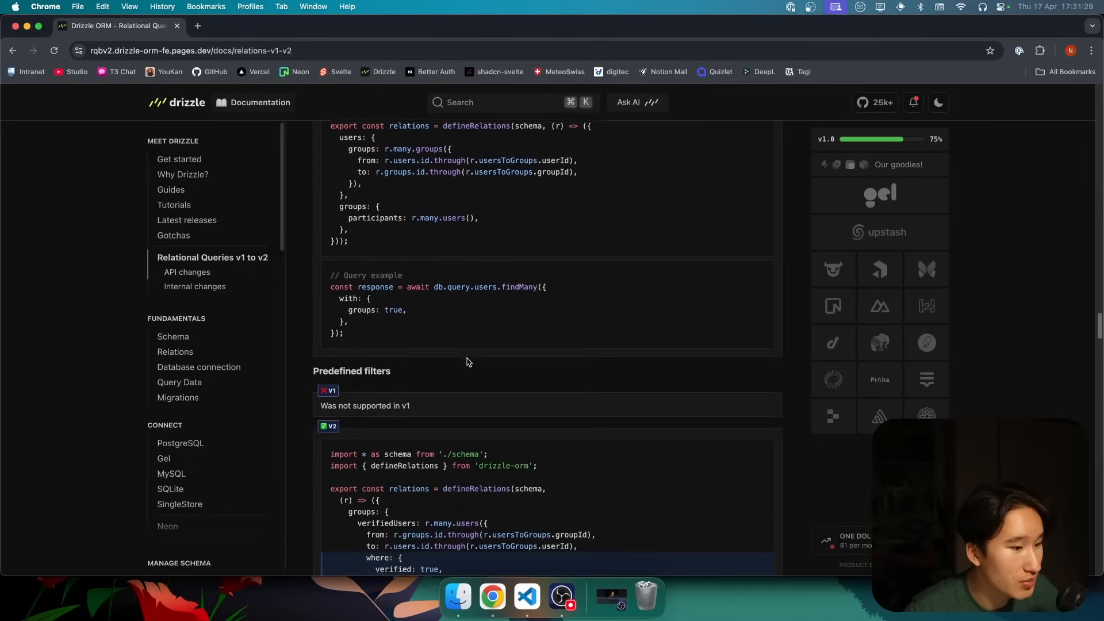
pyautogui.scroll(-3)
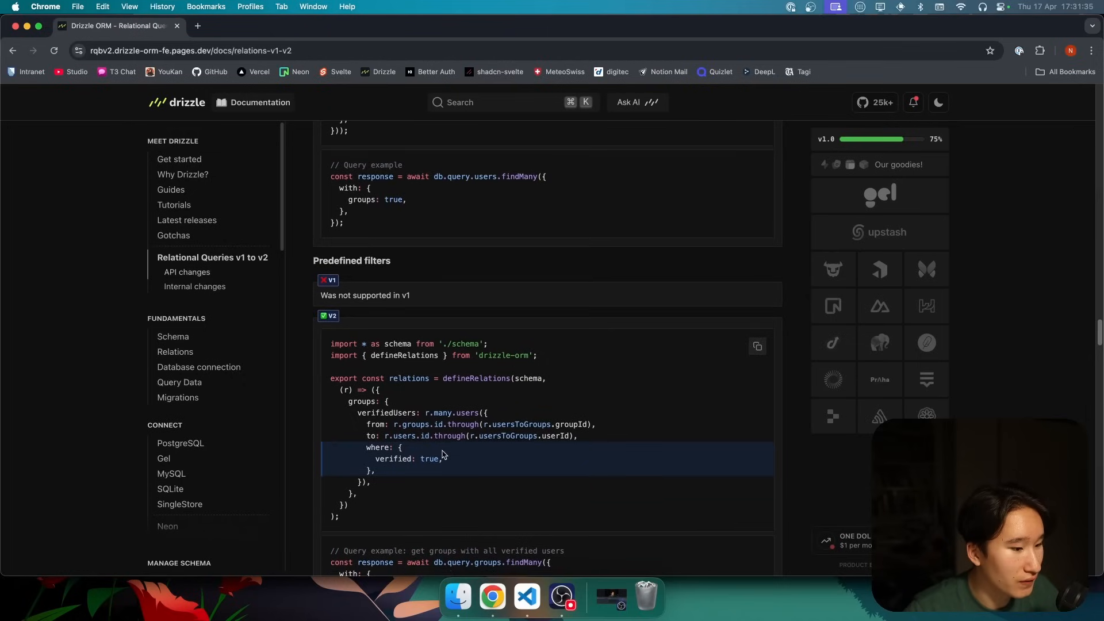
pyautogui.scroll(-3)
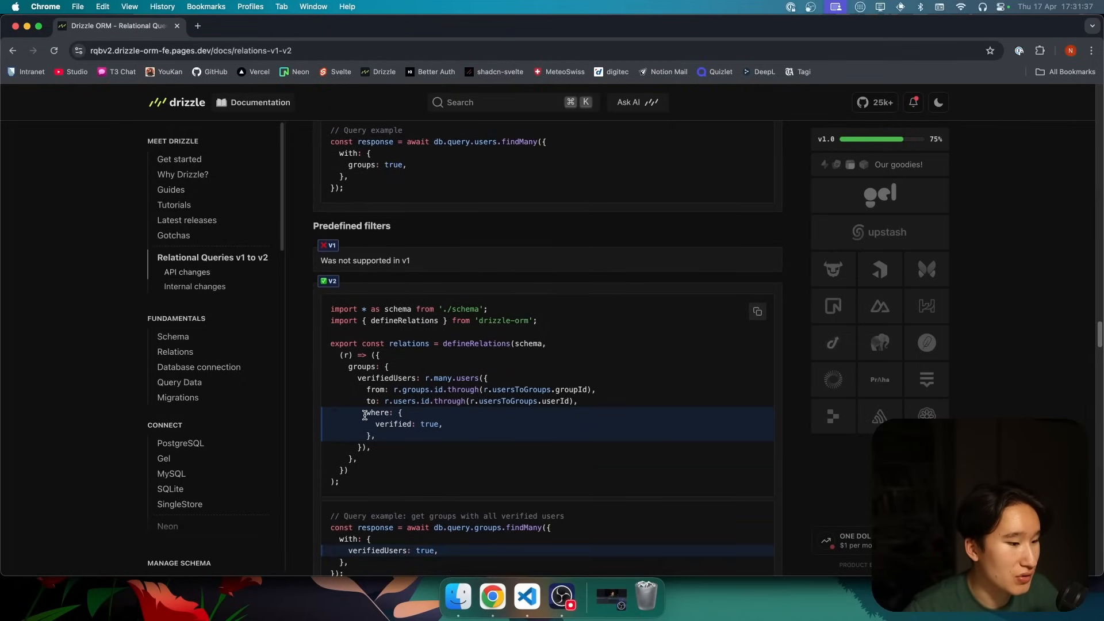
pyautogui.scroll(-3)
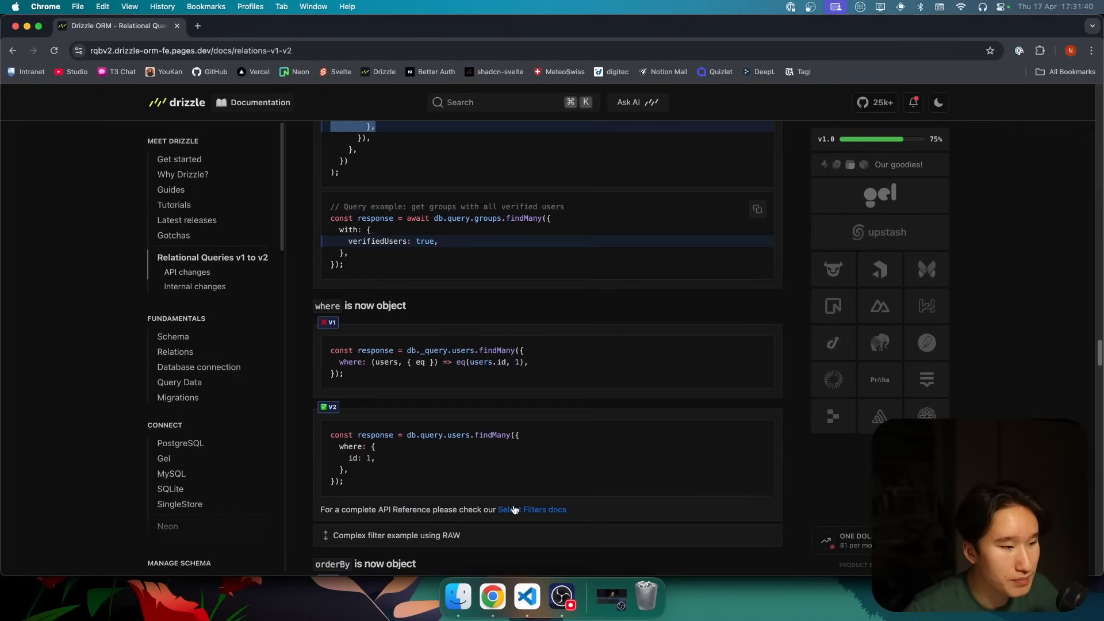
pyautogui.scroll(-3)
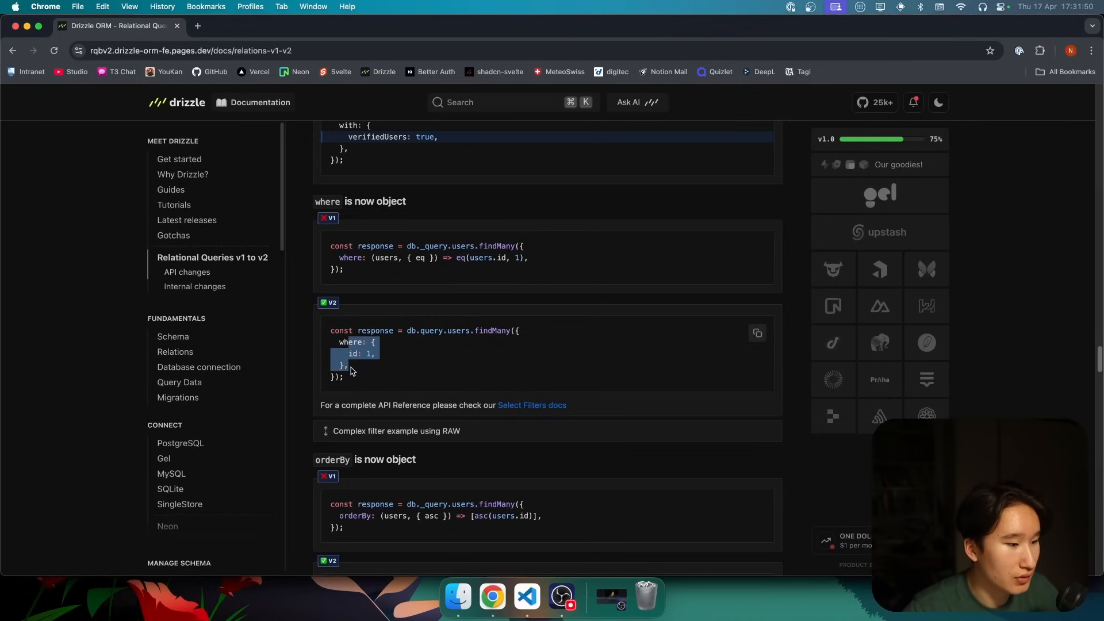
pyautogui.scroll(-3)
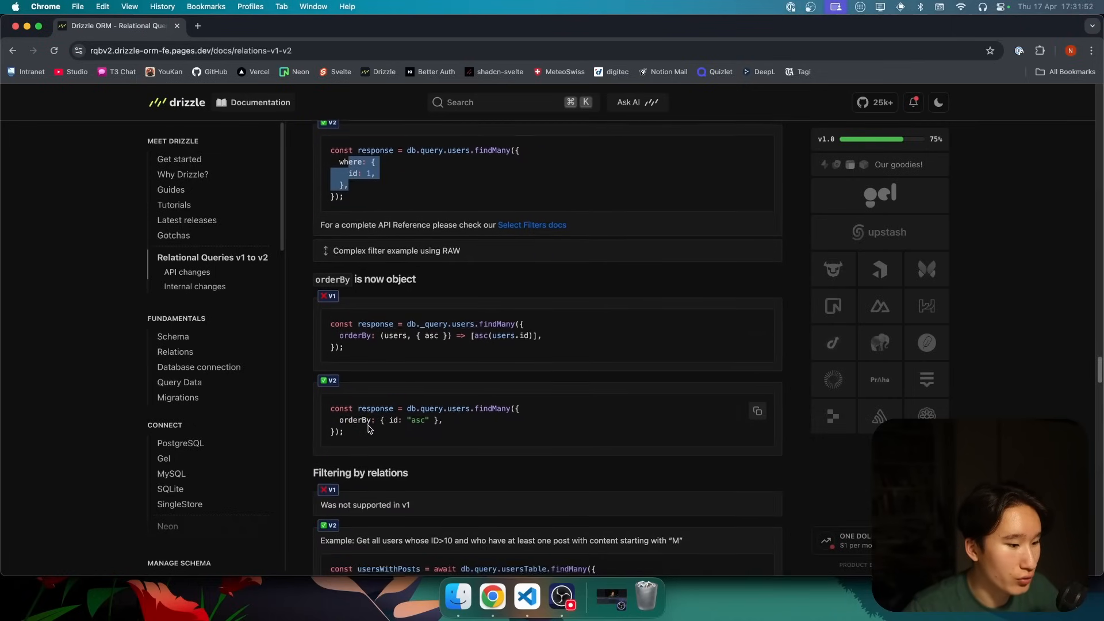
pyautogui.scroll(-3)
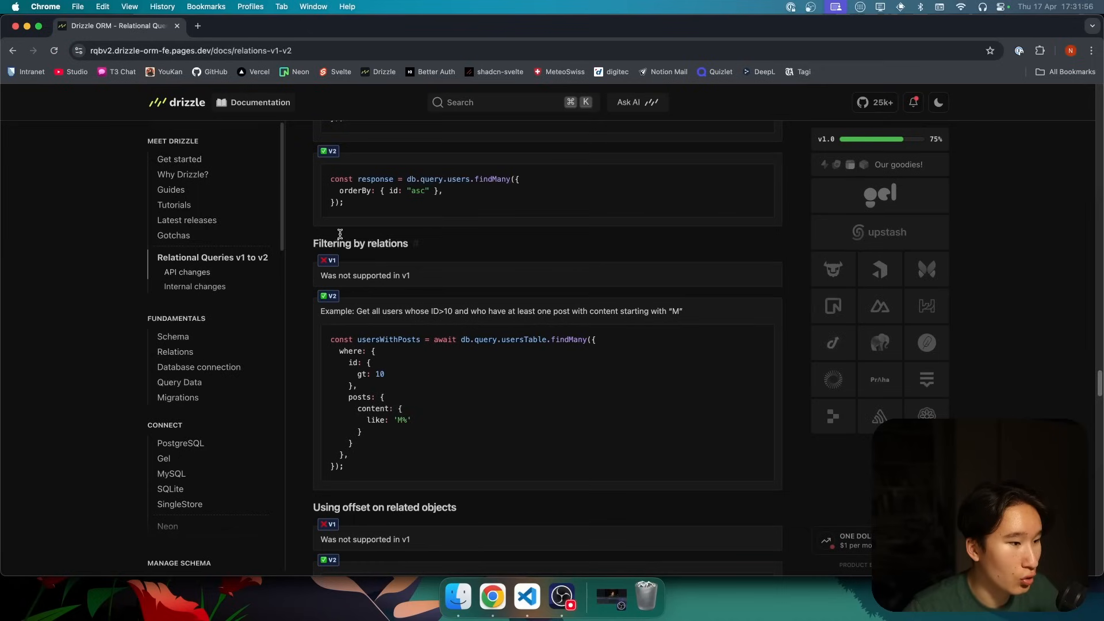
pyautogui.scroll(-3)
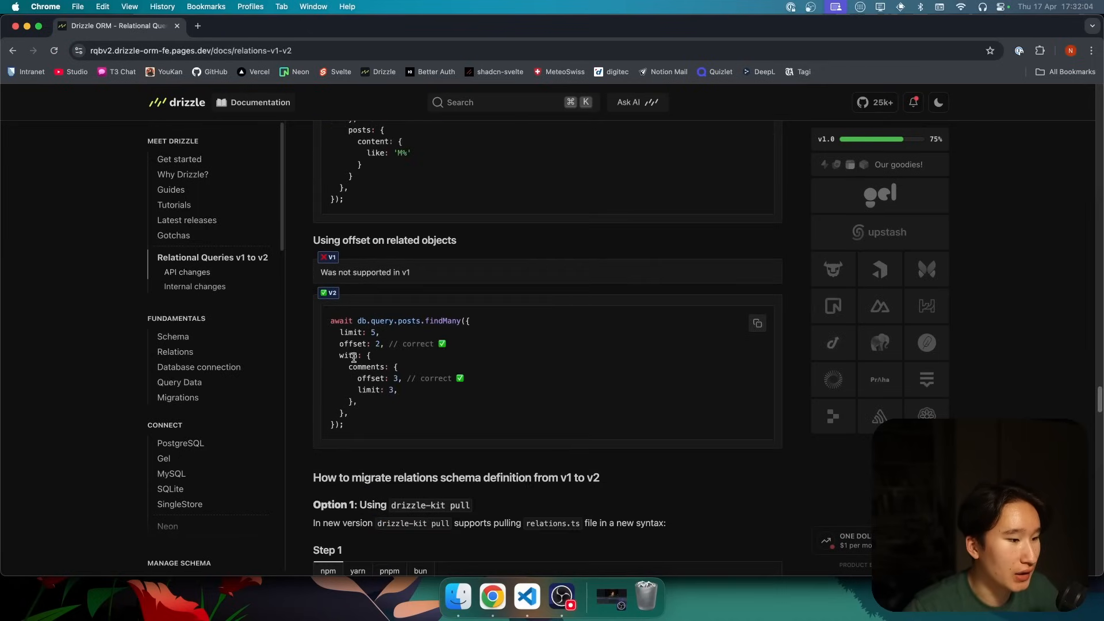
pyautogui.doubleClick(349, 354)
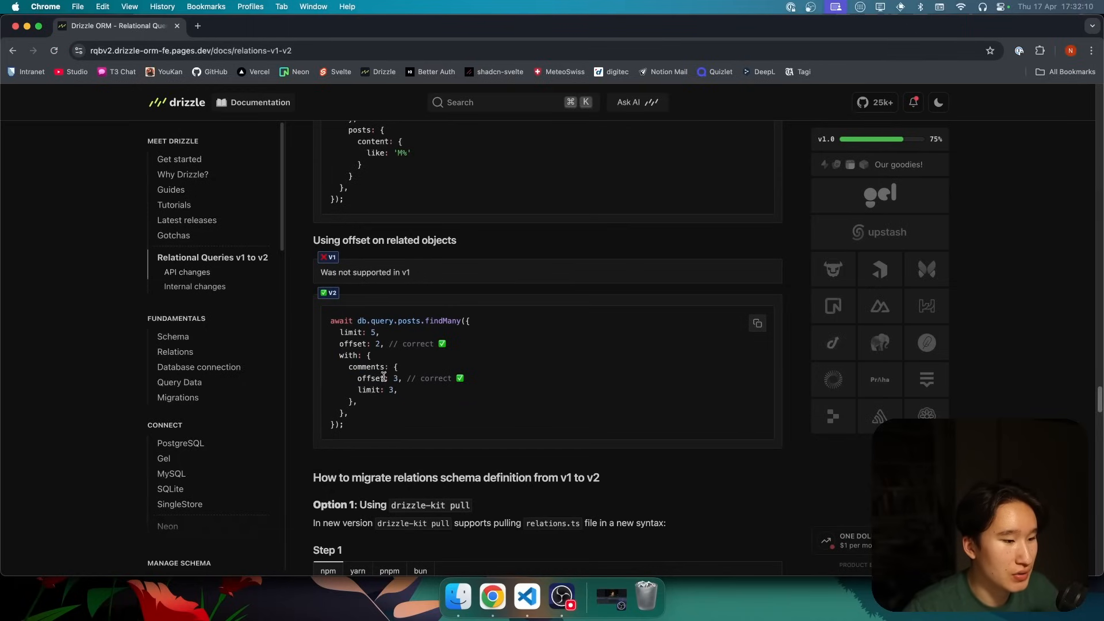
pyautogui.scroll(-3)
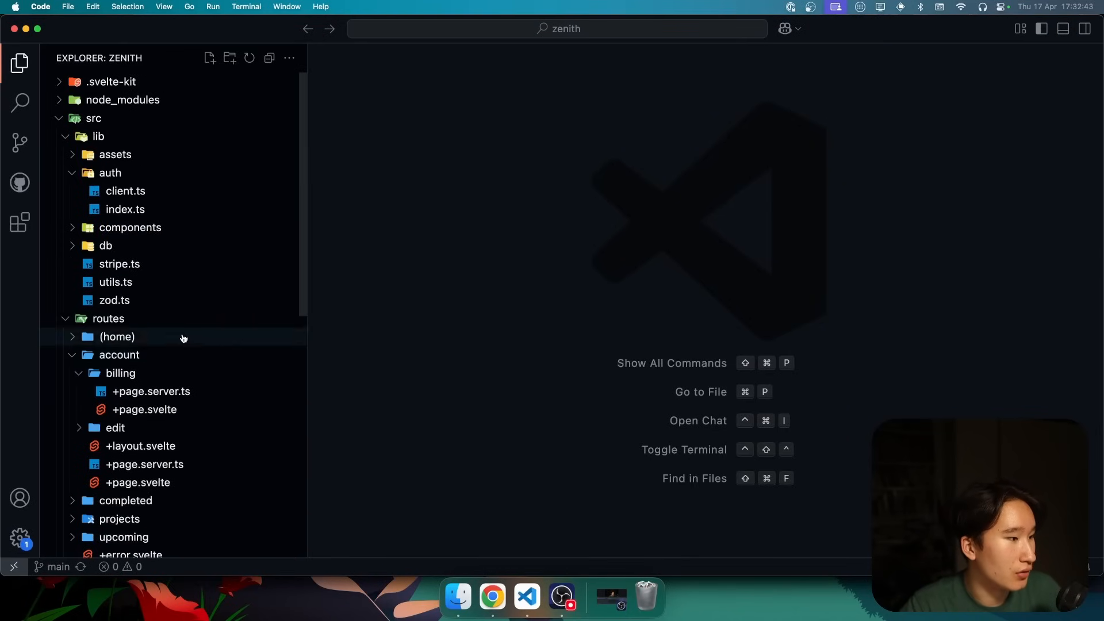
# Step: Create and switch to a new Git branch named rqbv2
pyautogui.click(56, 566)
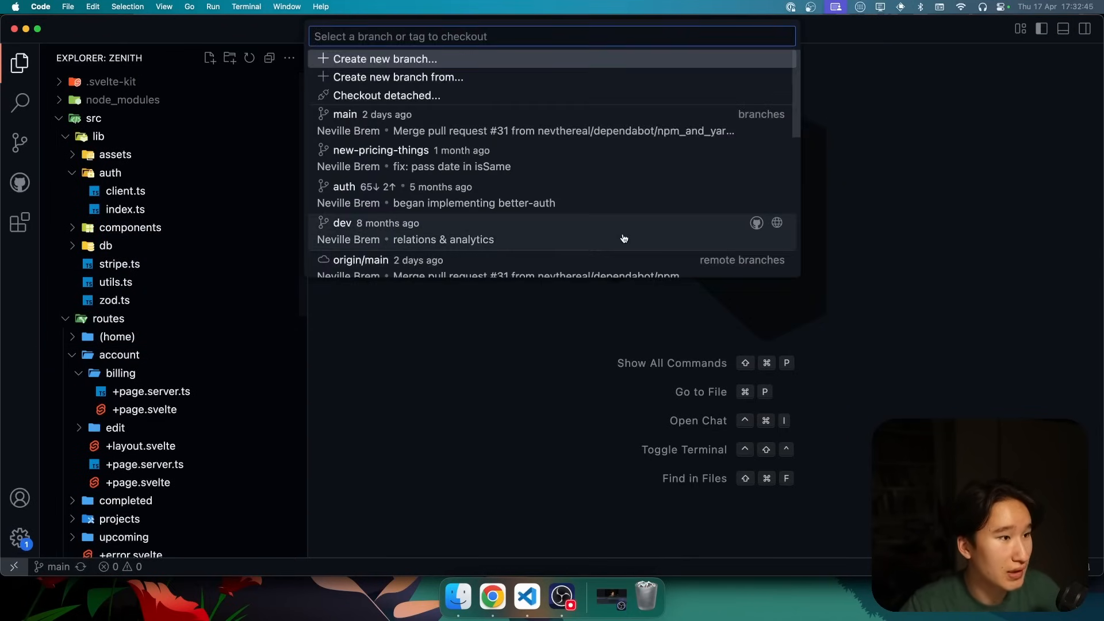
pyautogui.click(385, 59)
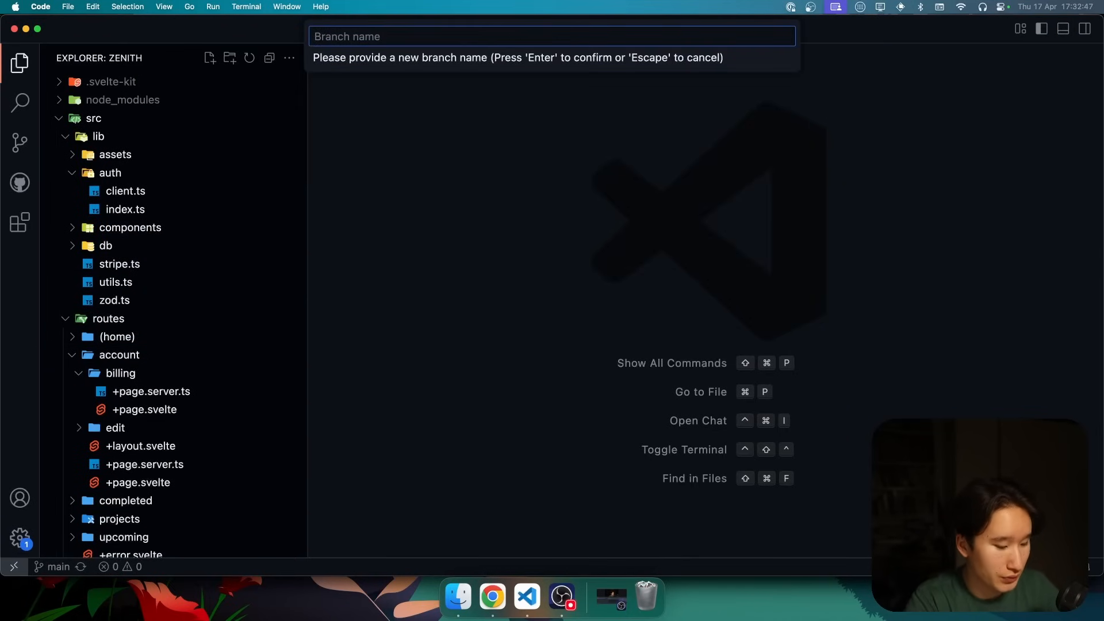
pyautogui.write('rqbv')
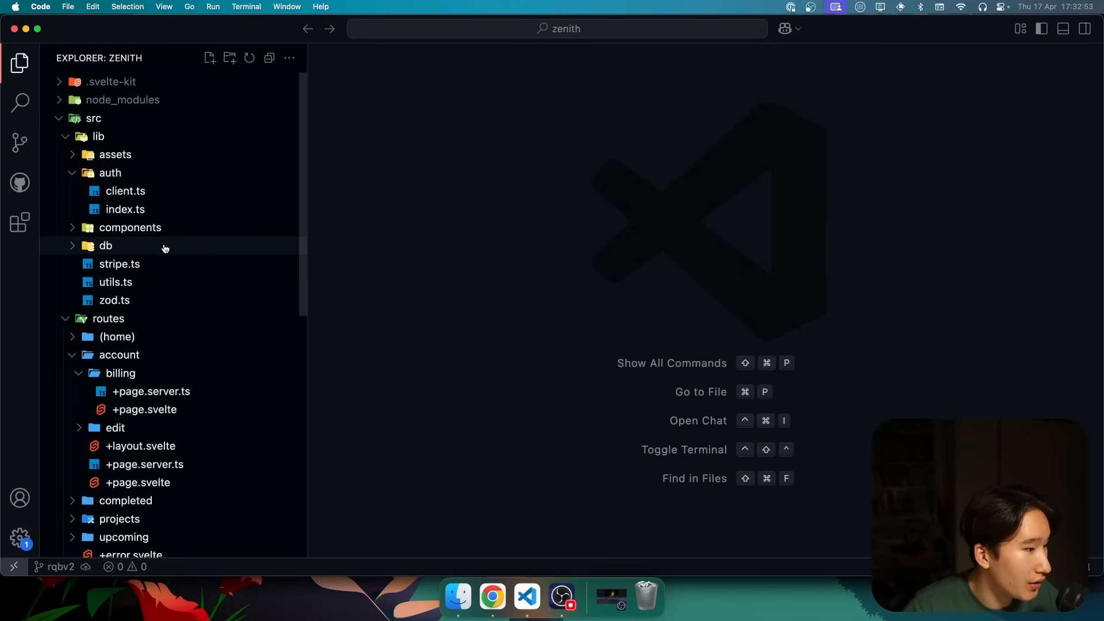
# Step: Expand the src/lib/db folder and its schema subfolder in the Explorer
pyautogui.click(106, 246)
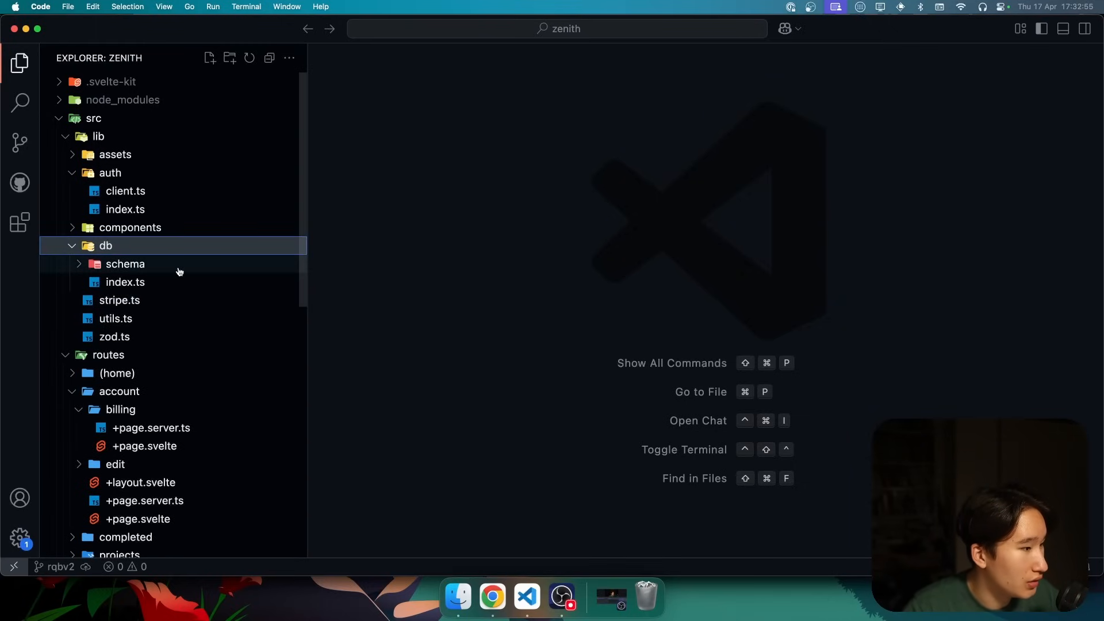
pyautogui.click(124, 263)
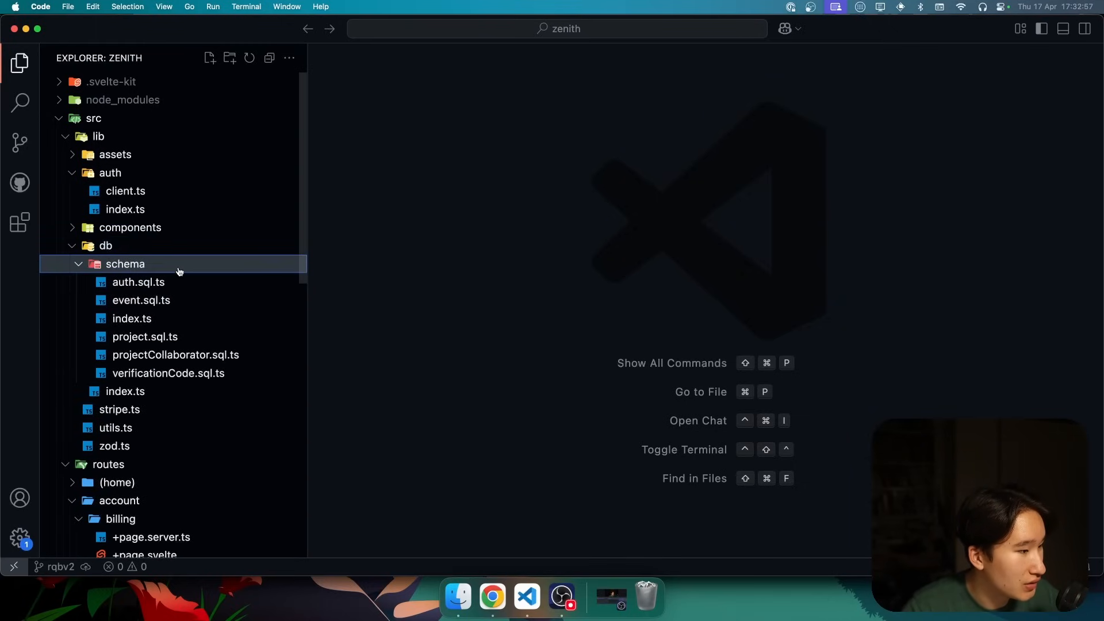
pyautogui.click(132, 391)
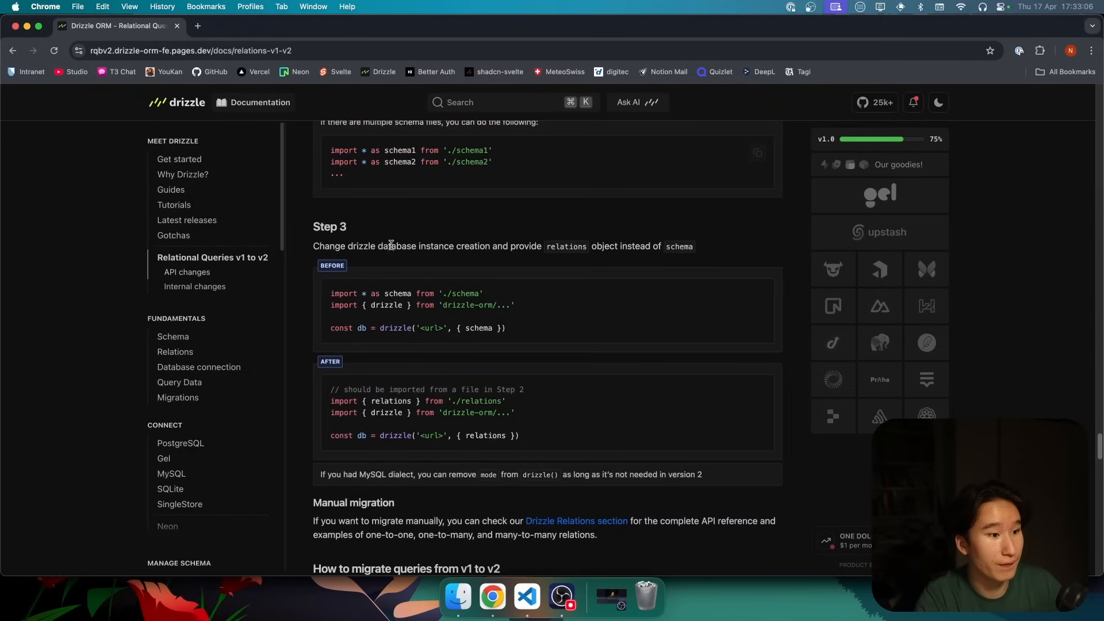
pyautogui.scroll(-3)
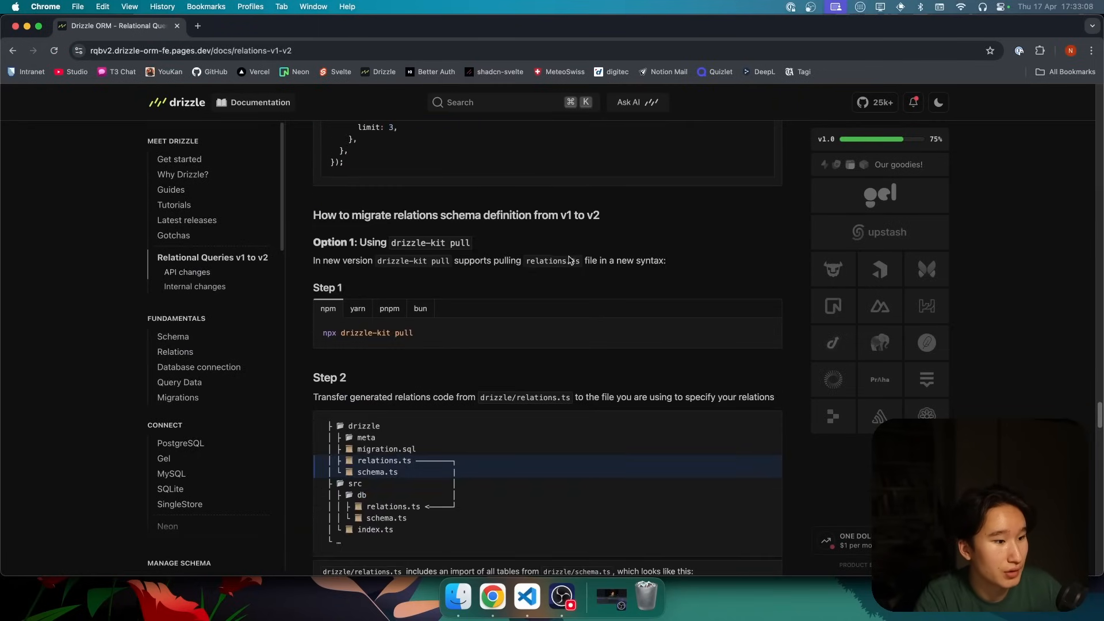
pyautogui.scroll(-3)
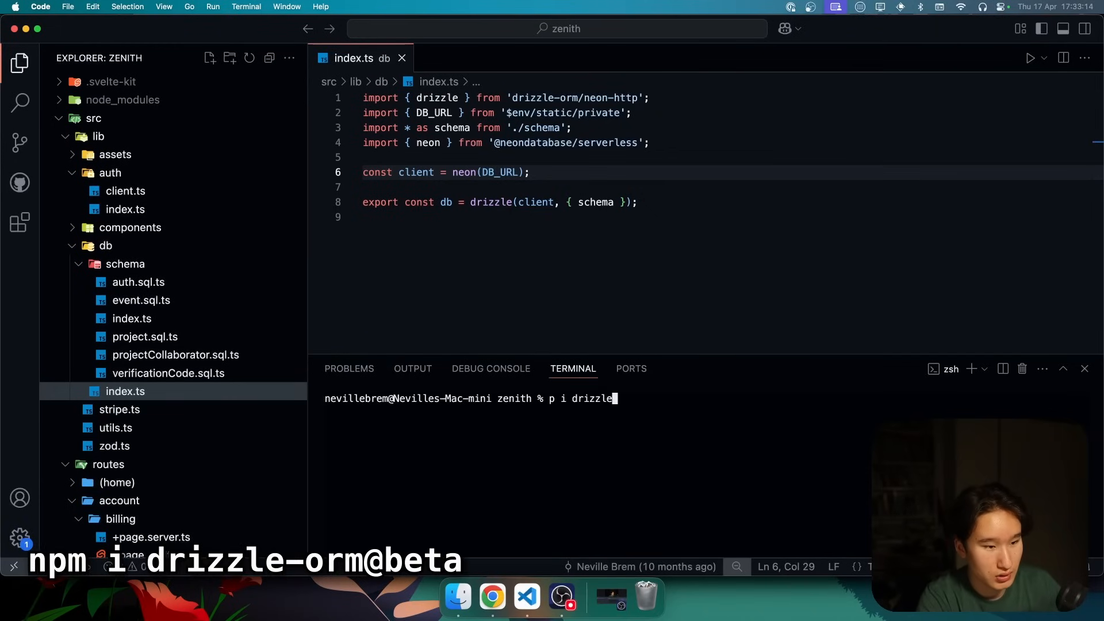
# Step: Run npm i drizzle-orm@beta in the integrated terminal
pyautogui.write('-orm@')
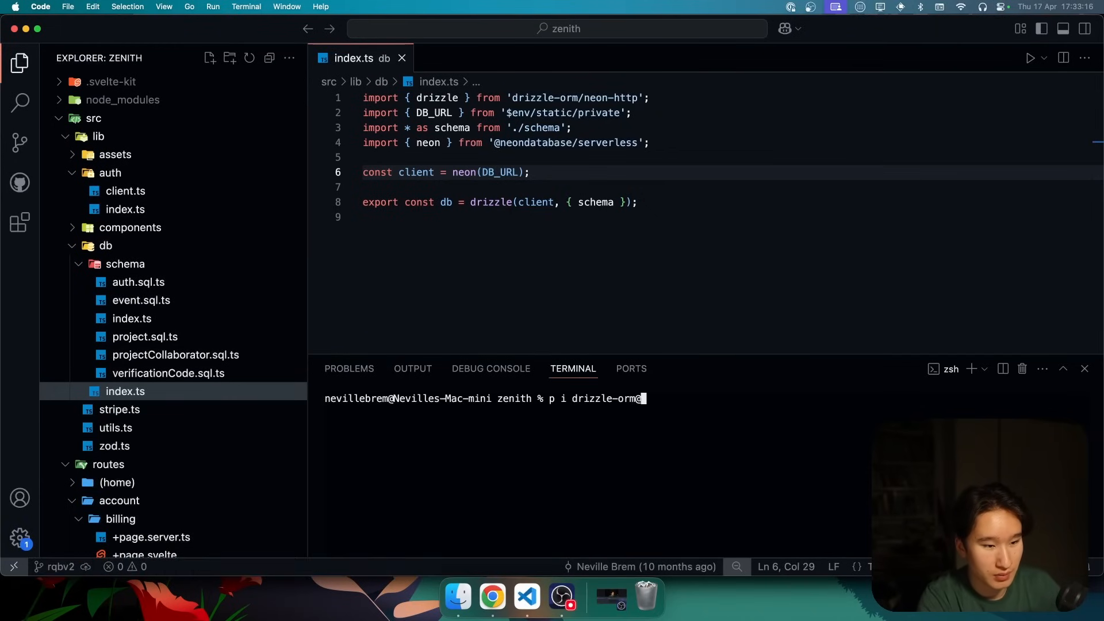
pyautogui.press('Return')
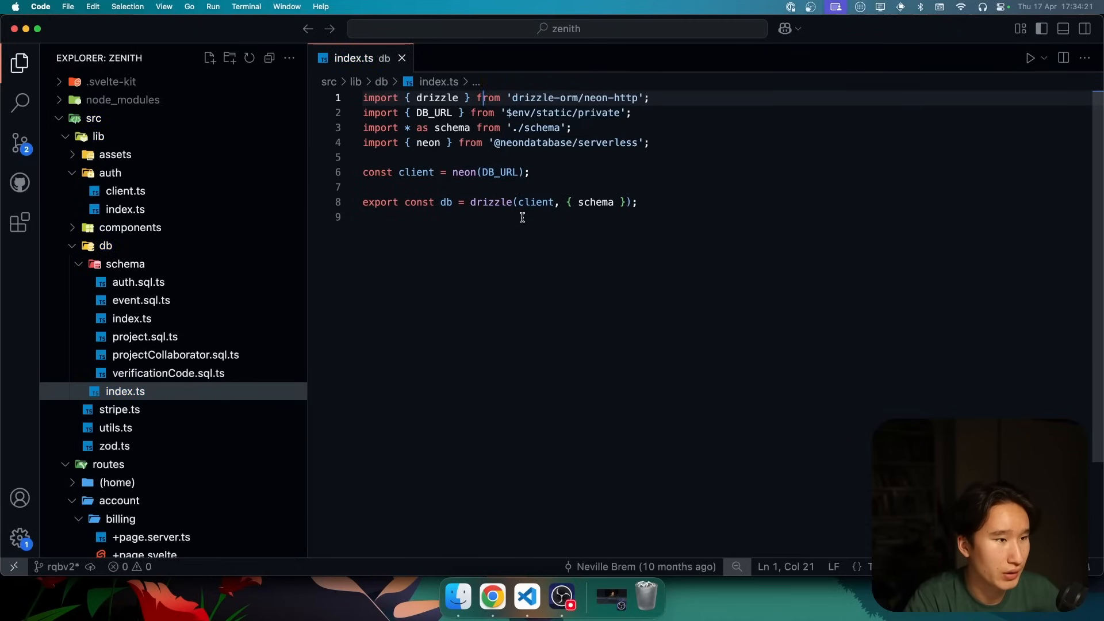
# Step: In db/index.ts, add relations = defineRelations(schema, (r) => ({})) and pass relations to drizzle
pyautogui.click(491, 597)
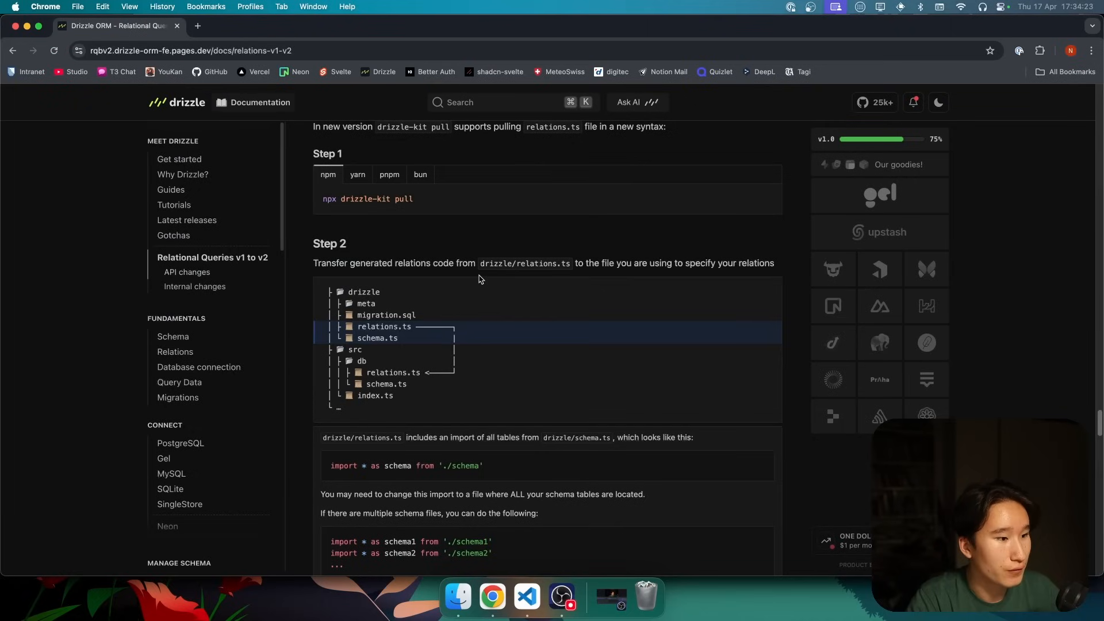
pyautogui.click(526, 596)
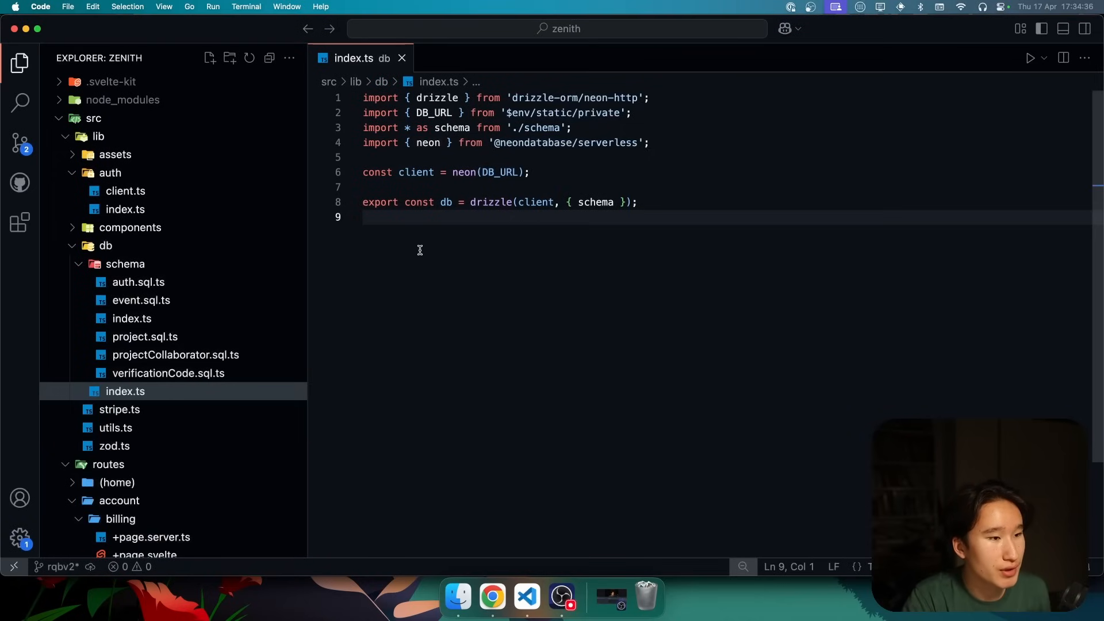
pyautogui.click(530, 173)
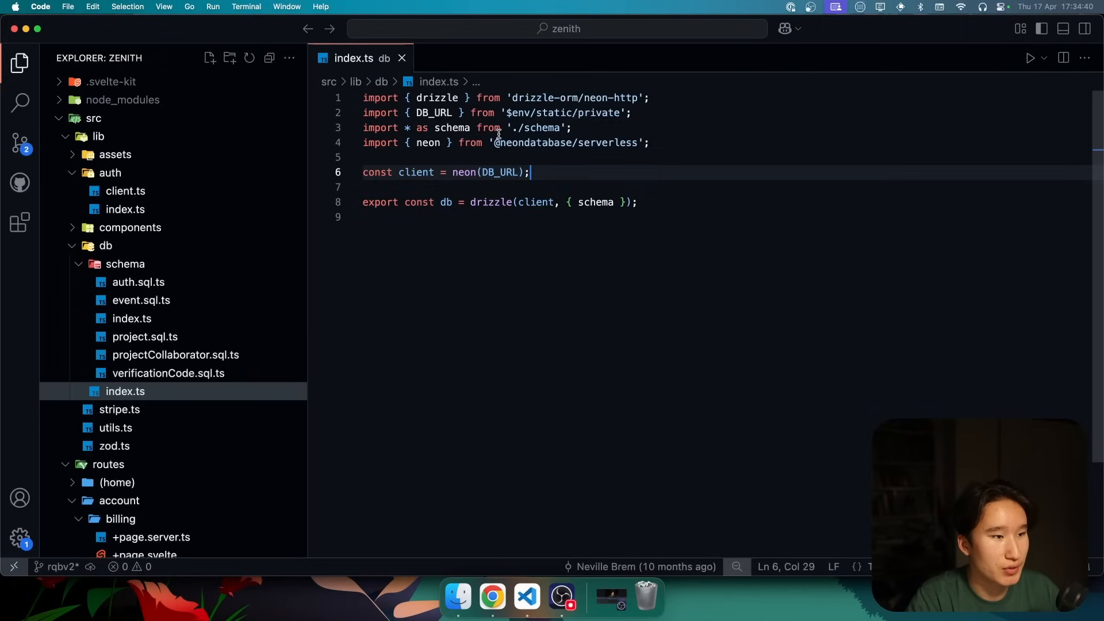
pyautogui.write('cons')
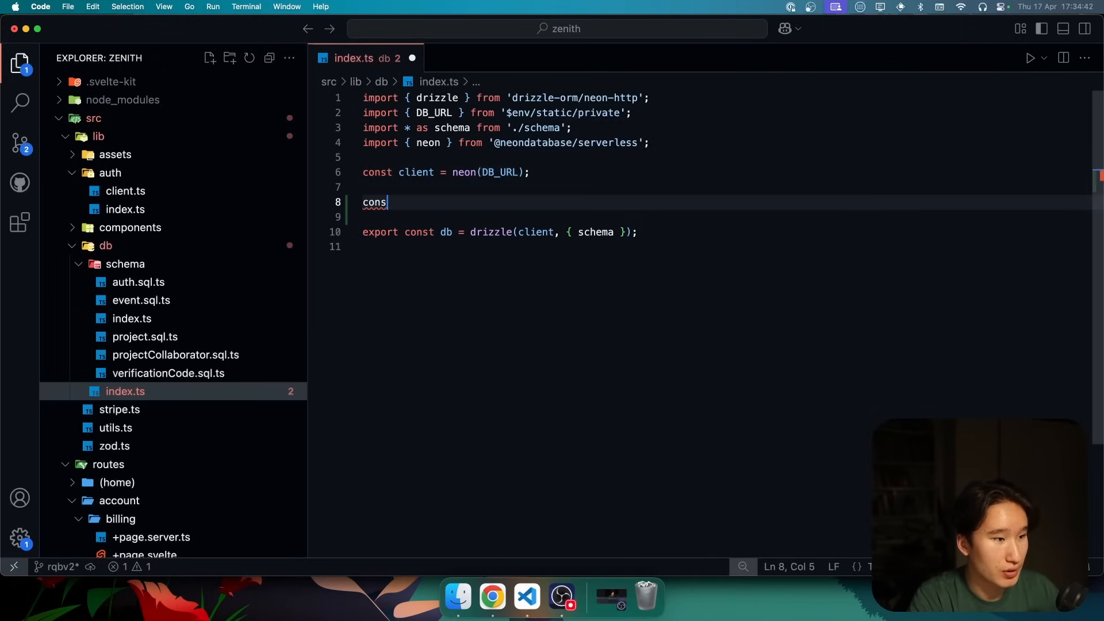
pyautogui.write('t relations')
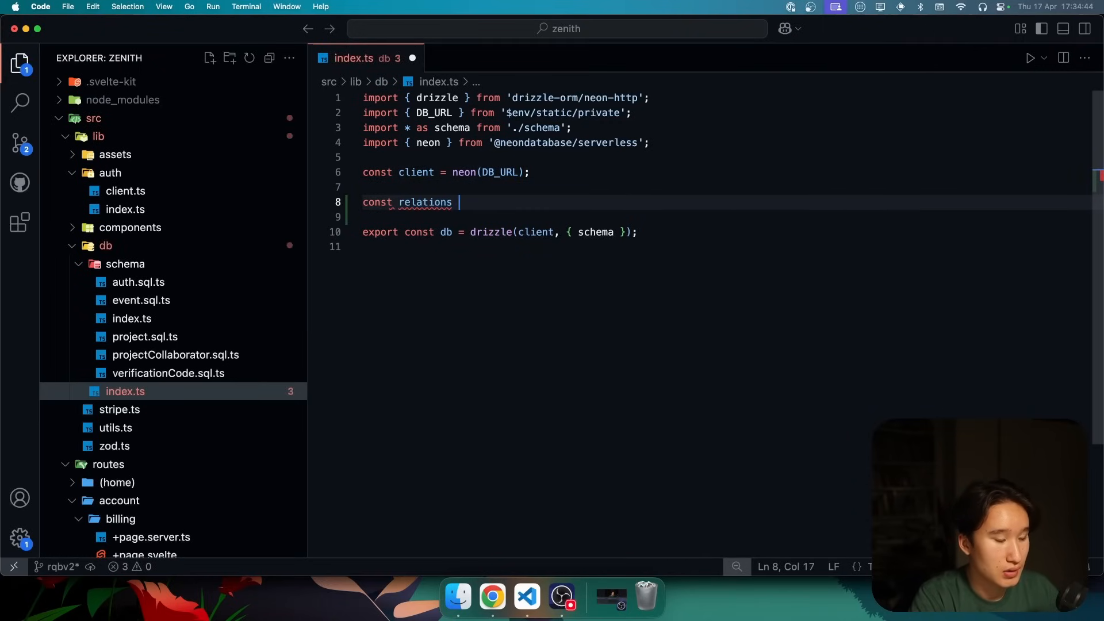
pyautogui.write('= defineRelations(shc')
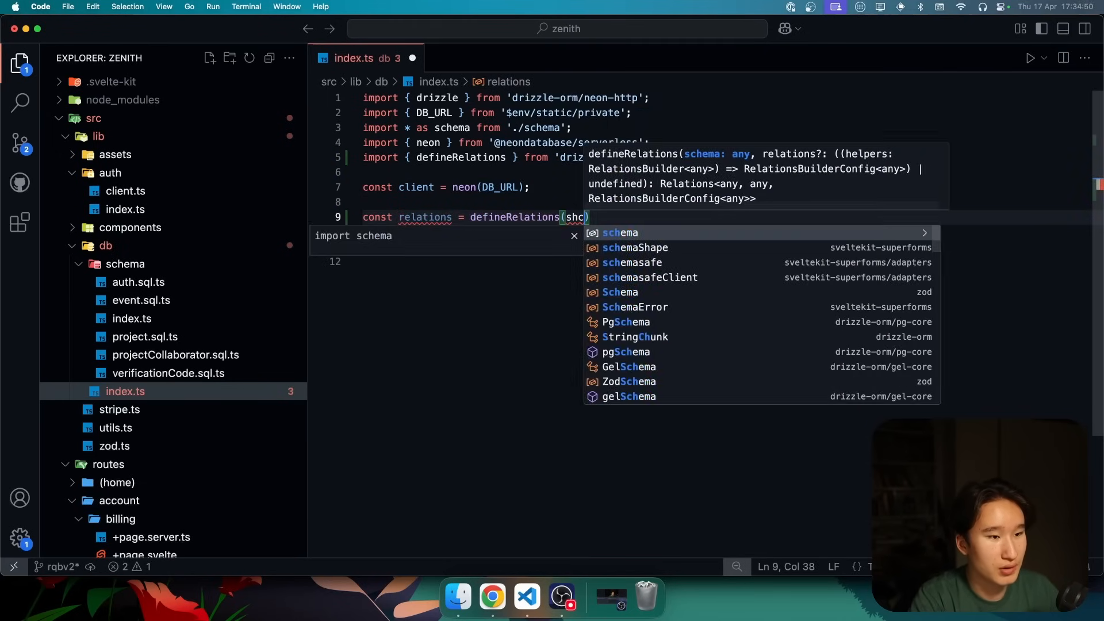
pyautogui.click(490, 596)
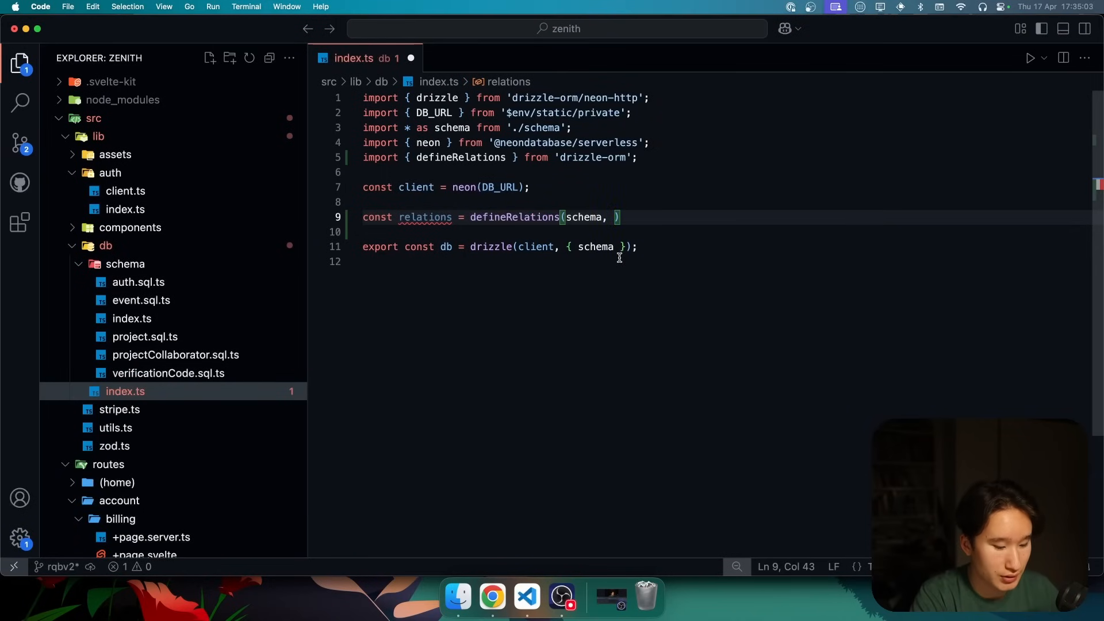
pyautogui.write('(r) => )')
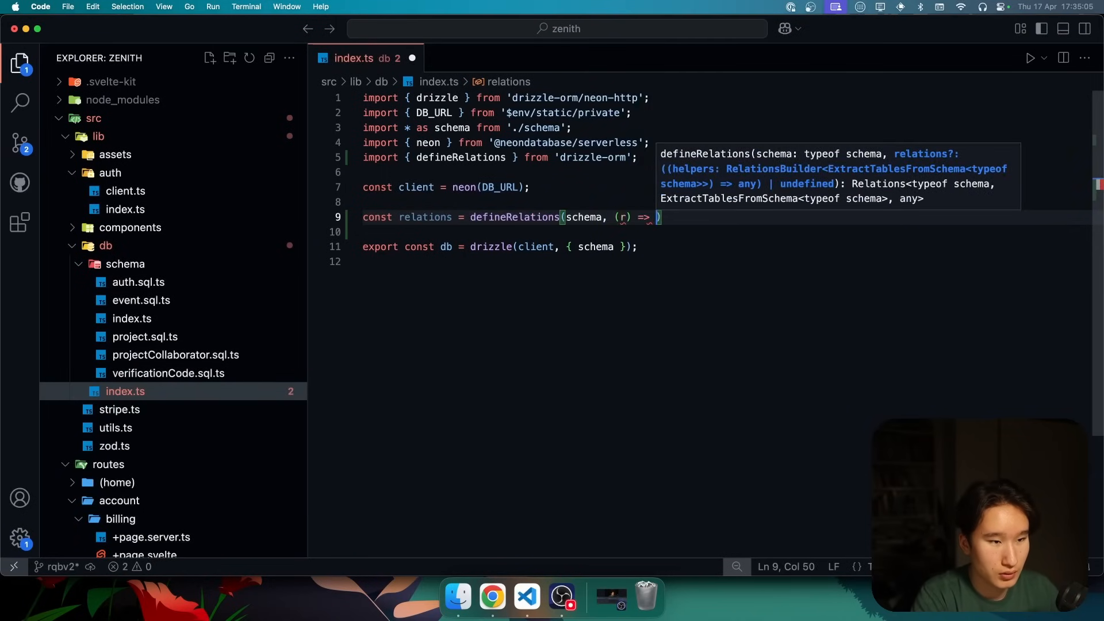
pyautogui.write('({')
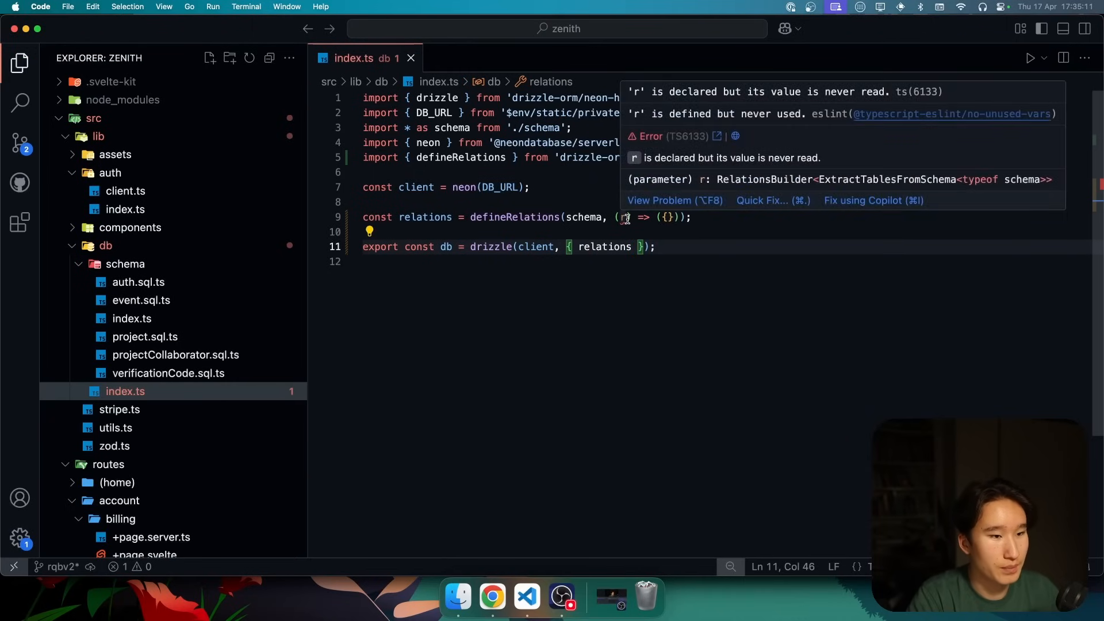
pyautogui.doubleClick(584, 217)
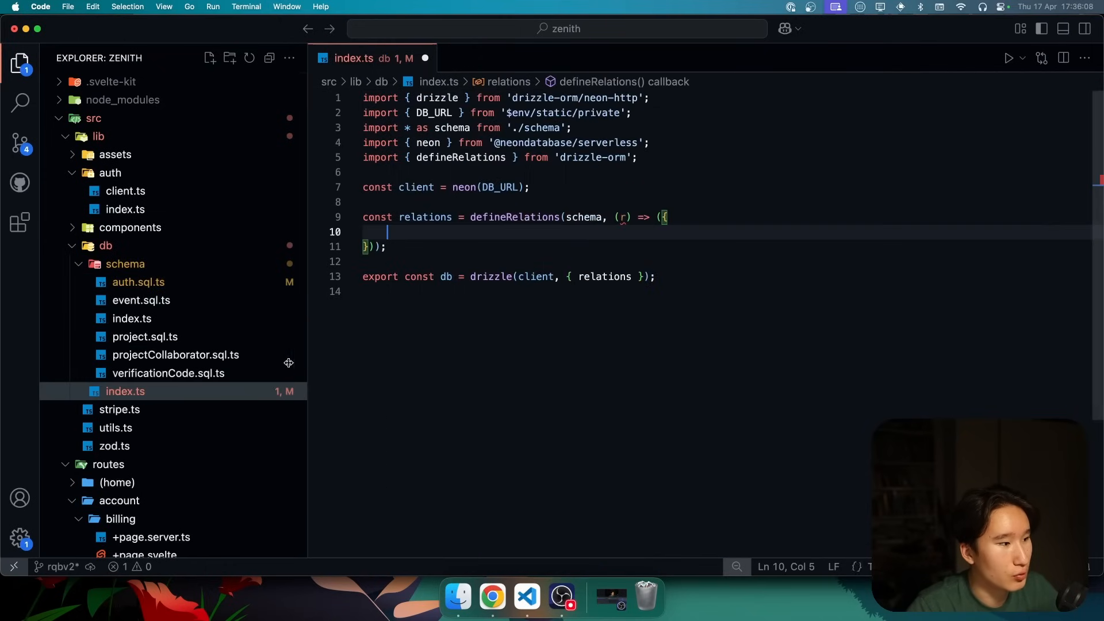
# Step: Cut eventRelation from event.sql.ts and paste it into a new db/rel.ts file
pyautogui.click(141, 300)
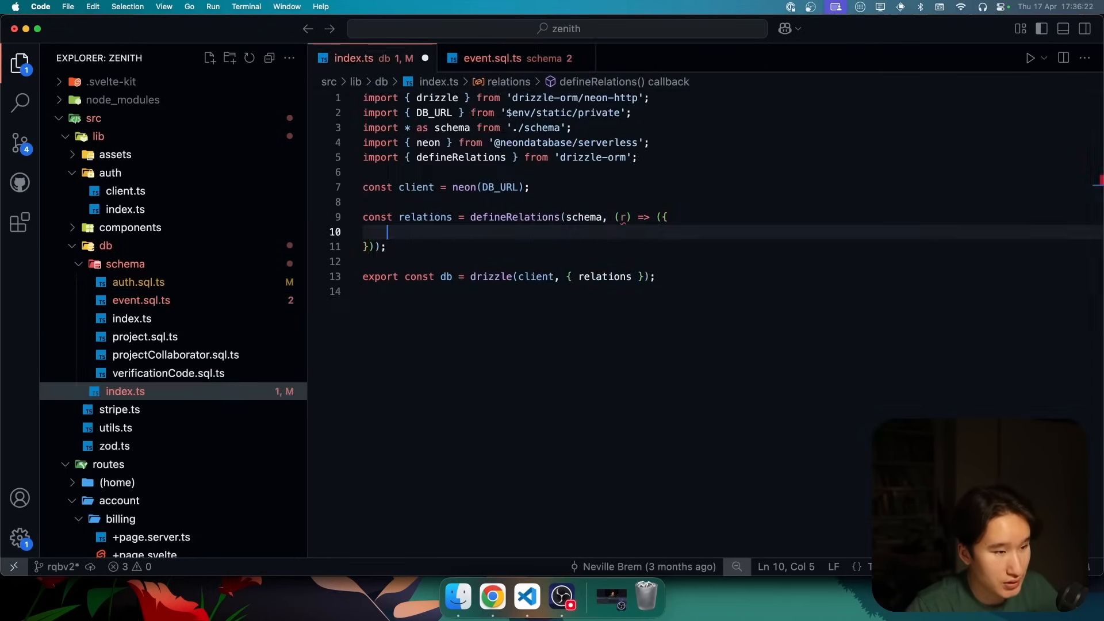
pyautogui.write('event')
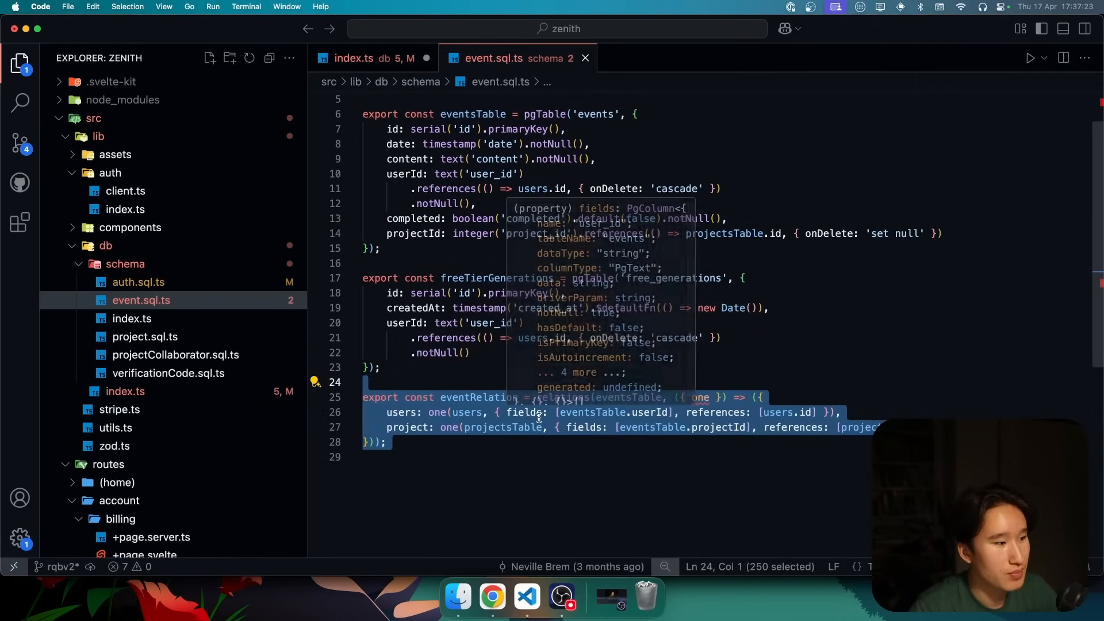
pyautogui.click(105, 245)
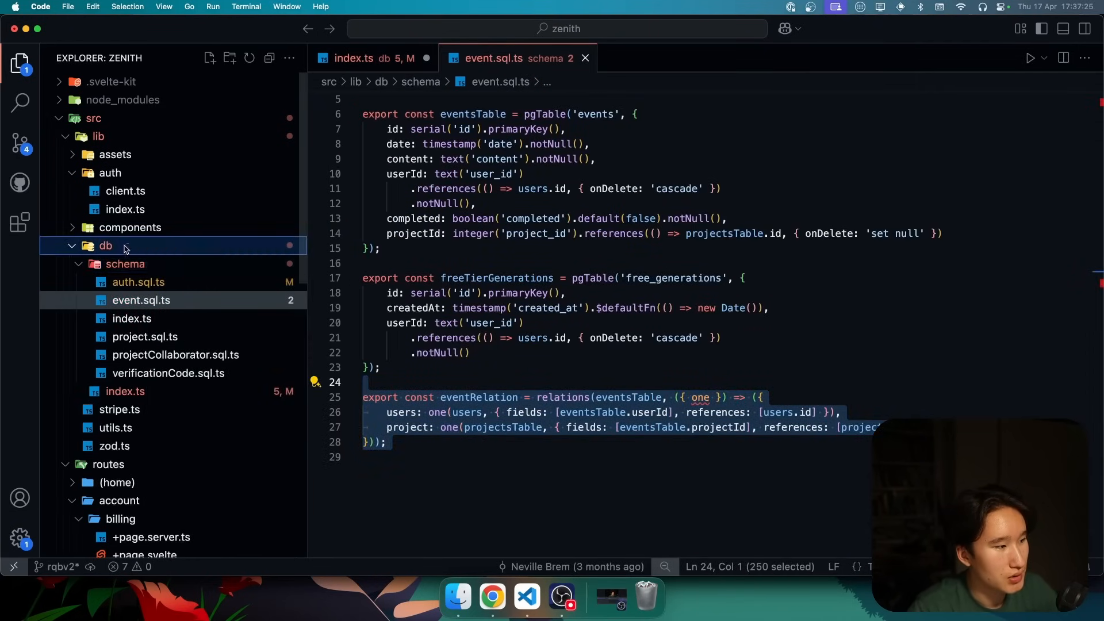
pyautogui.write('rel.t')
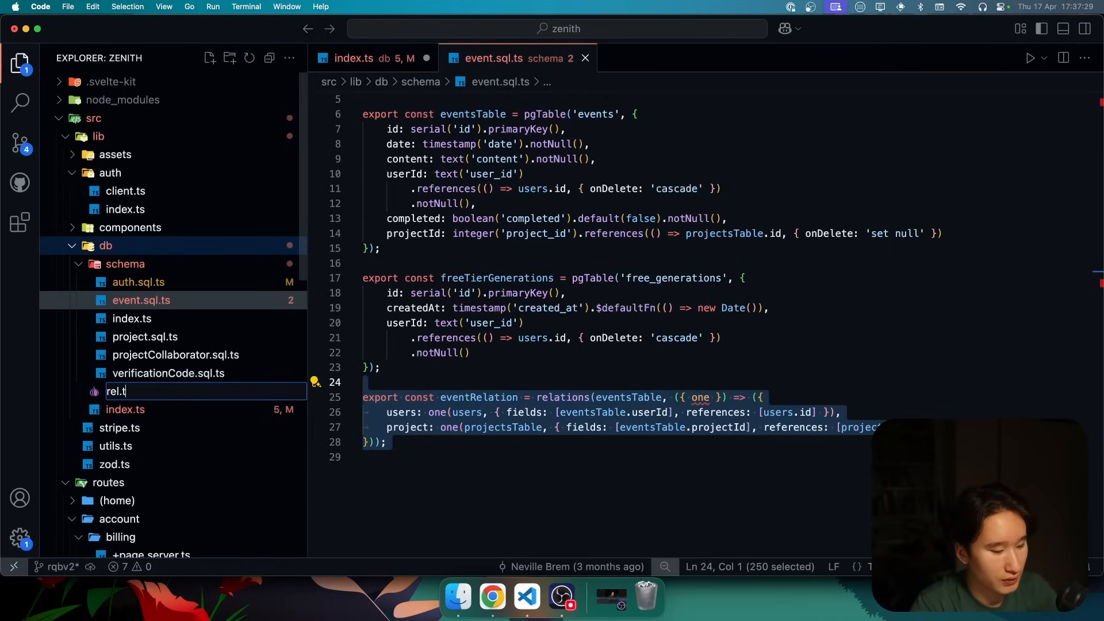
pyautogui.press('Enter')
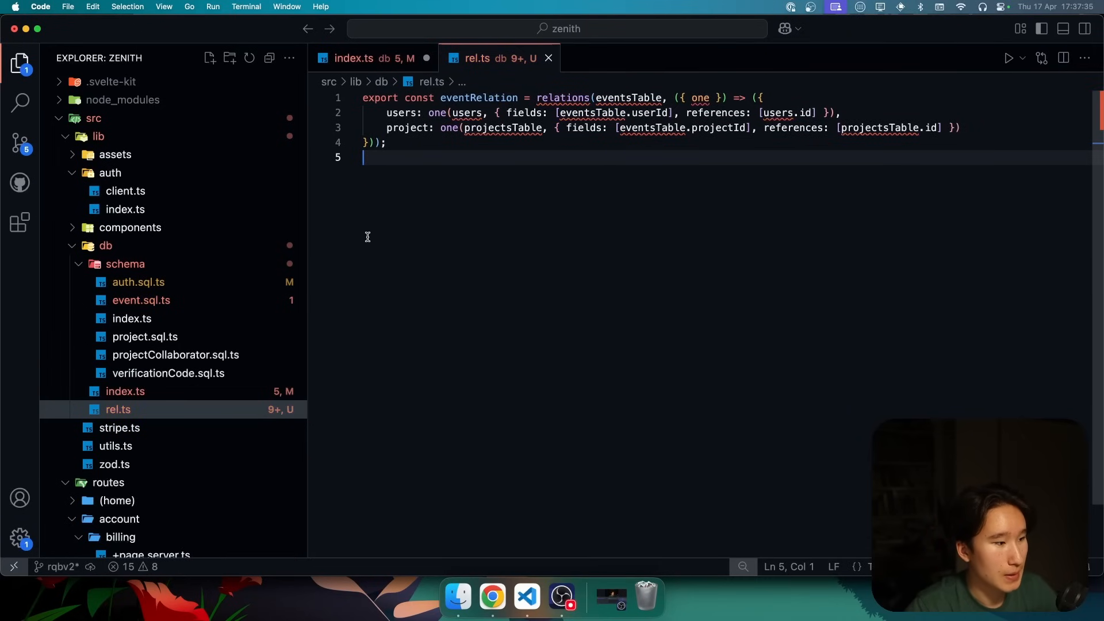
# Step: Move projectRelation and projectCollaboratorRelation from their schema files into rel.ts
pyautogui.click(138, 282)
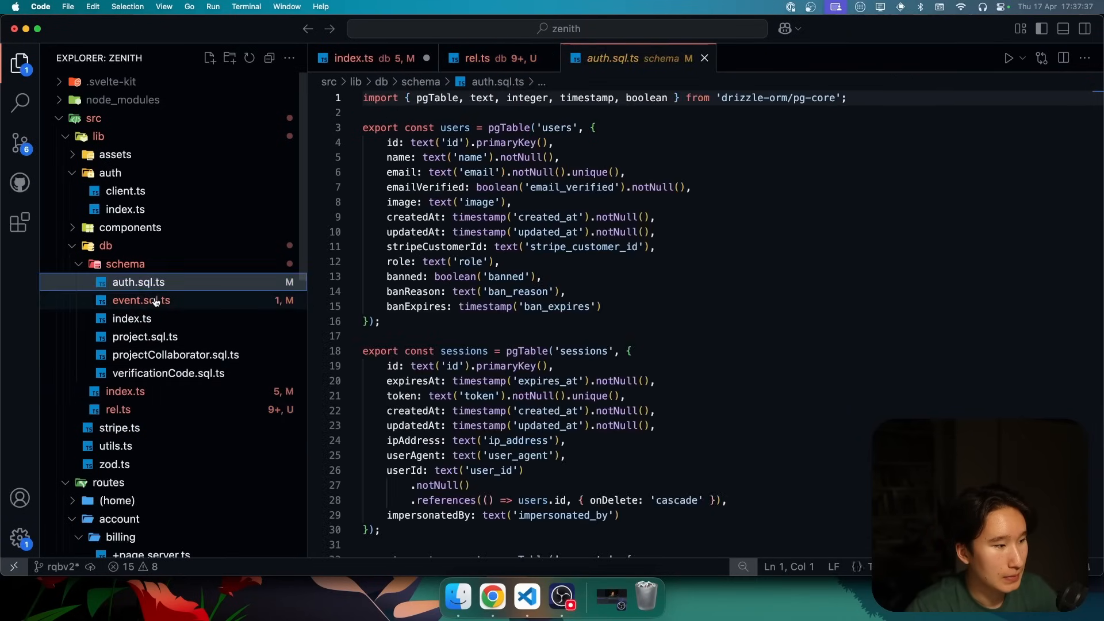
pyautogui.click(140, 300)
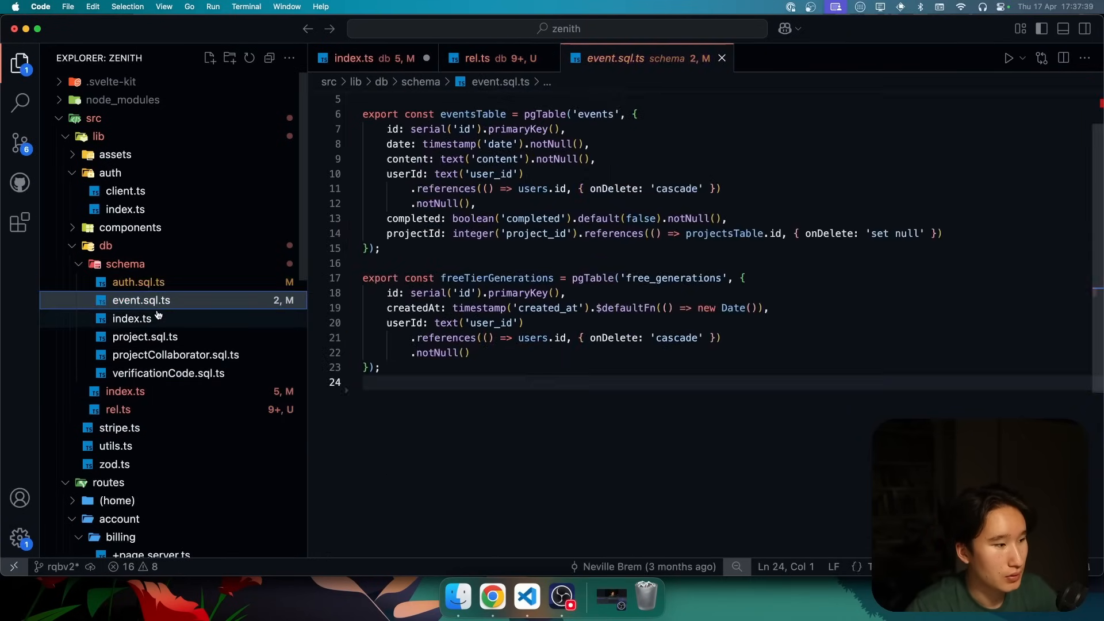
pyautogui.click(145, 336)
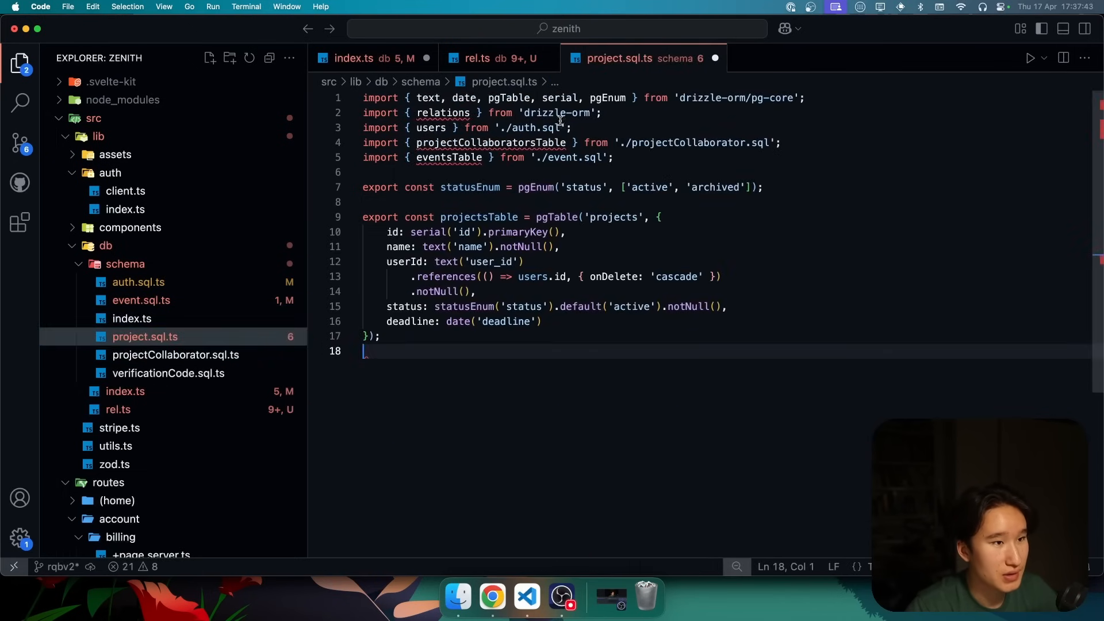
pyautogui.click(176, 354)
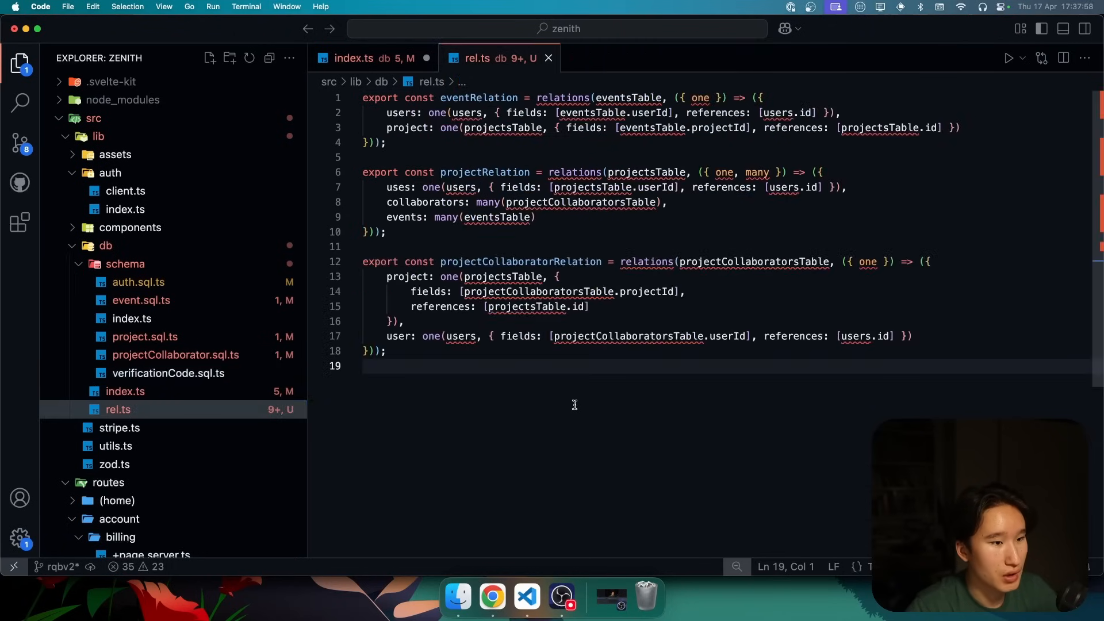
# Step: Export relations in db/index.ts and paste the docs' users/posts defineRelations example
pyautogui.click(355, 57)
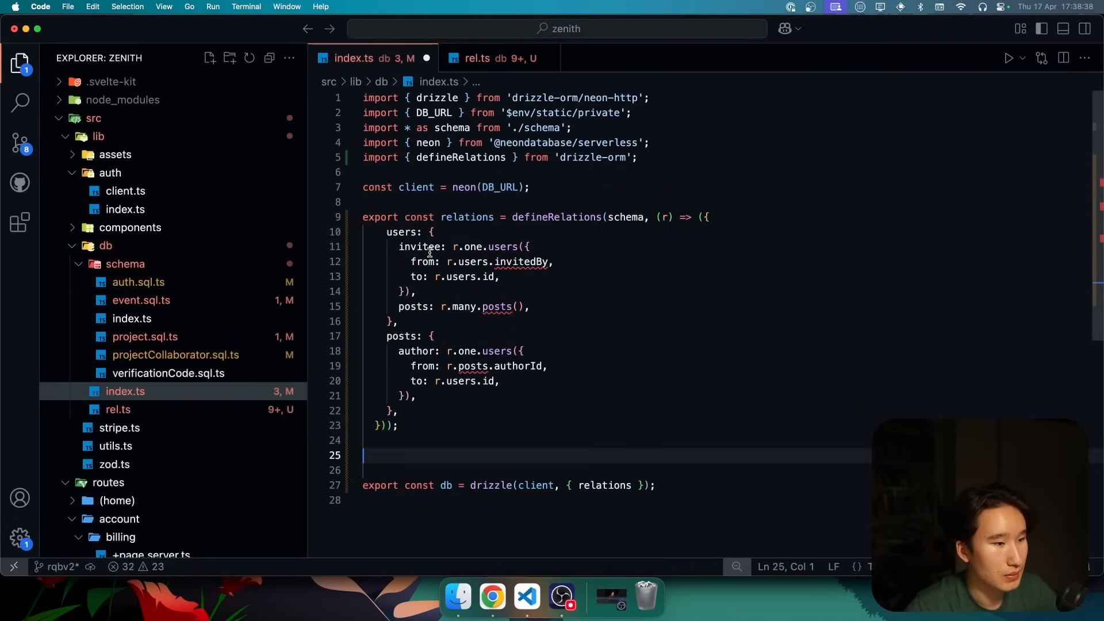
pyautogui.moveTo(481, 417)
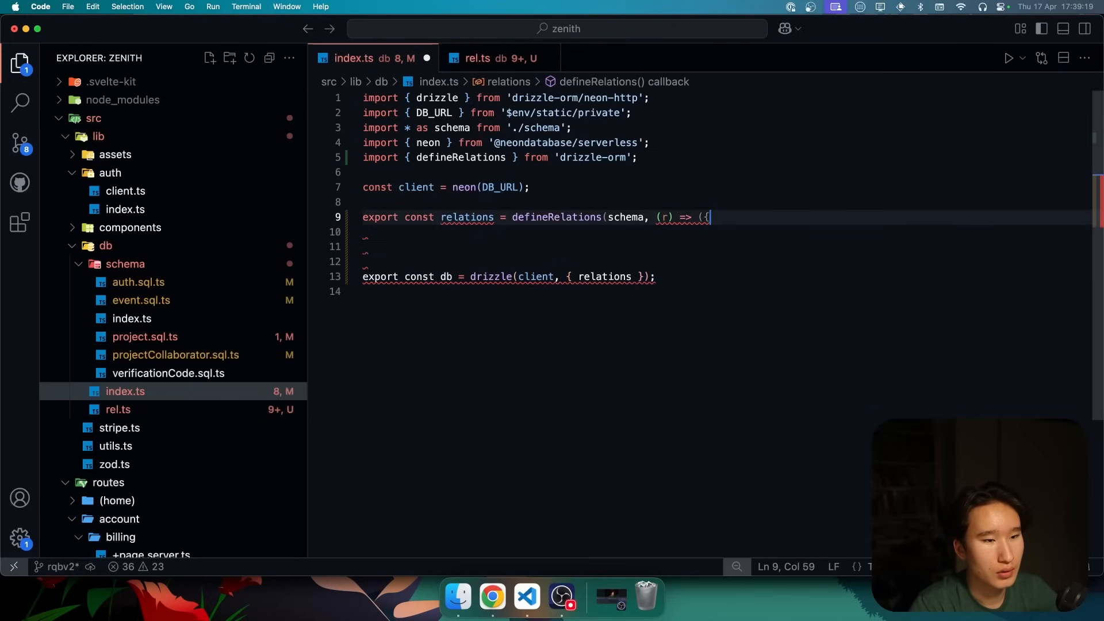
# Step: Rewrite the defineRelations(schema, (r) => ...) arguments with an eventsTable block
pyautogui.press('Backspace')
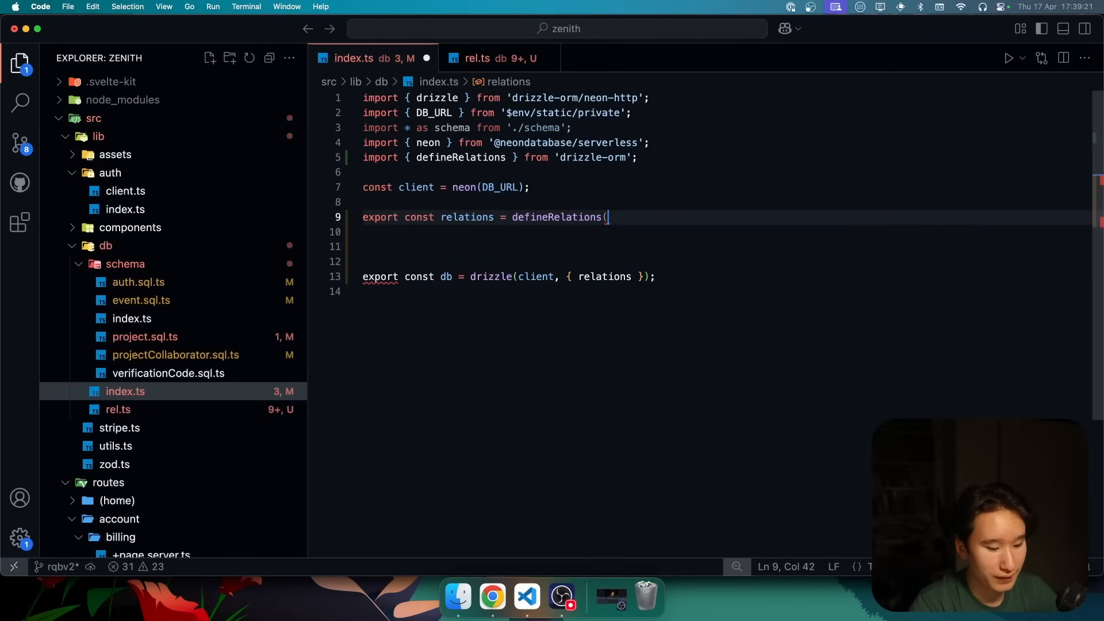
pyautogui.write('schema, ())')
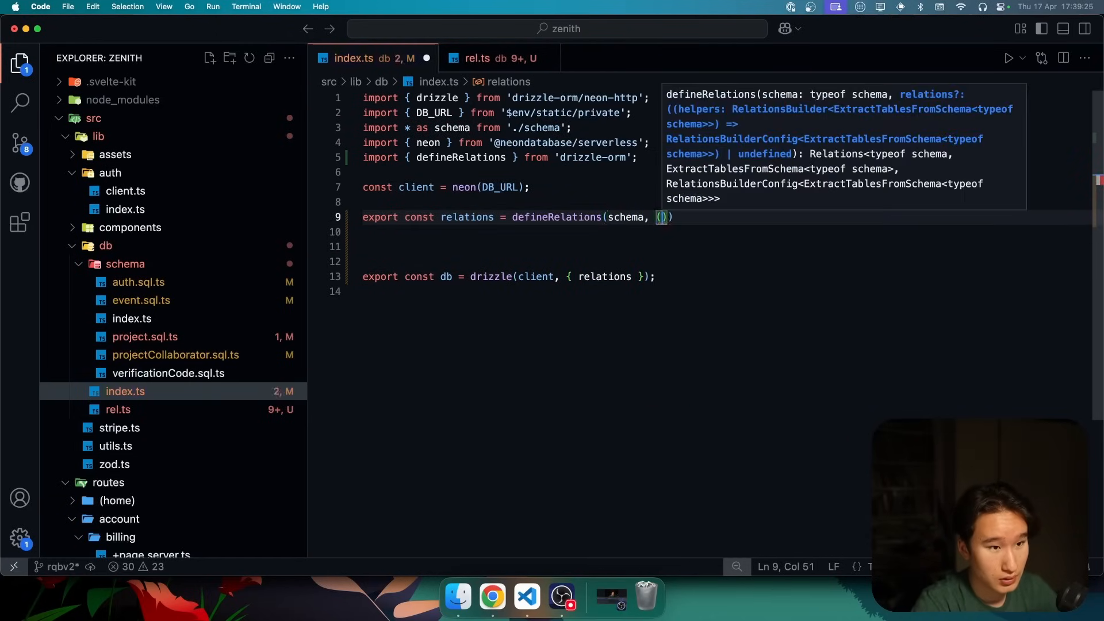
pyautogui.write('(r) =>')
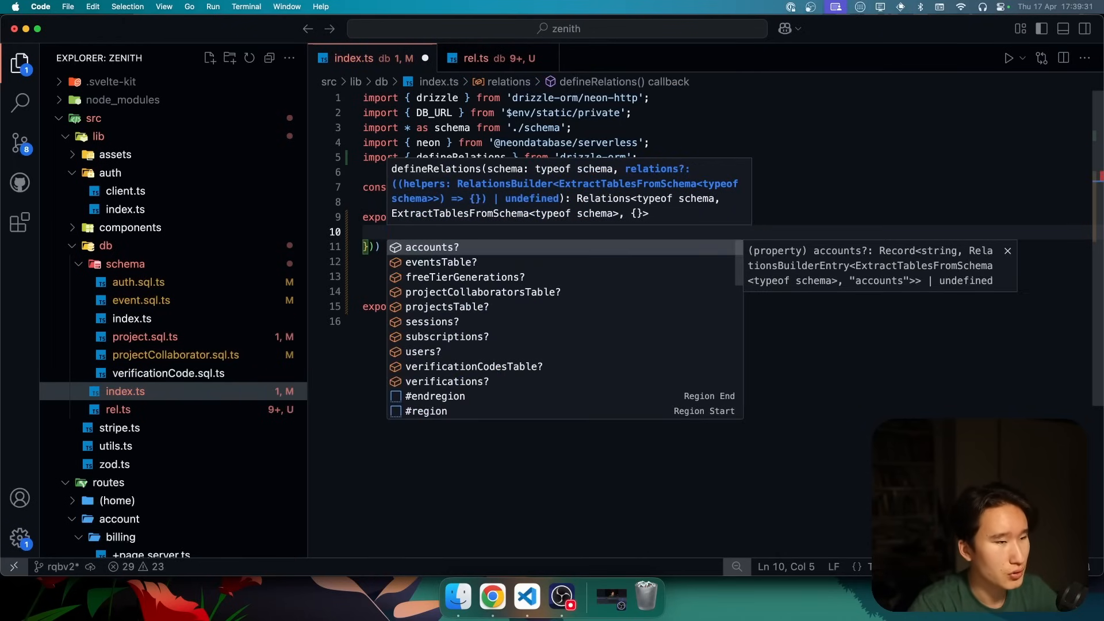
pyautogui.click(476, 57)
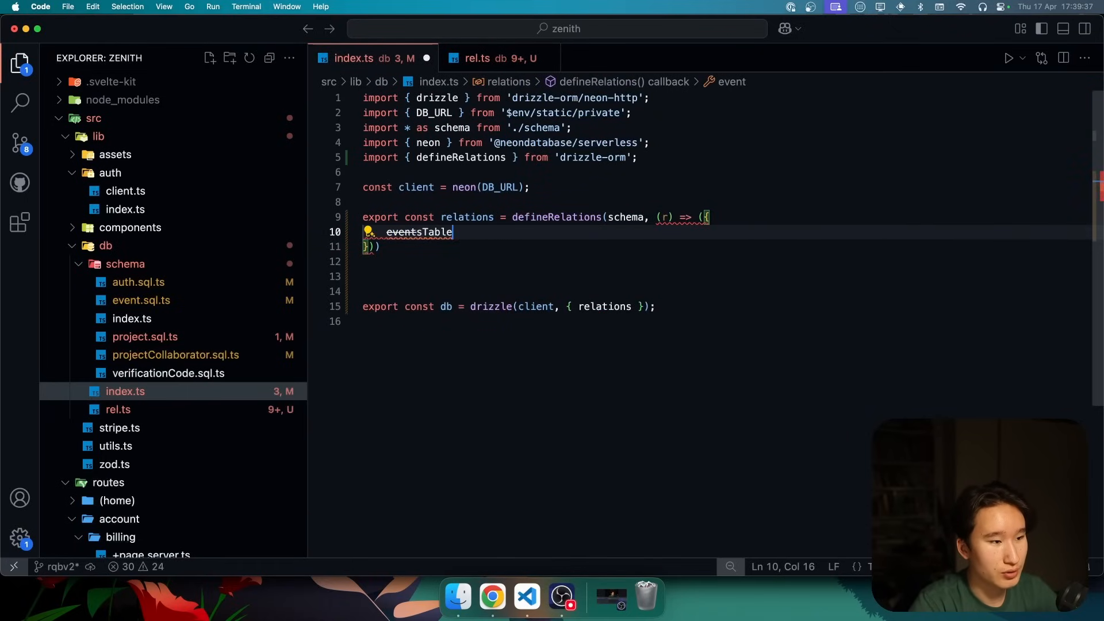
pyautogui.click(477, 58)
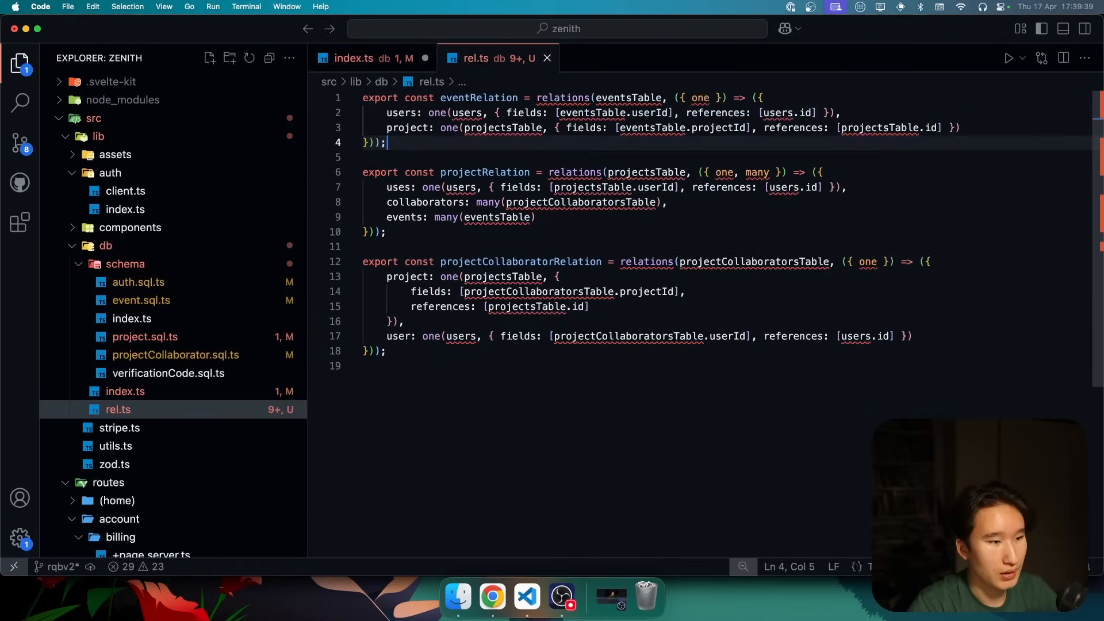
pyautogui.click(354, 57)
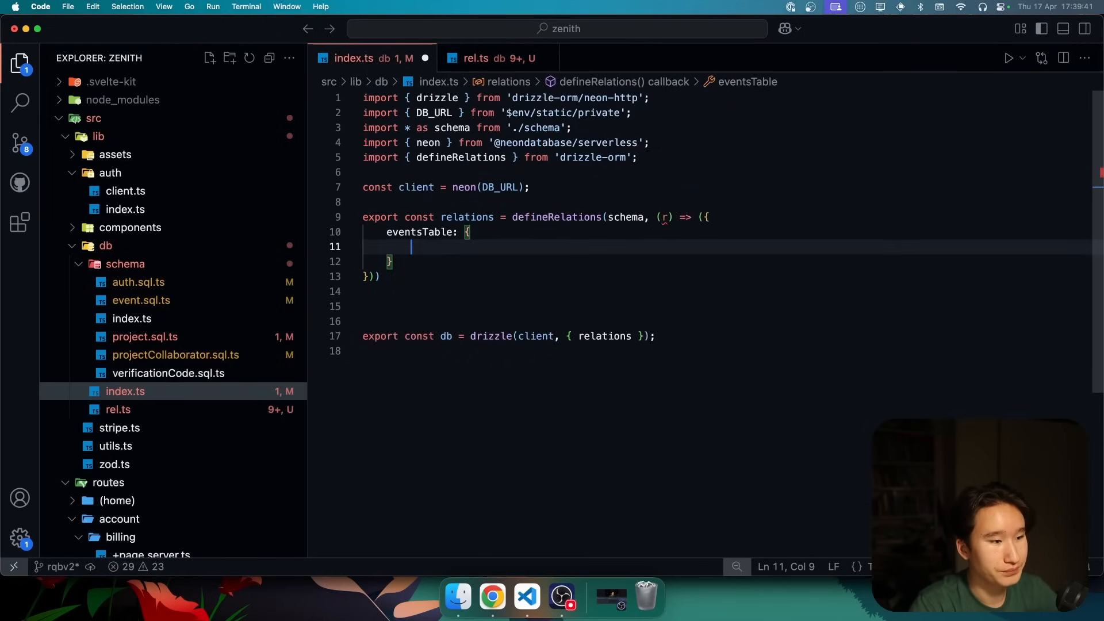
pyautogui.click(476, 57)
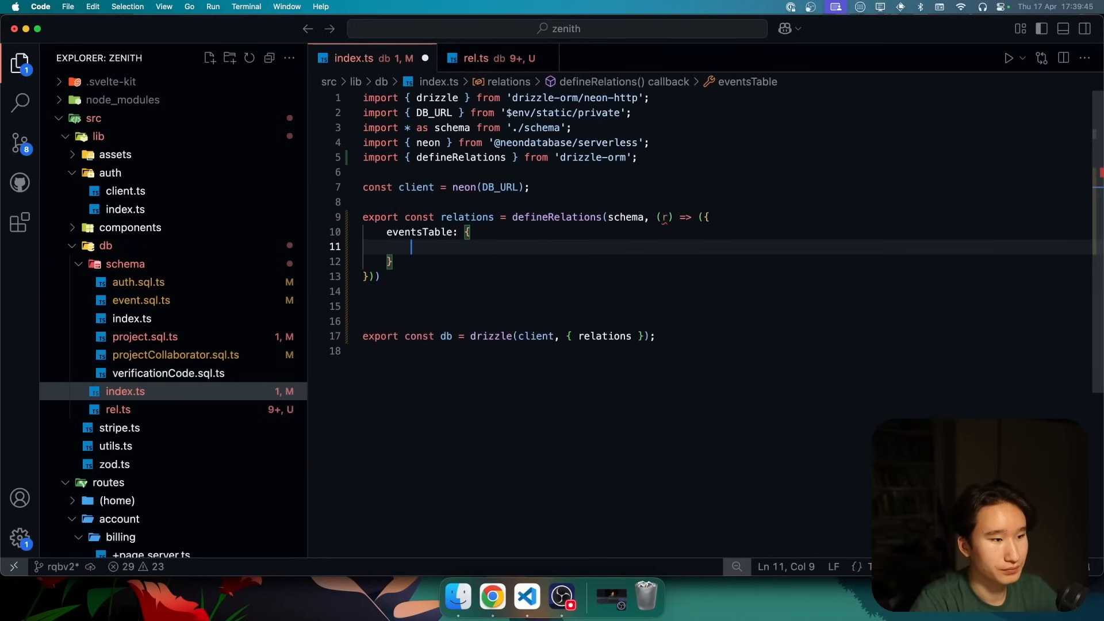
# Step: Start the eventsTable creator relation as r.one.users from r.eventsTable.userId
pyautogui.write('creator: {')
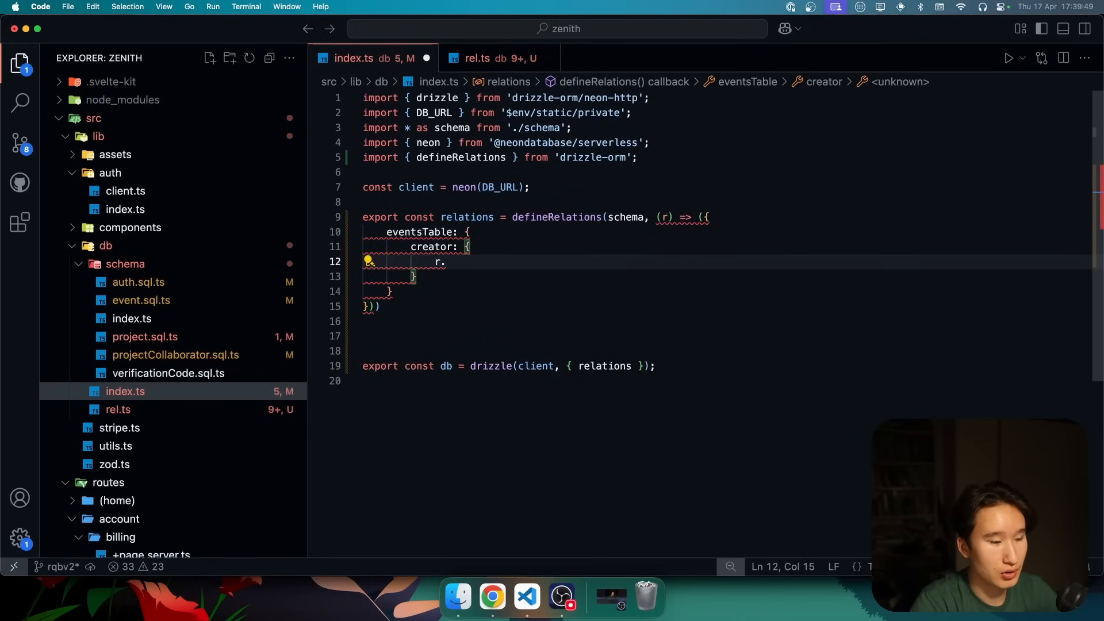
pyautogui.press('Backspace')
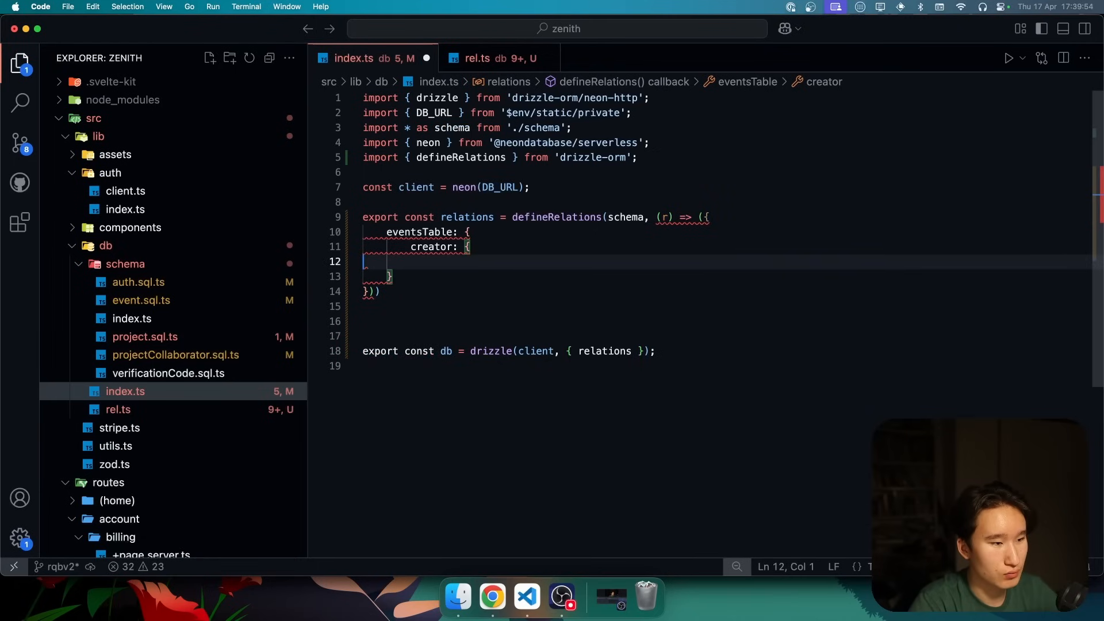
pyautogui.write('r.one.')
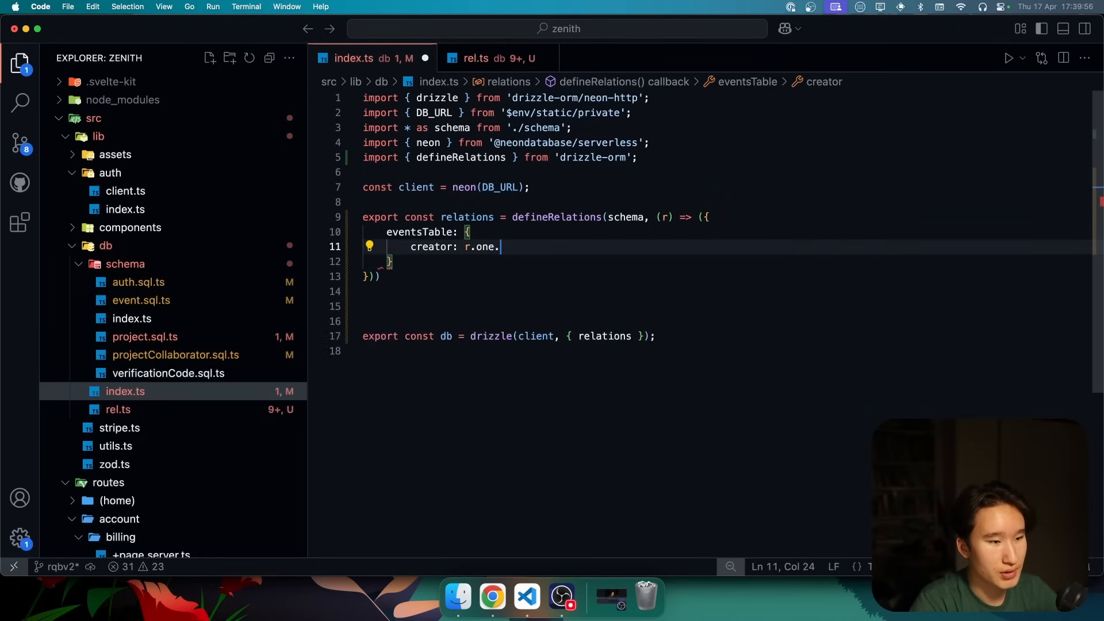
pyautogui.write('users')
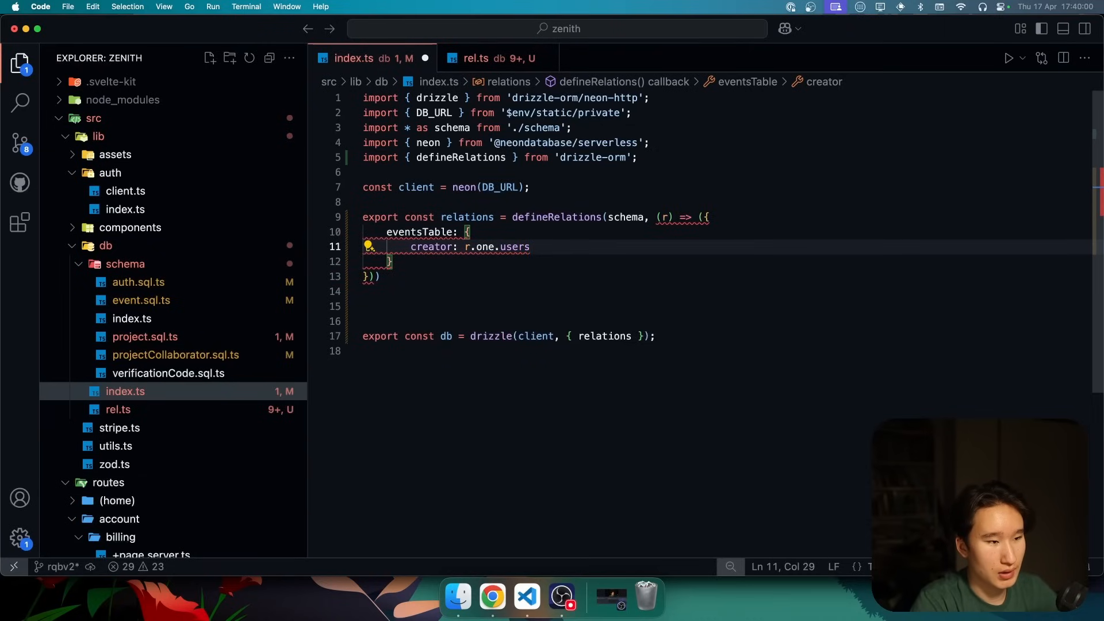
pyautogui.click(491, 596)
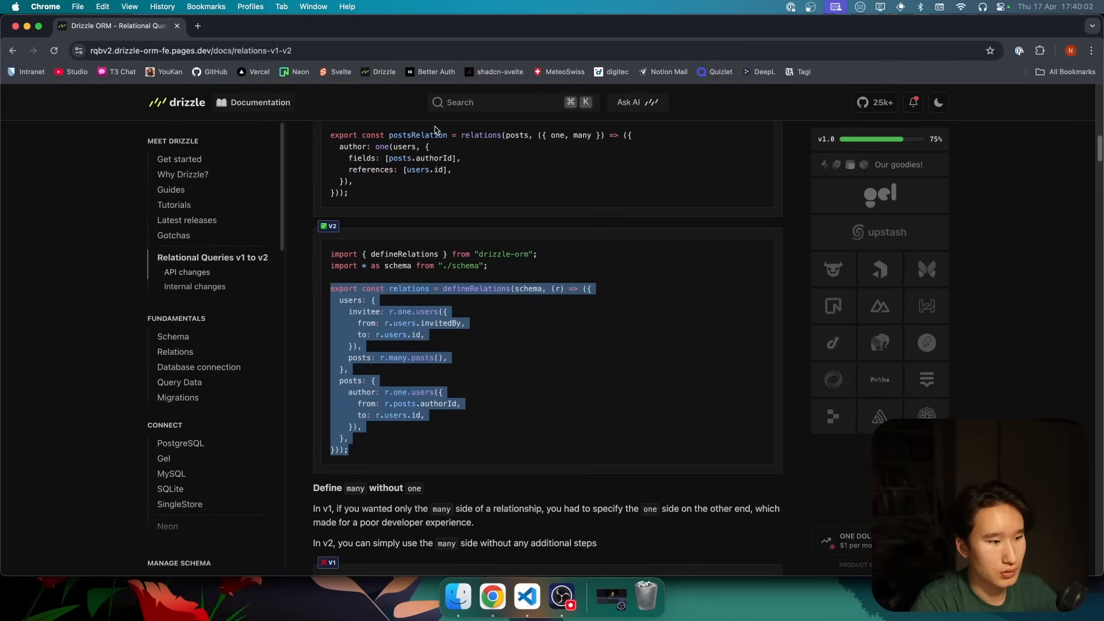
pyautogui.click(526, 597)
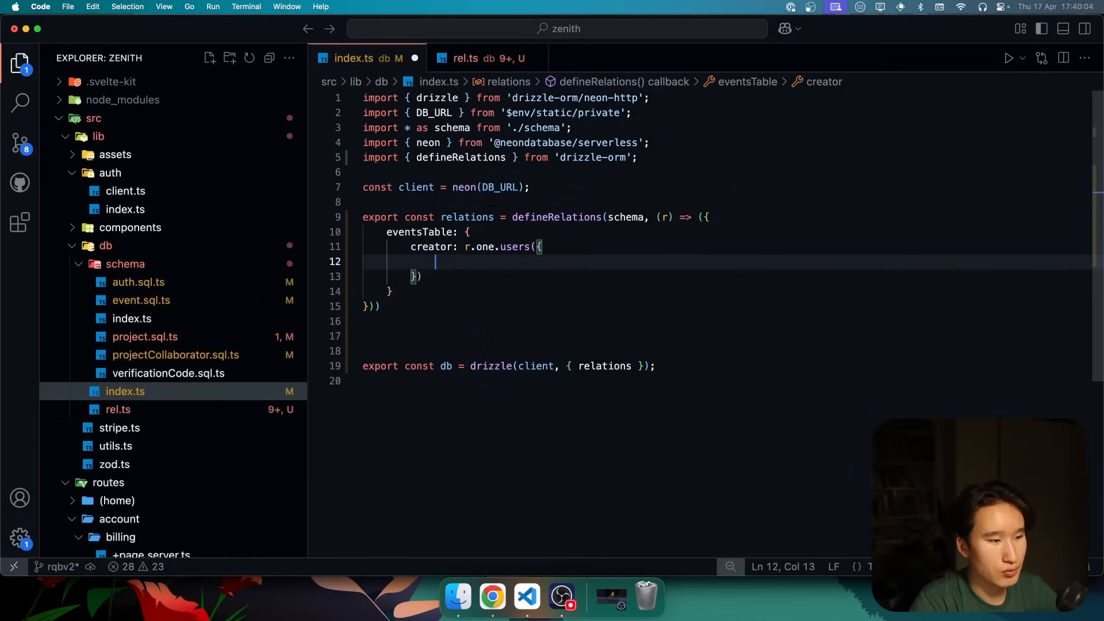
pyautogui.write('from:')
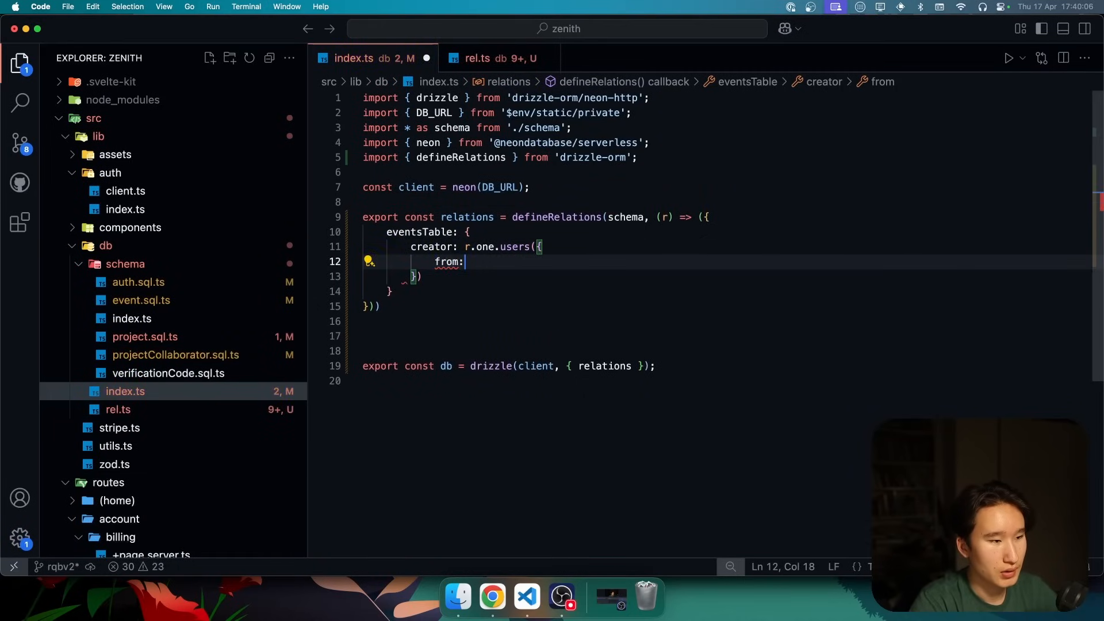
pyautogui.write('event.')
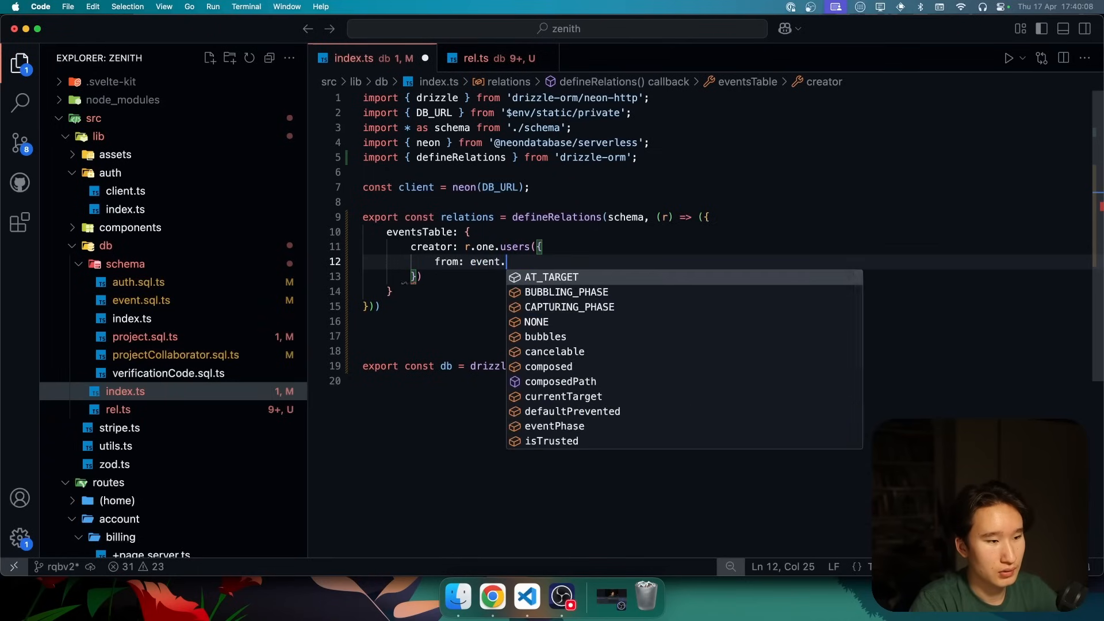
pyautogui.write('schema.eventsTable')
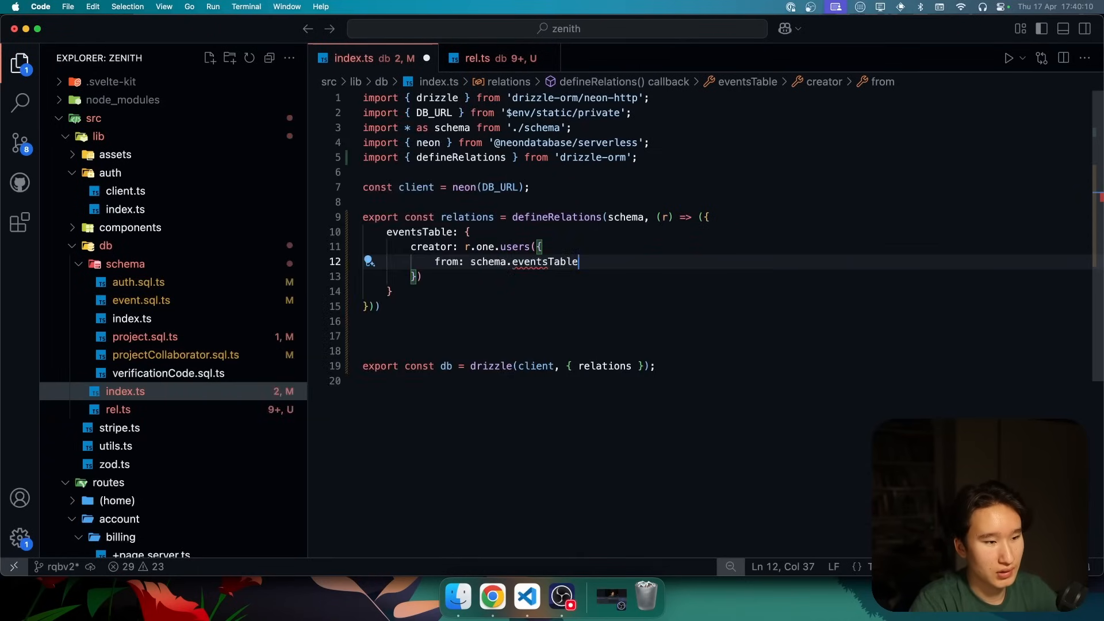
pyautogui.write('.')
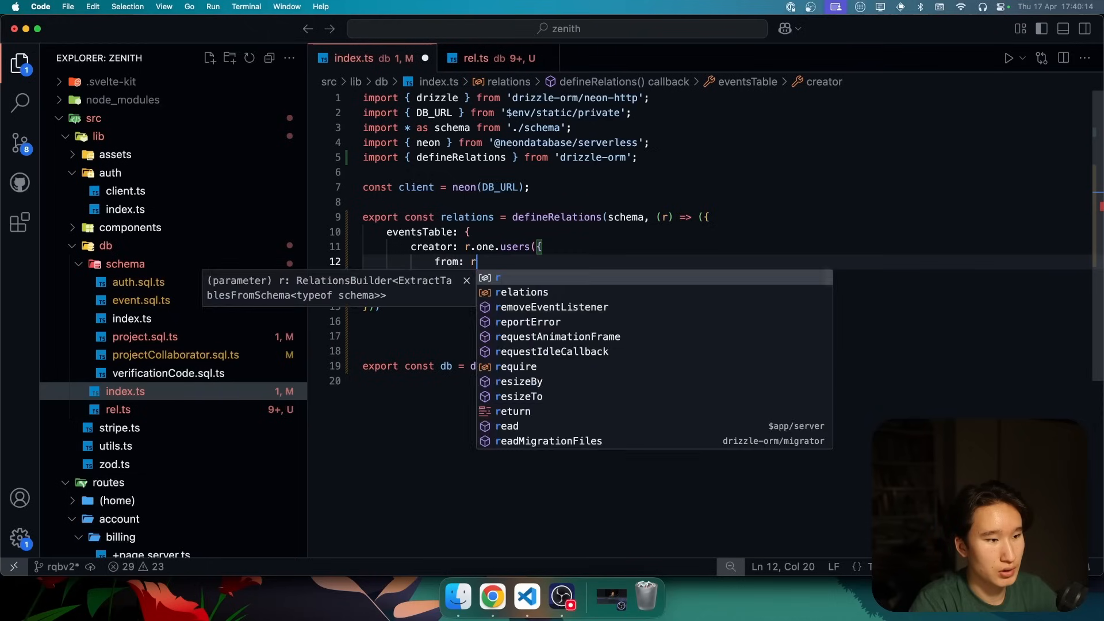
pyautogui.write('.eventsTable.')
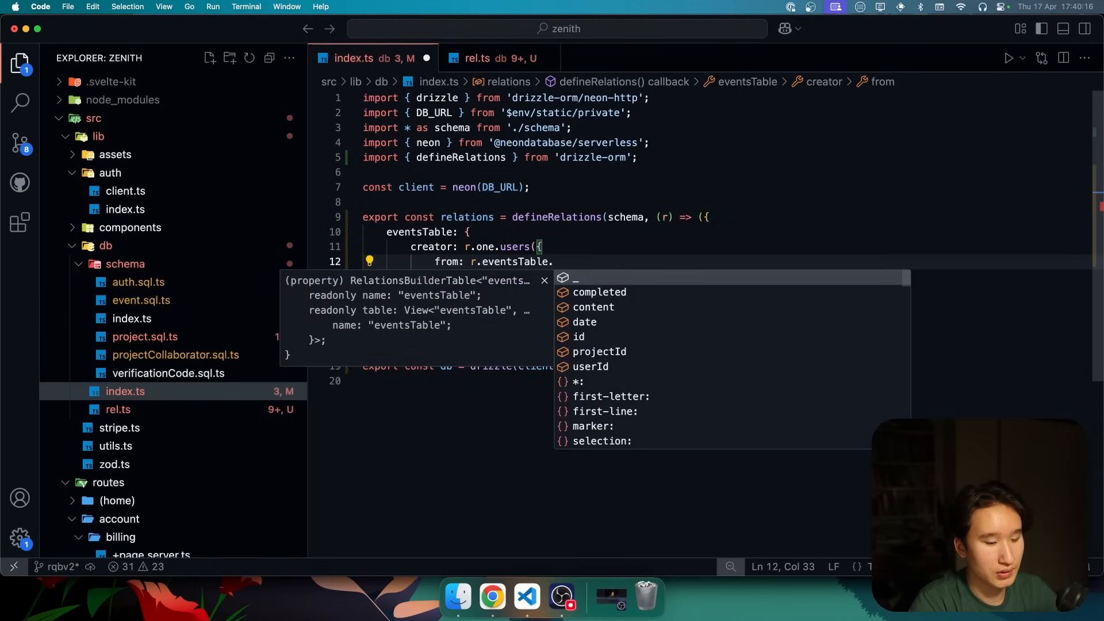
pyautogui.write('userId,')
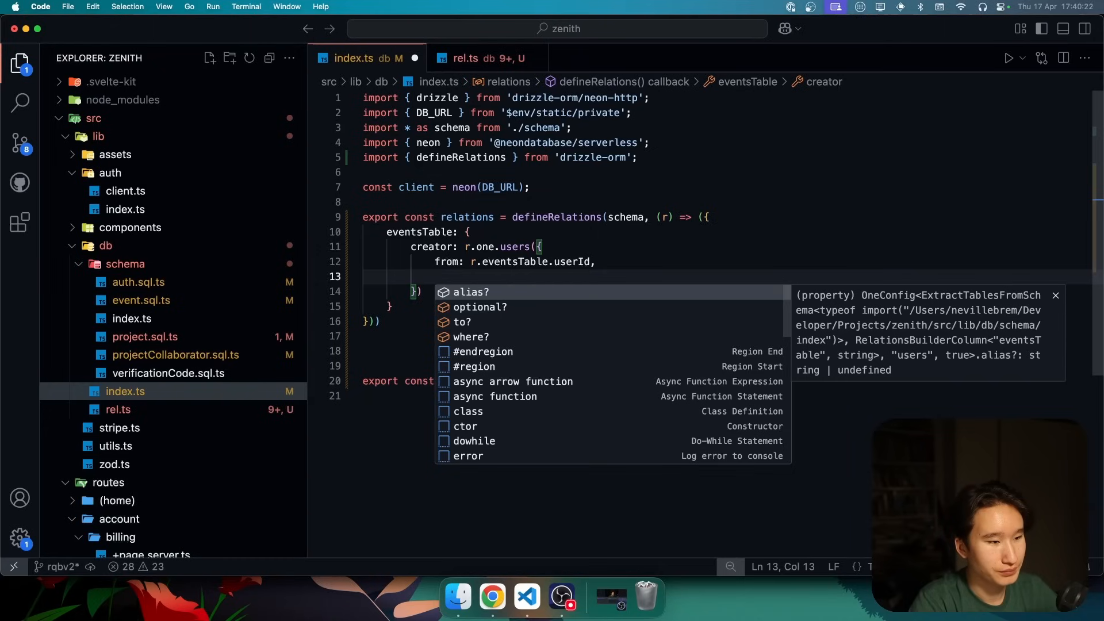
# Step: Finish the creator relation with to: r.users.id and bring up rel.ts
pyautogui.press('Escape')
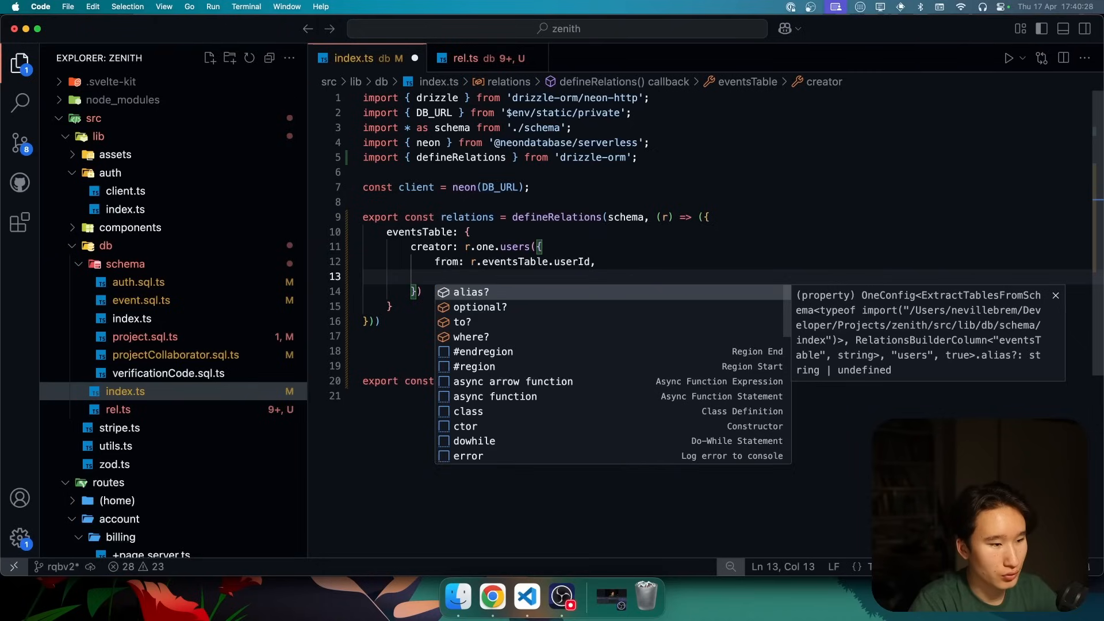
pyautogui.write('to: r')
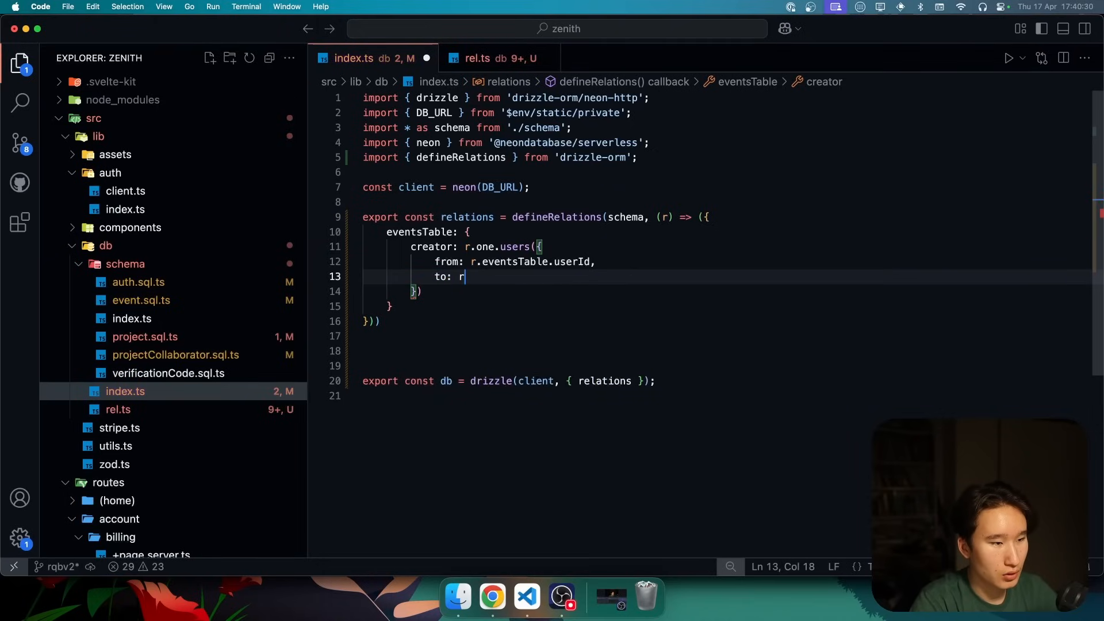
pyautogui.write('users.')
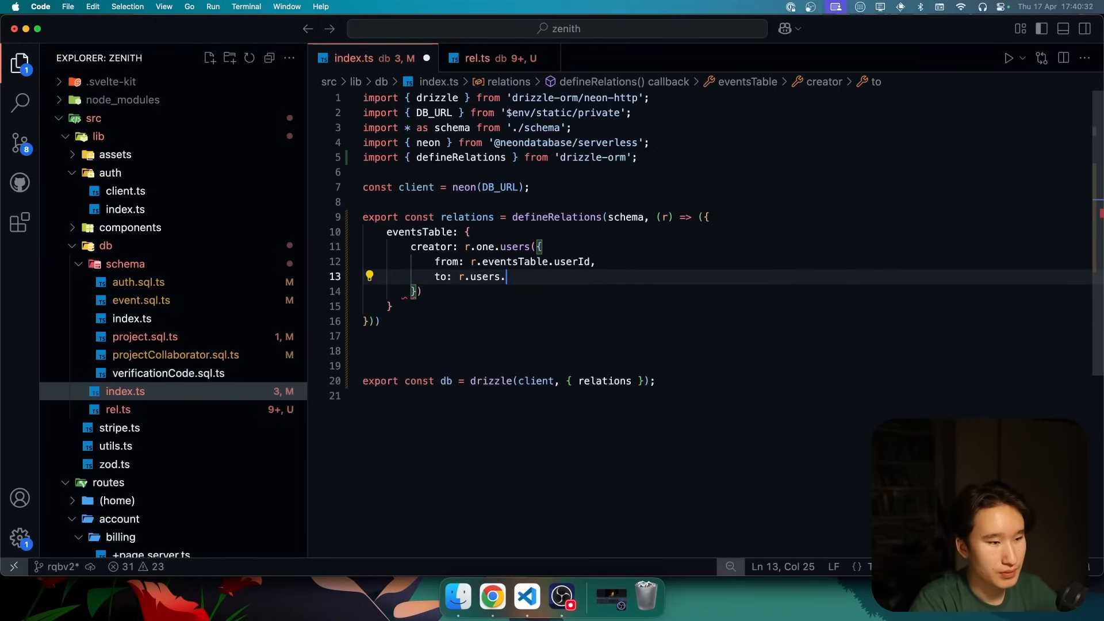
pyautogui.write('id')
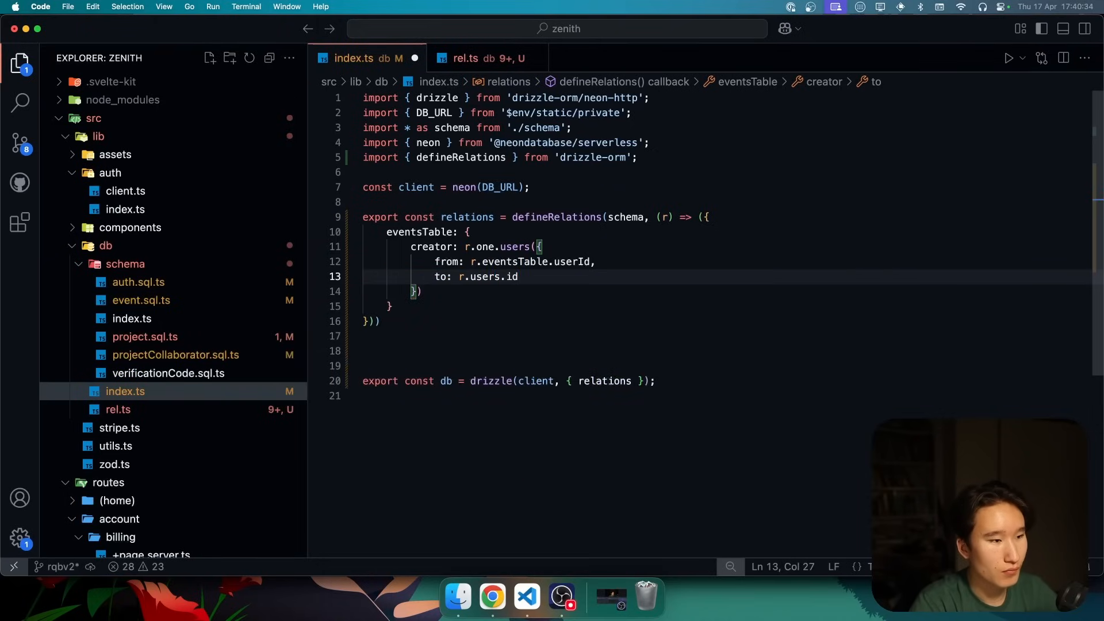
pyautogui.click(465, 57)
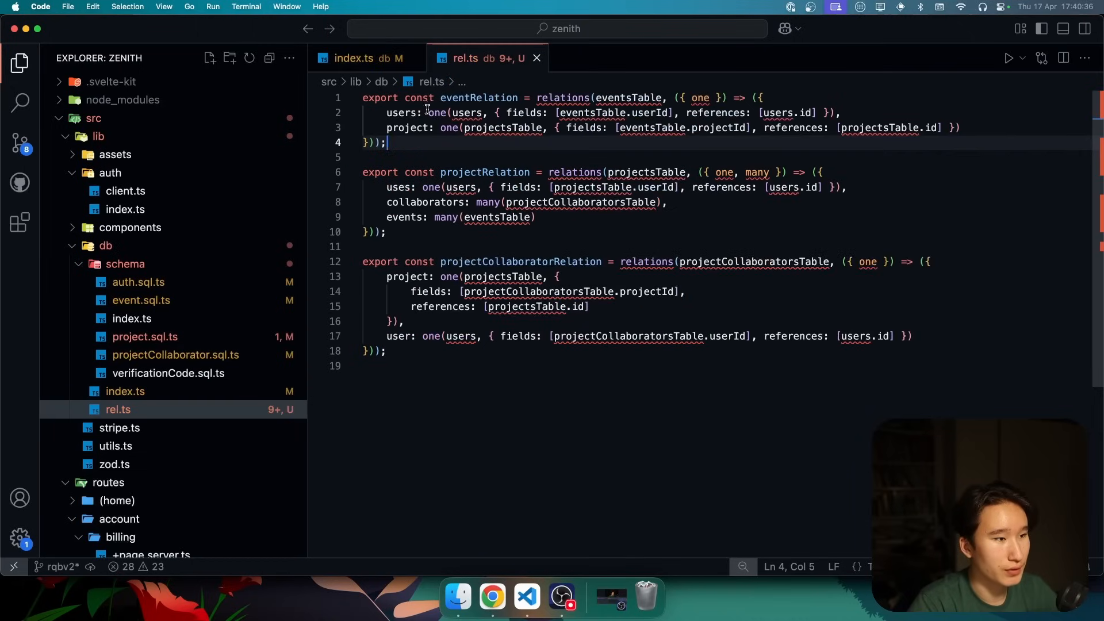
# Step: Add project: r.one.projectsTable from r.eventsTable.projectId to r.projectsTable, then revisit rel.ts
pyautogui.click(355, 57)
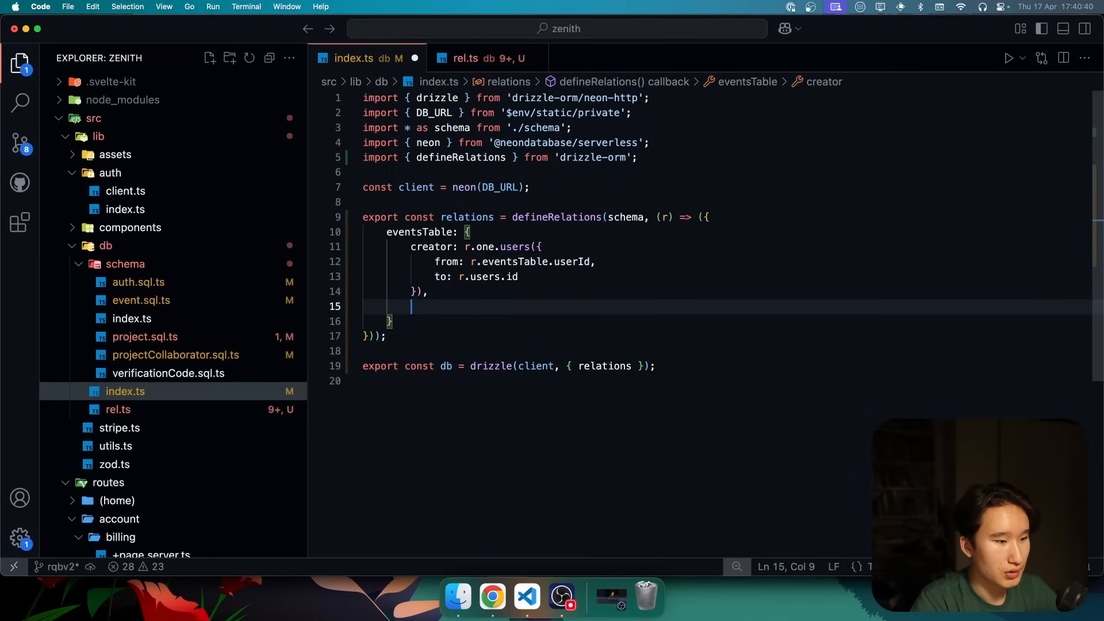
pyautogui.write('project:')
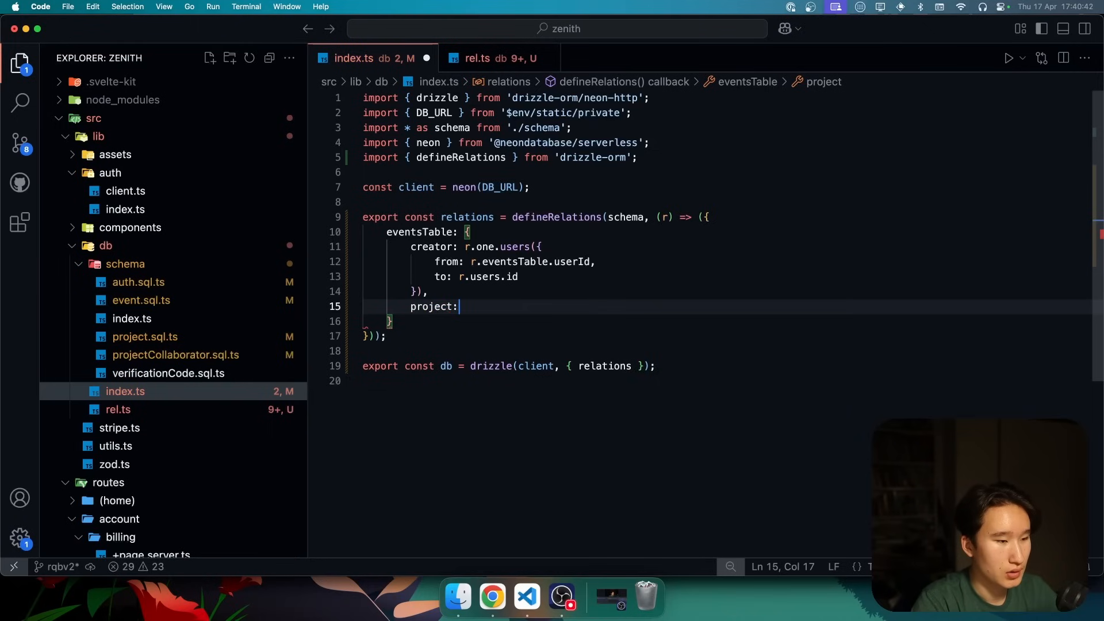
pyautogui.write('{')
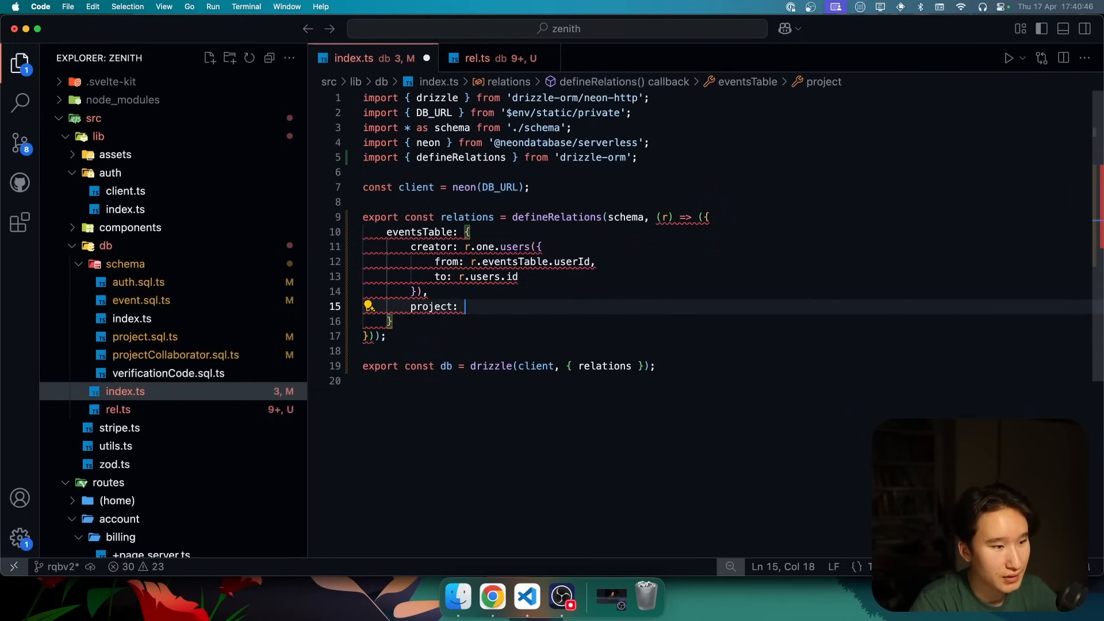
pyautogui.write('r.')
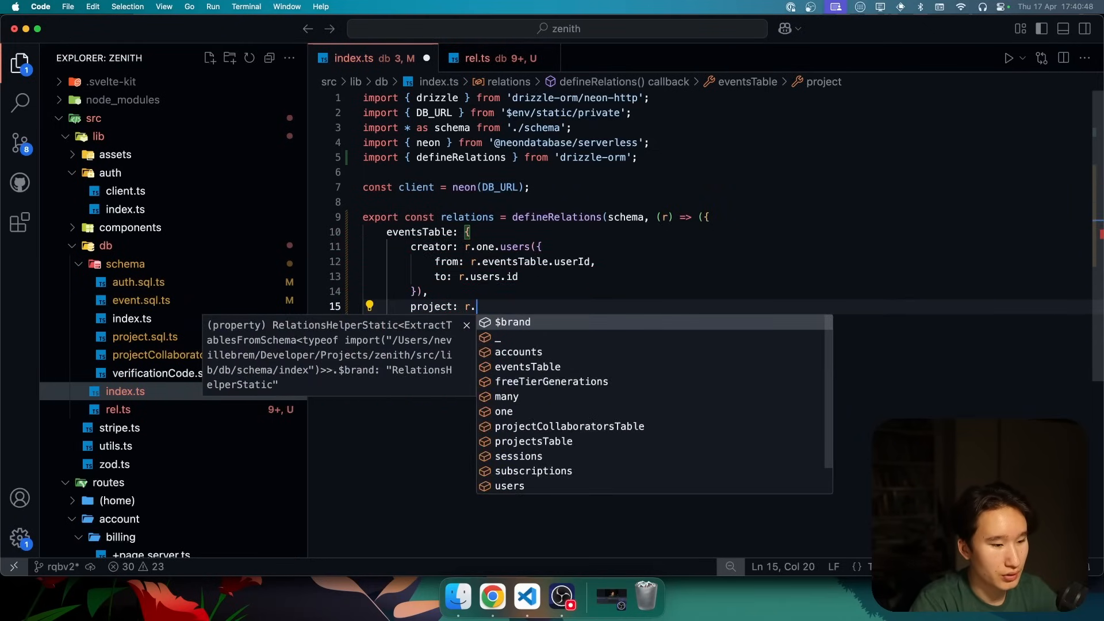
pyautogui.write('projectsTable({')
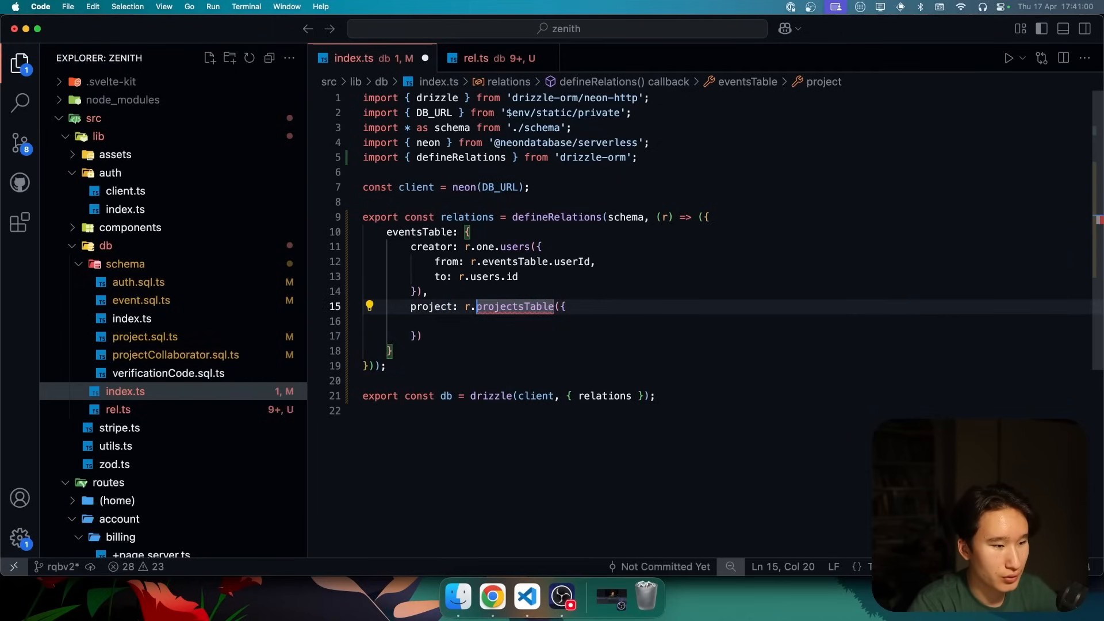
pyautogui.write('one.')
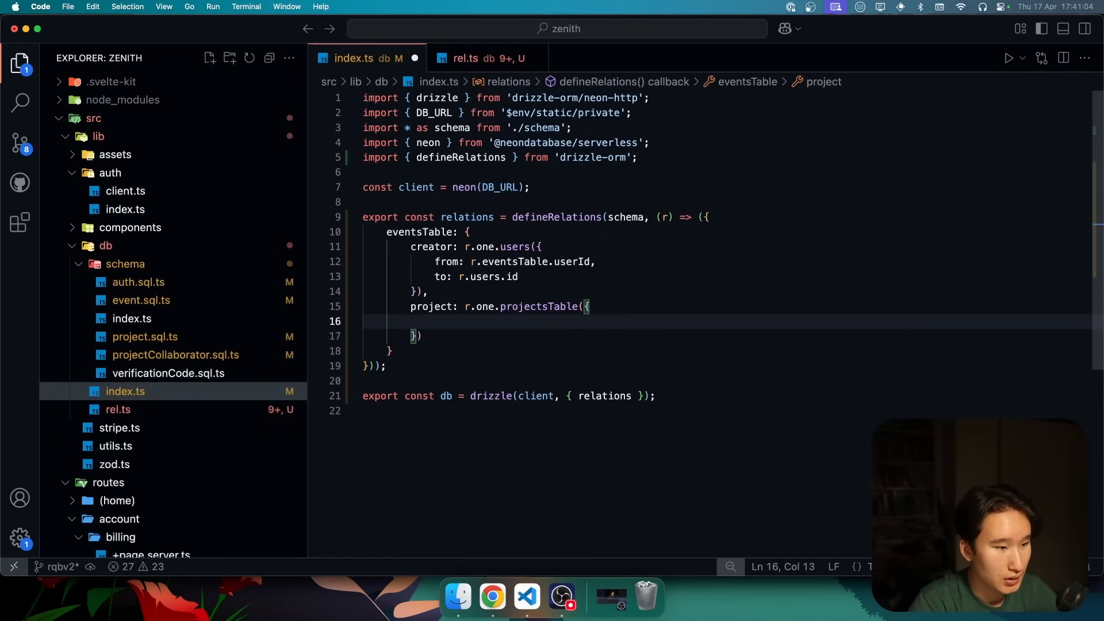
pyautogui.write('from:')
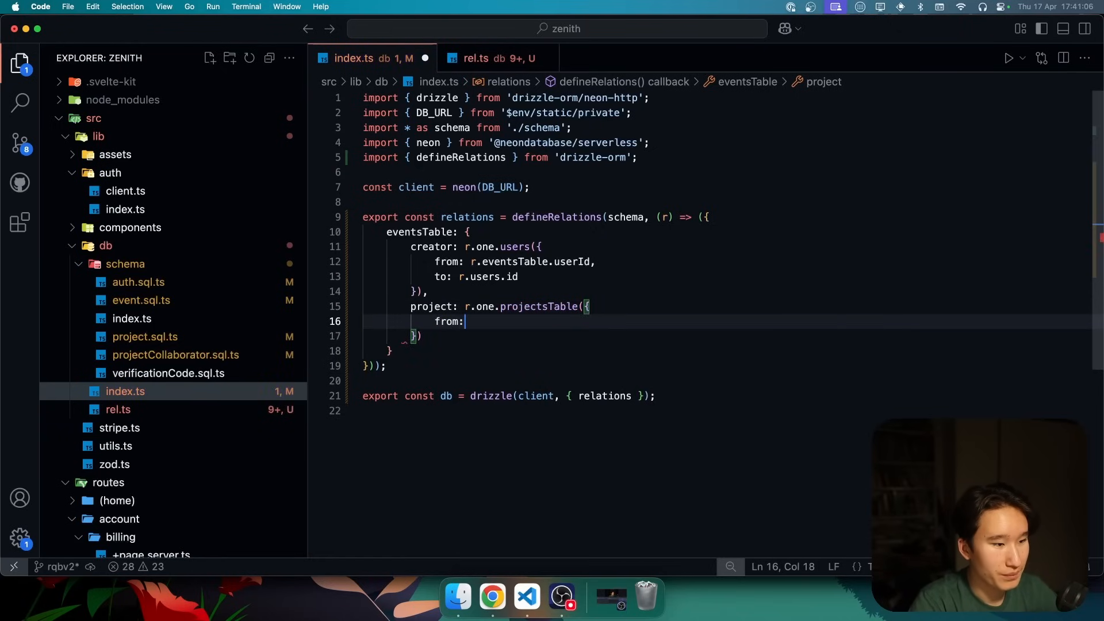
pyautogui.write('r.pr')
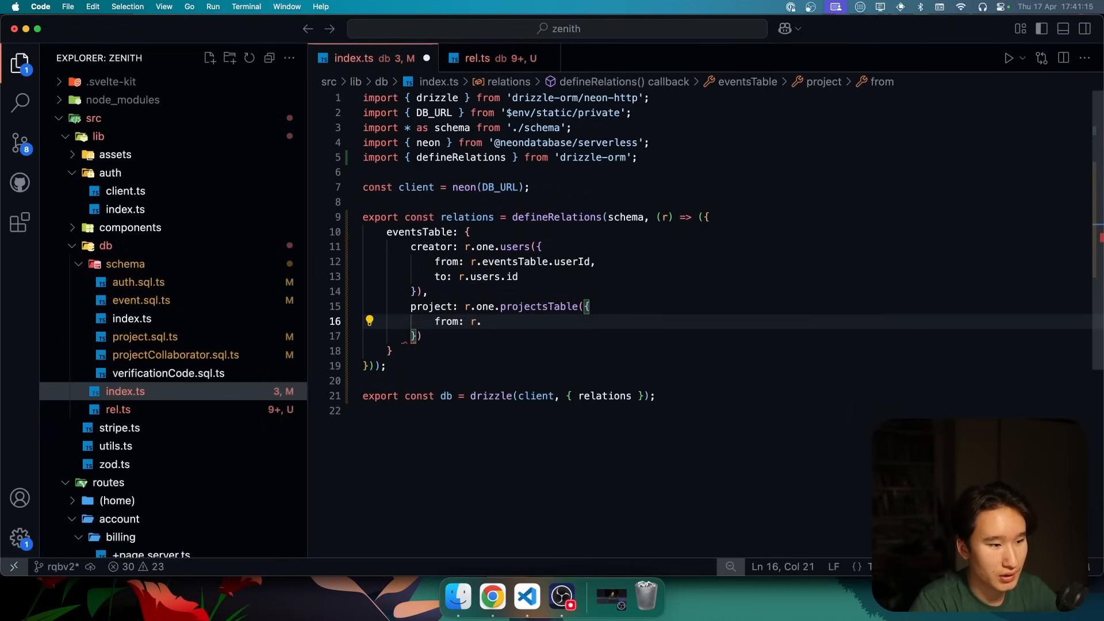
pyautogui.write('eventsTable.projectId,')
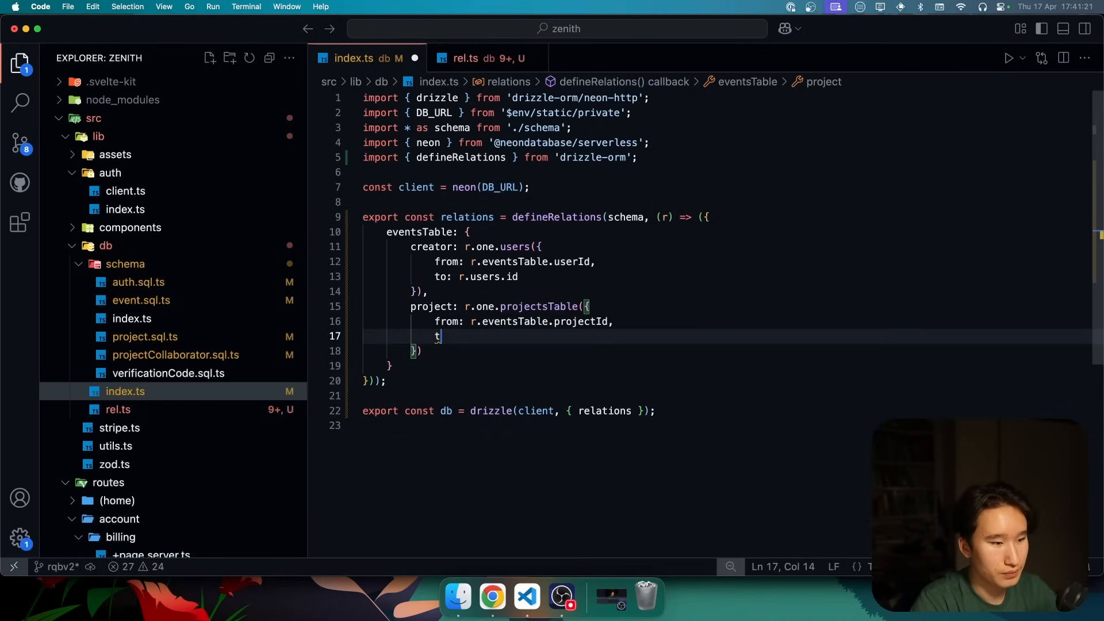
pyautogui.write('o: r.projectsTable.')
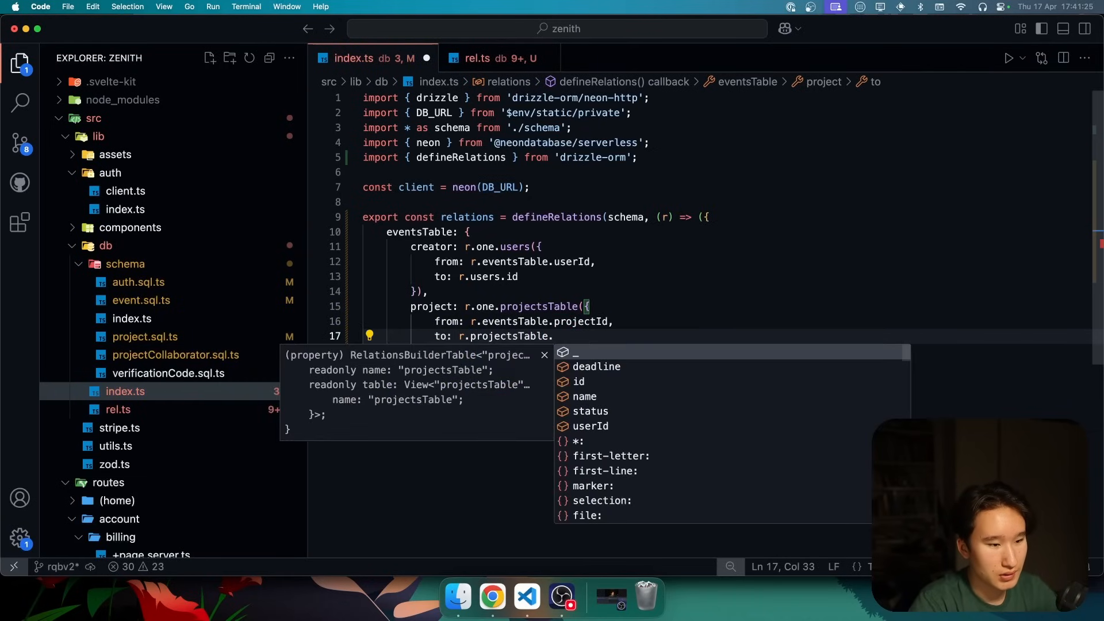
pyautogui.click(478, 57)
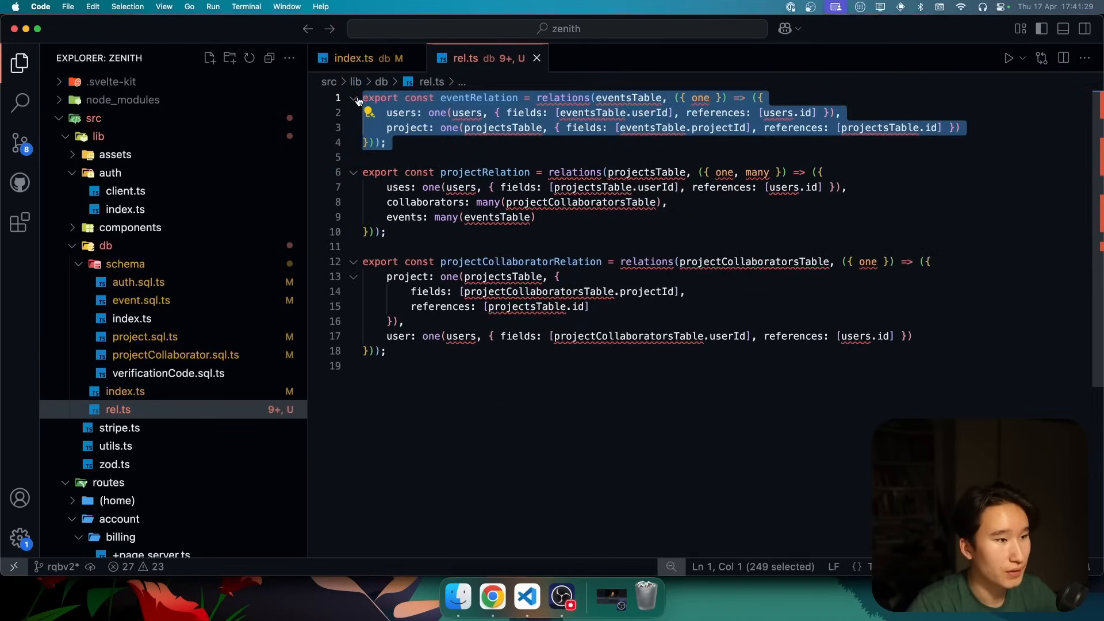
# Step: Delete the old eventRelation from rel.ts
pyautogui.click(354, 58)
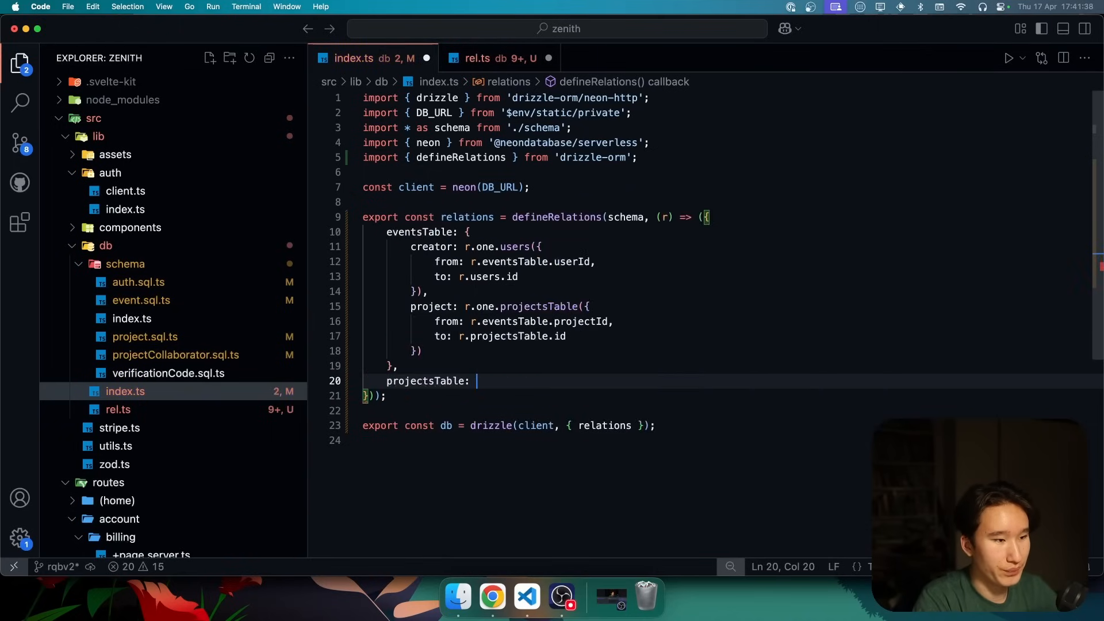
pyautogui.click(477, 57)
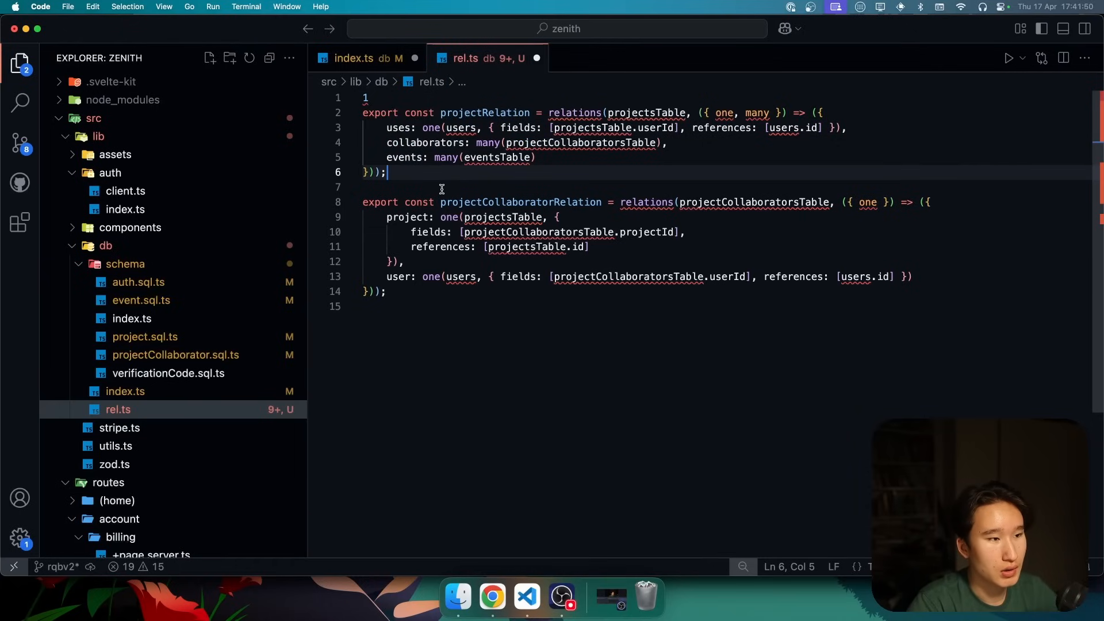
pyautogui.moveTo(398, 128)
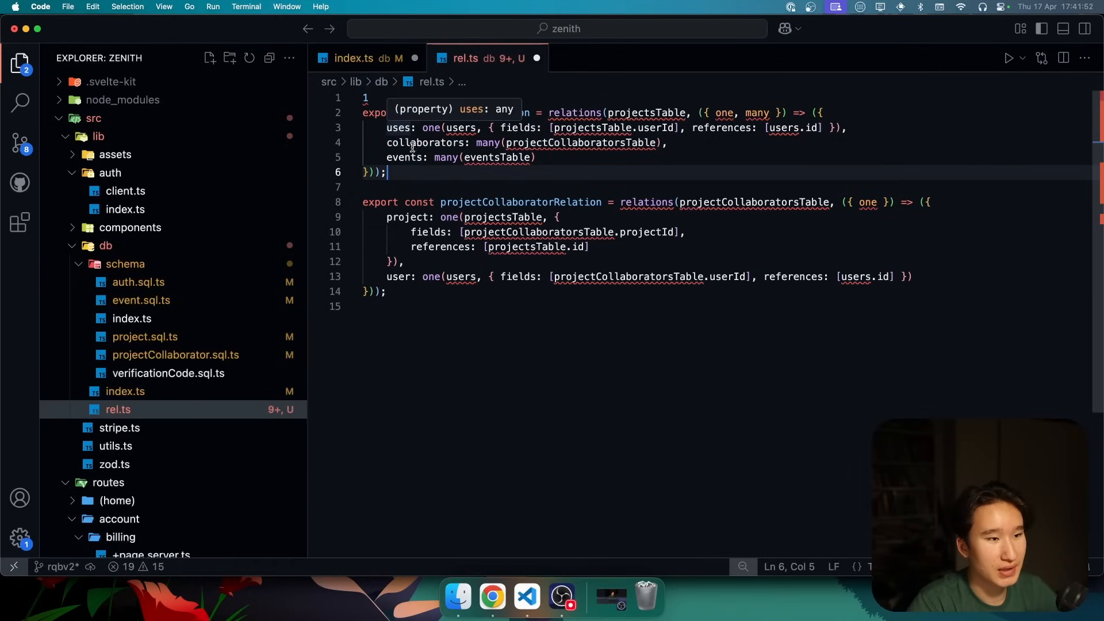
pyautogui.moveTo(439, 182)
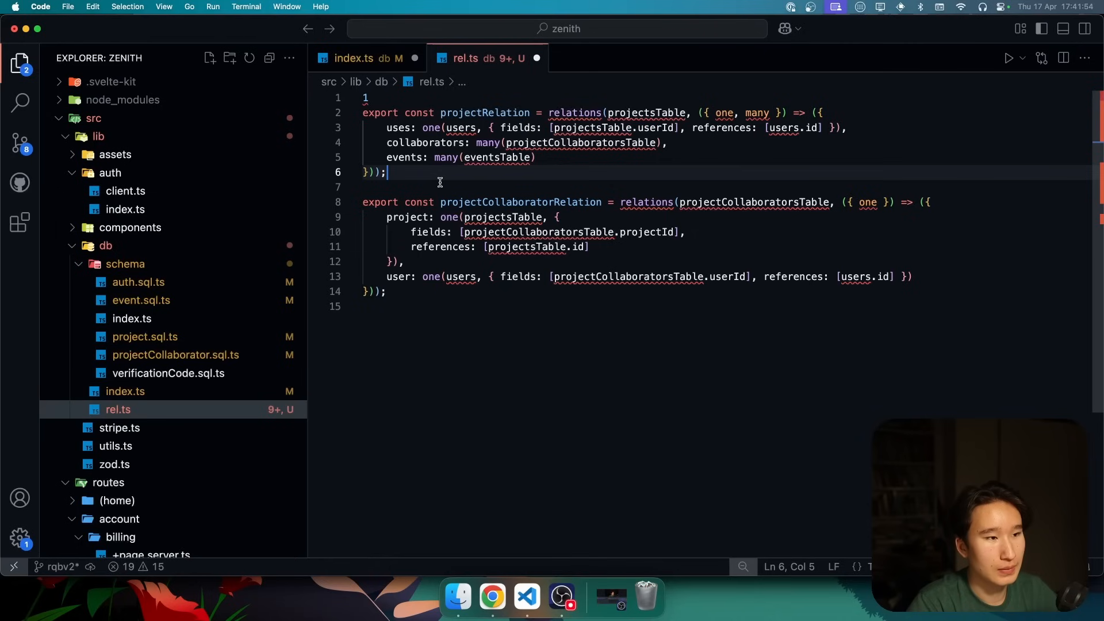
pyautogui.click(354, 57)
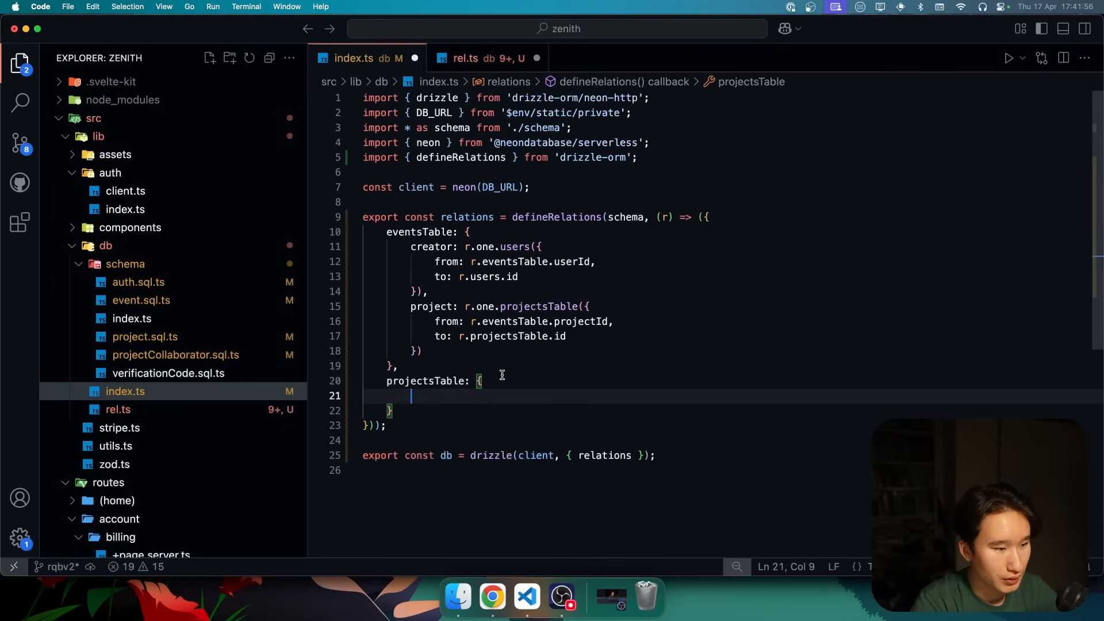
# Step: Add projectsTable creator relation from projectsTable.userId to users.id; mark the event project relation optional: true
pyautogui.write('creator:')
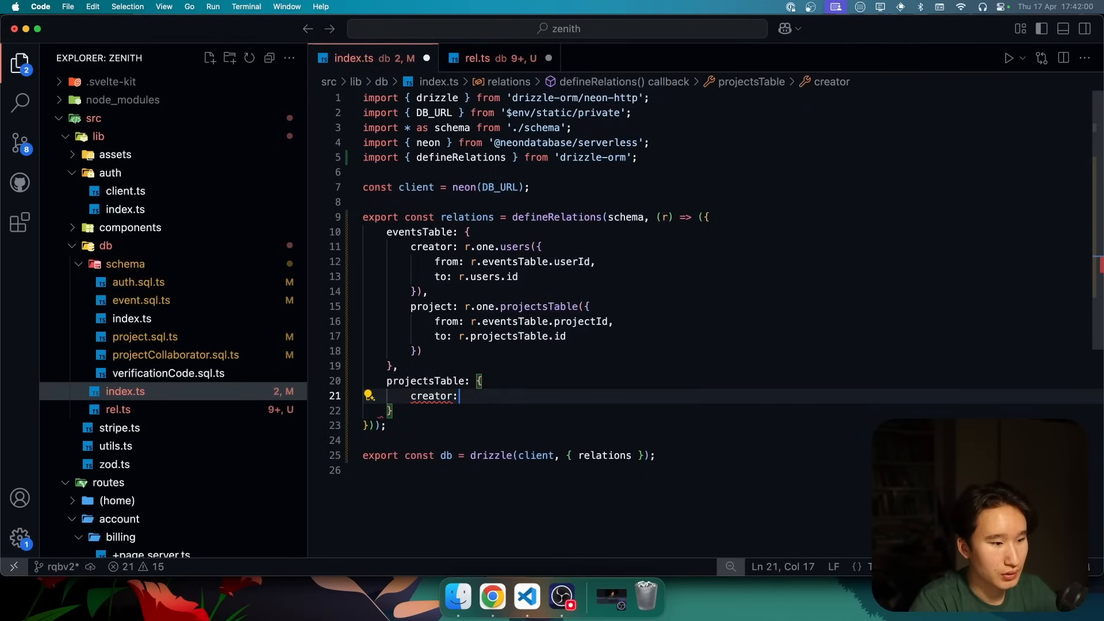
pyautogui.write('r.one.us')
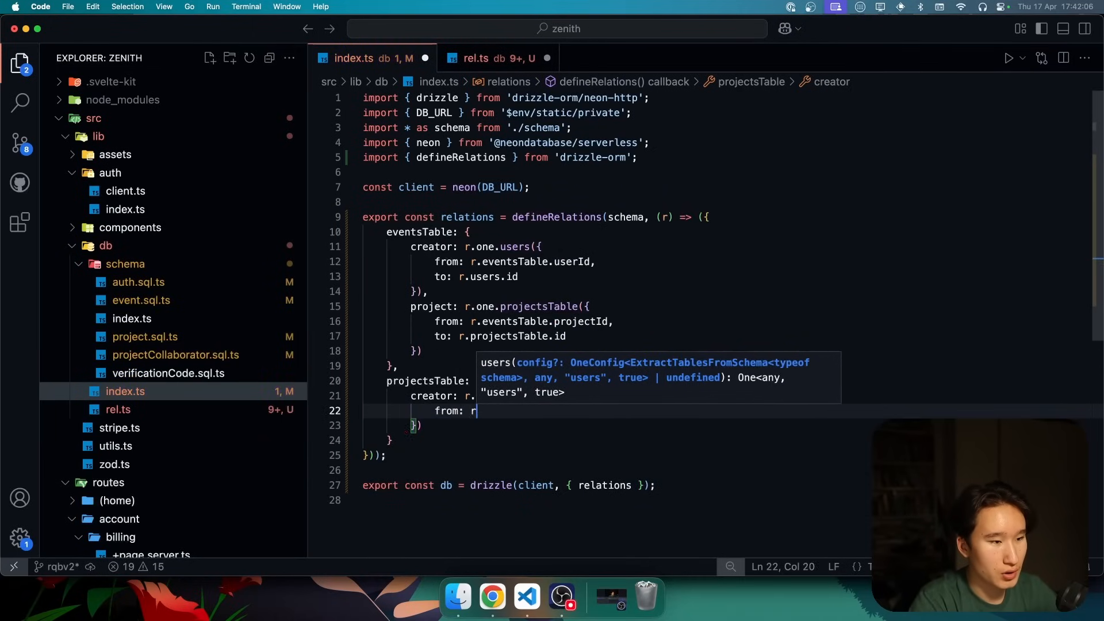
pyautogui.write('.projectsTable')
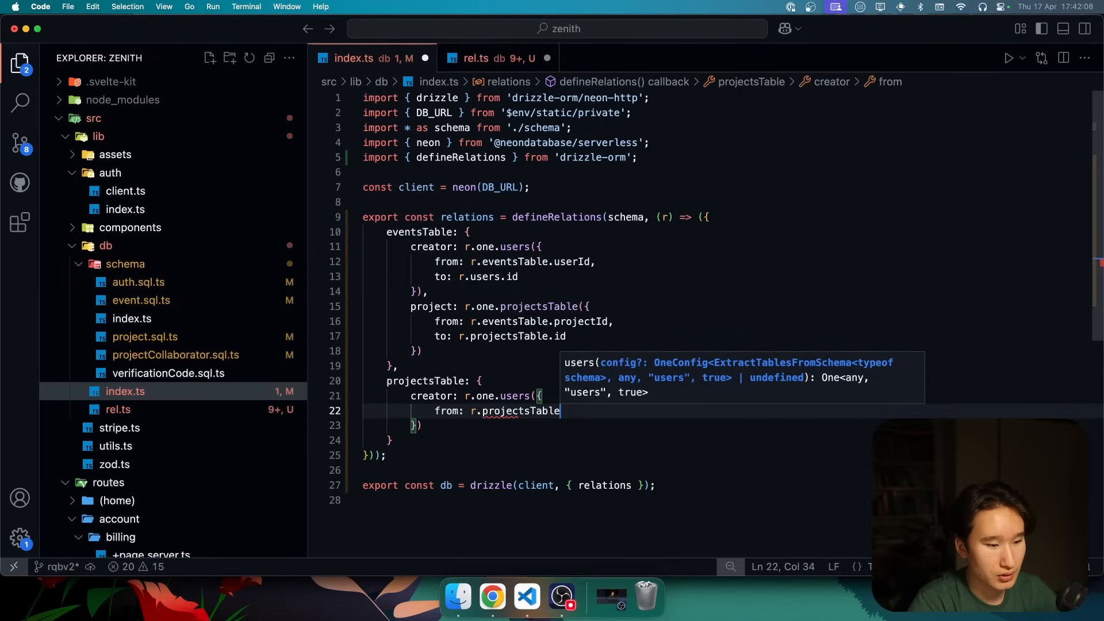
pyautogui.write('.')
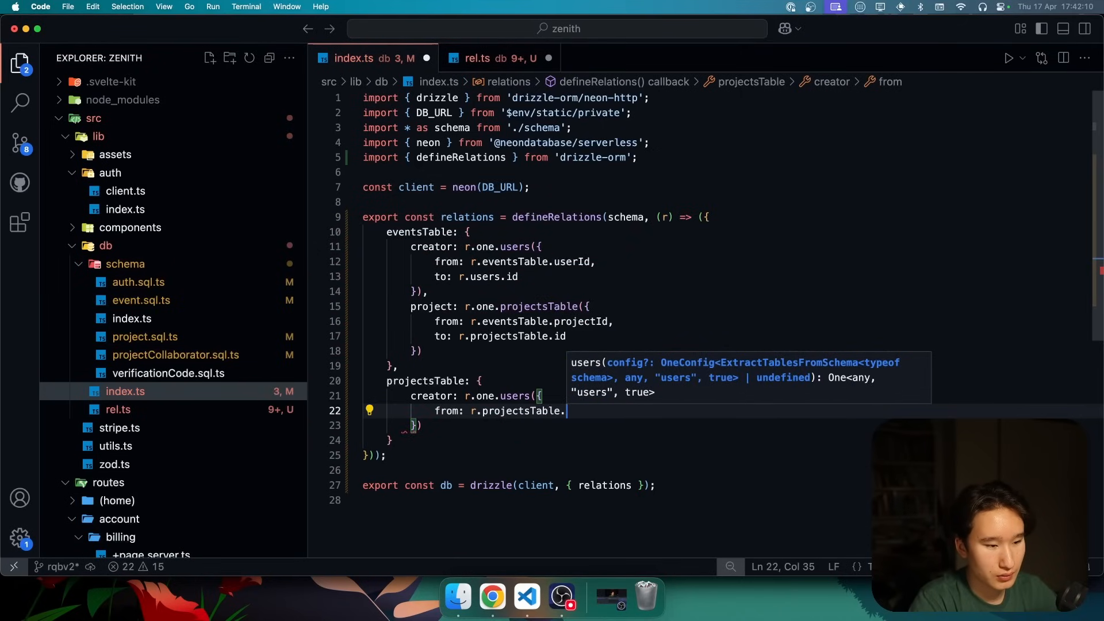
pyautogui.write('us')
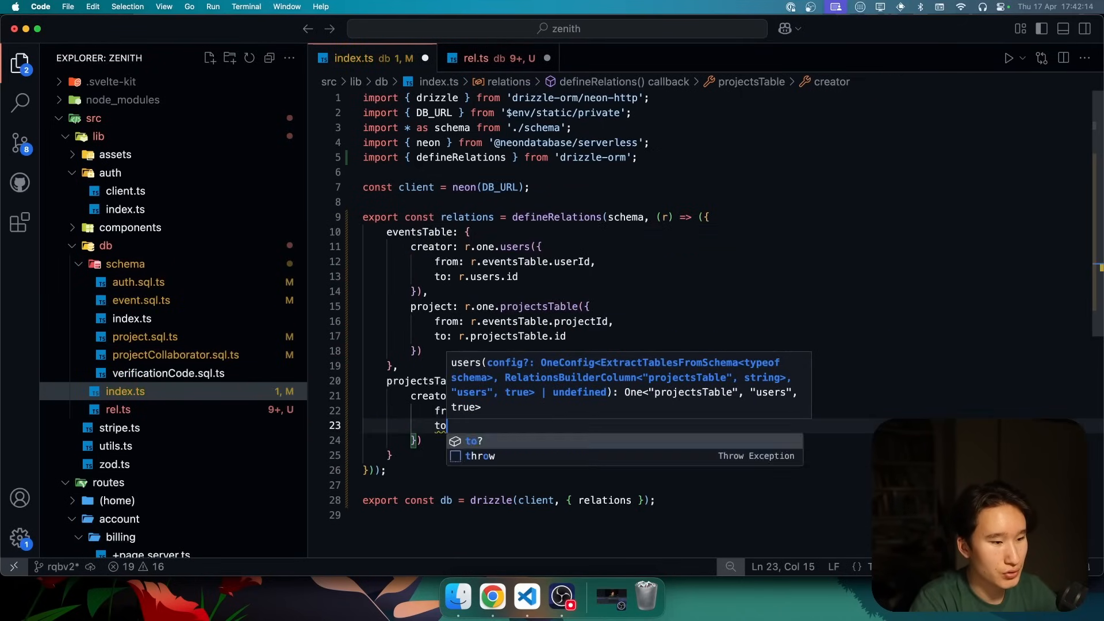
pyautogui.write('r.users.id')
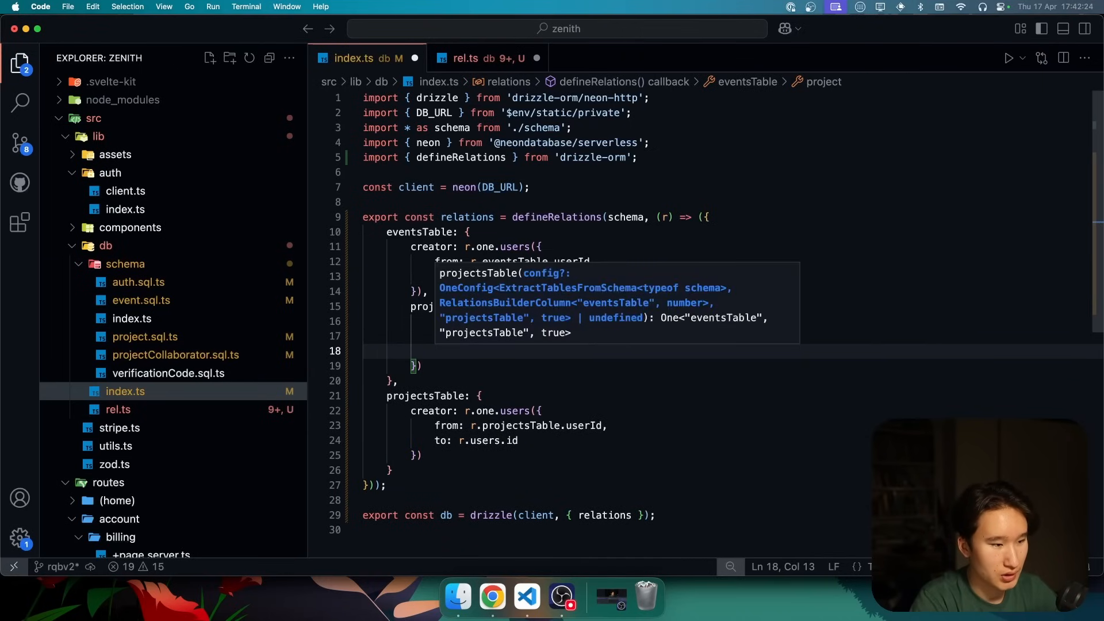
pyautogui.write('optional: true')
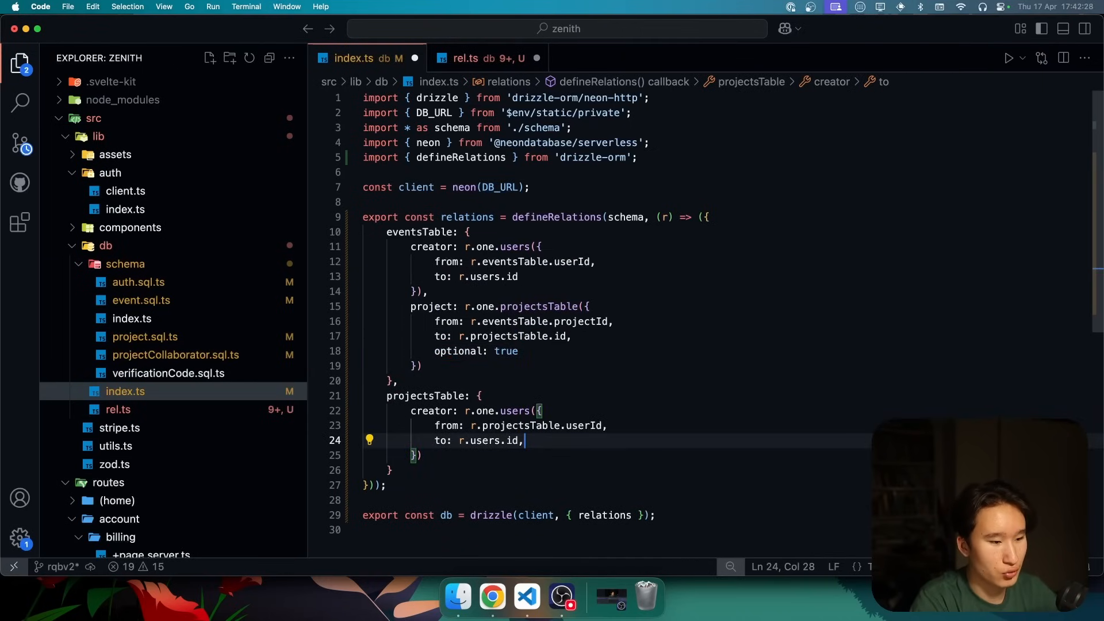
pyautogui.click(464, 57)
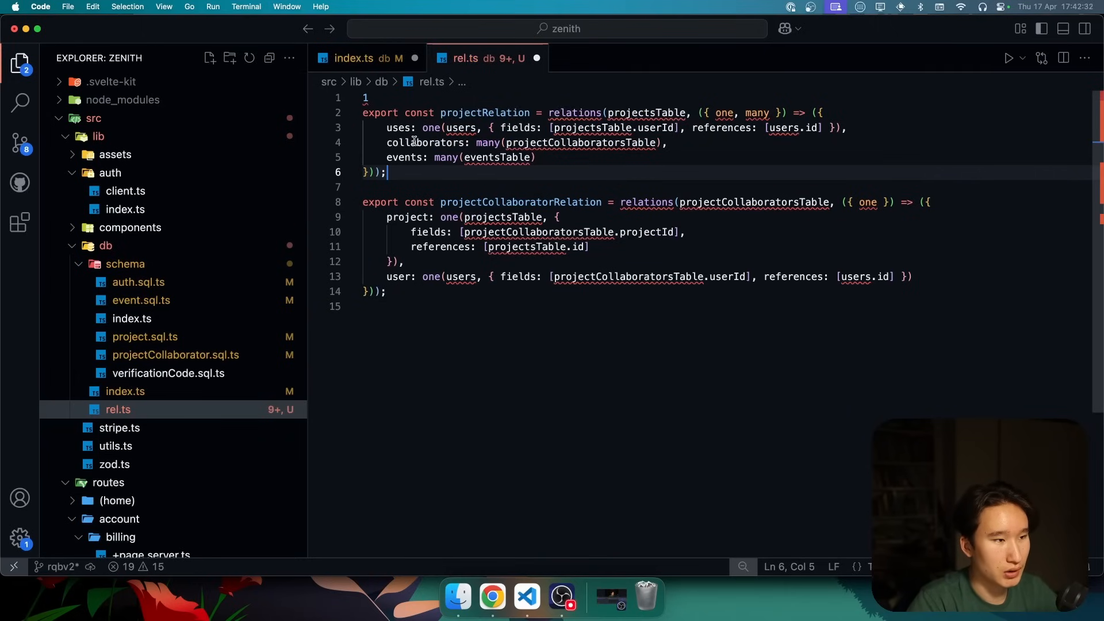
pyautogui.moveTo(408, 172)
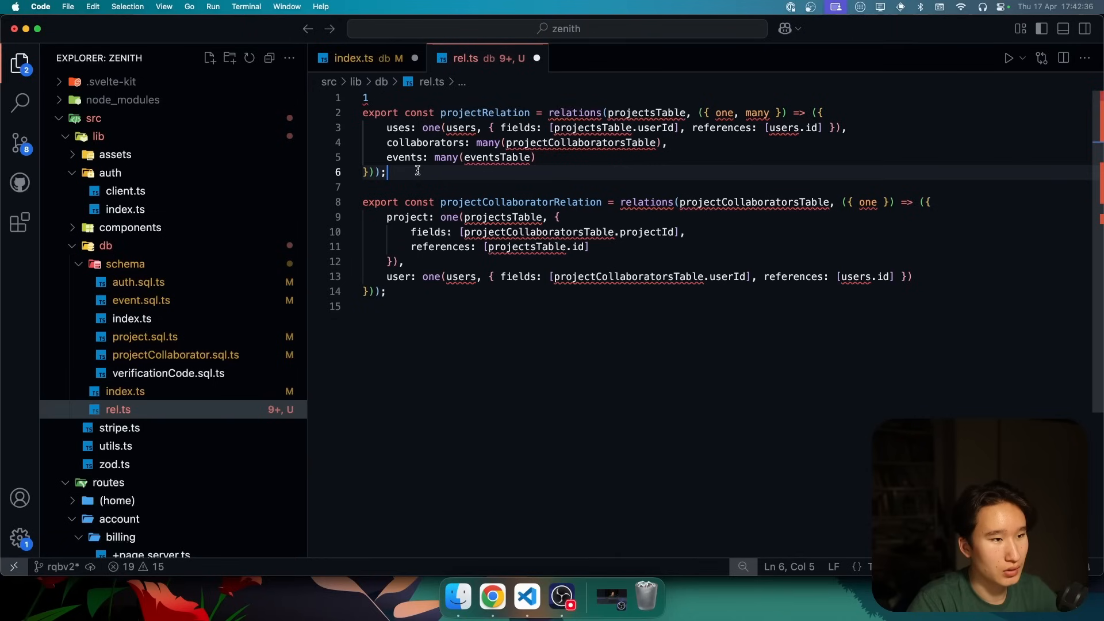
# Step: Type collaborators: r.many. in the projectsTable block of db/index.ts
pyautogui.click(354, 58)
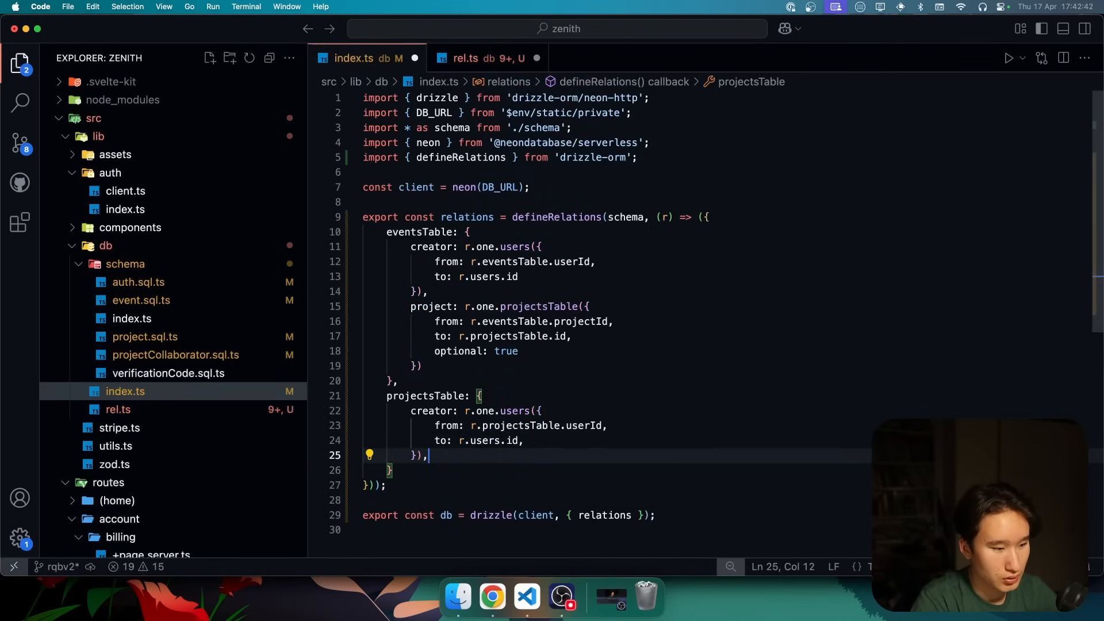
pyautogui.write('collaborato')
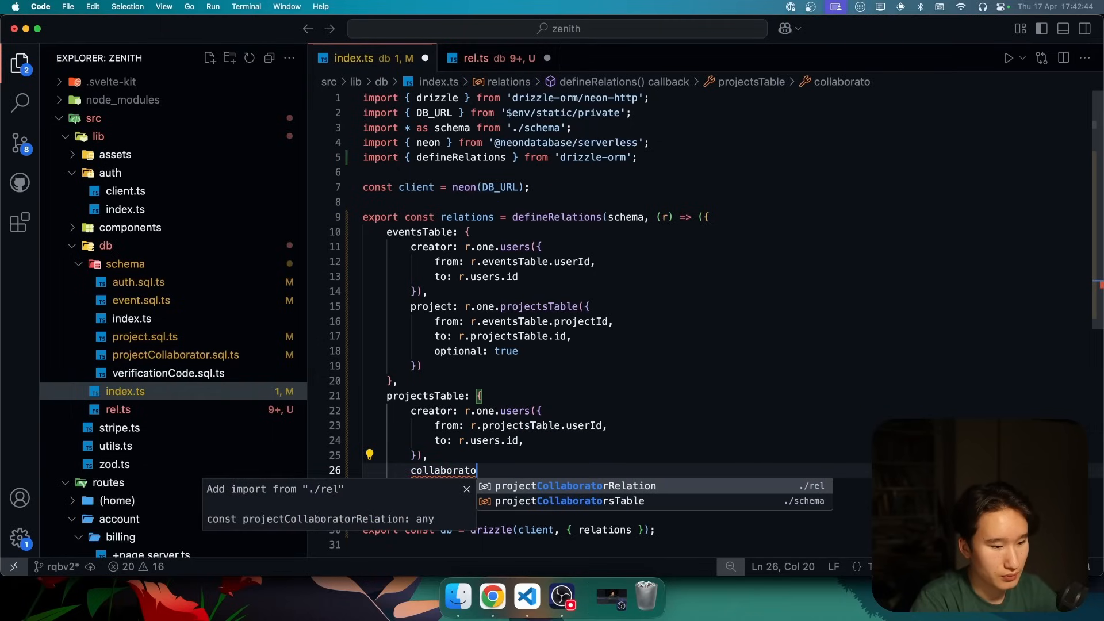
pyautogui.write('rs:')
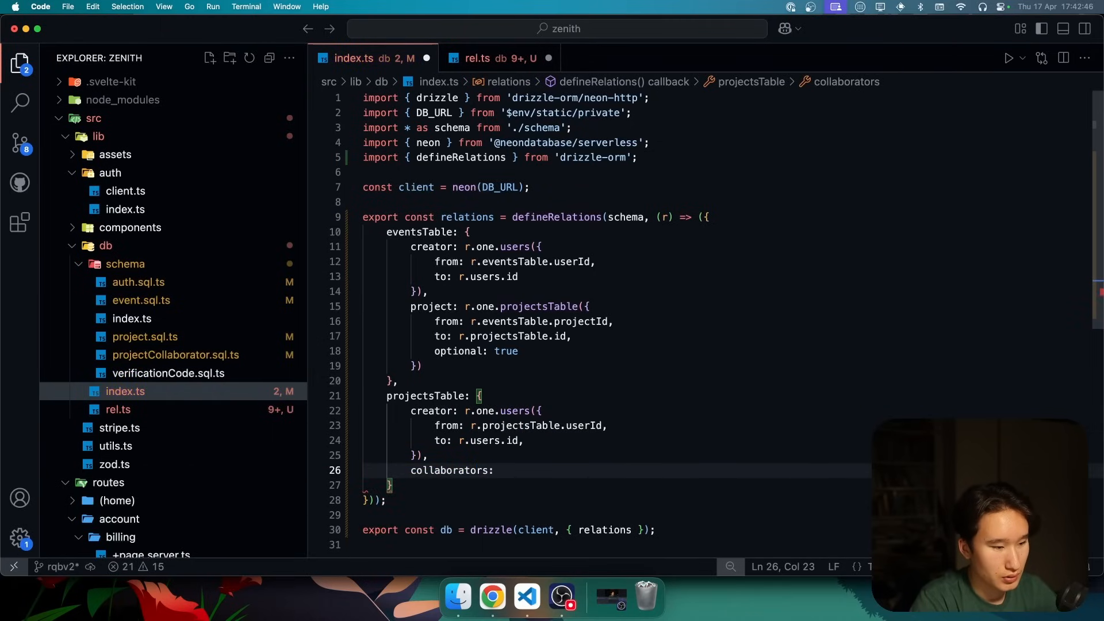
pyautogui.write('r')
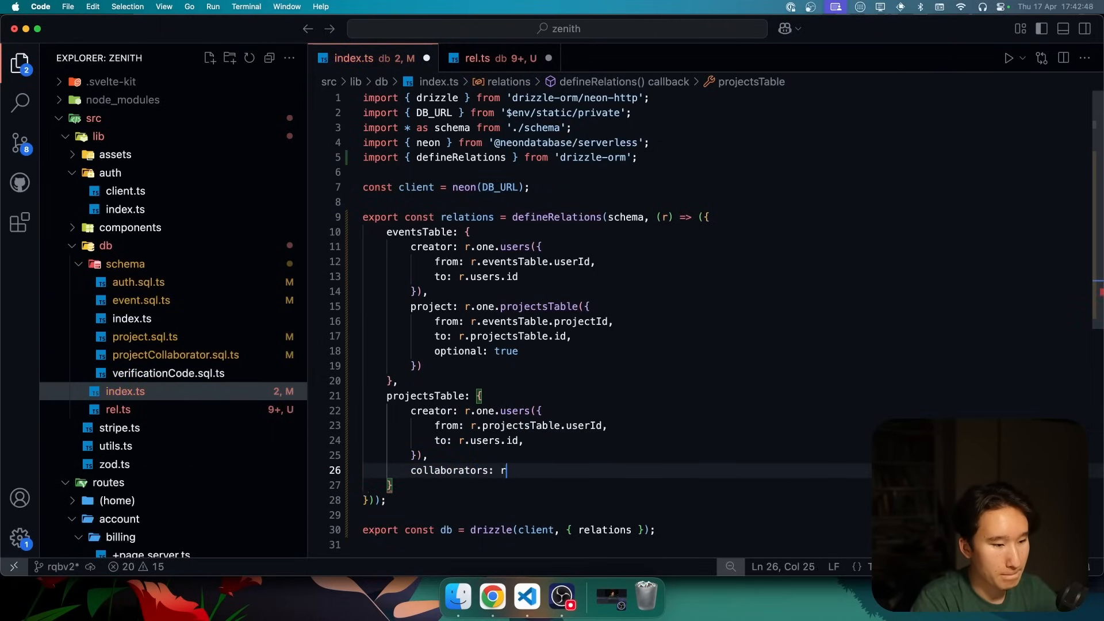
pyautogui.write('many.')
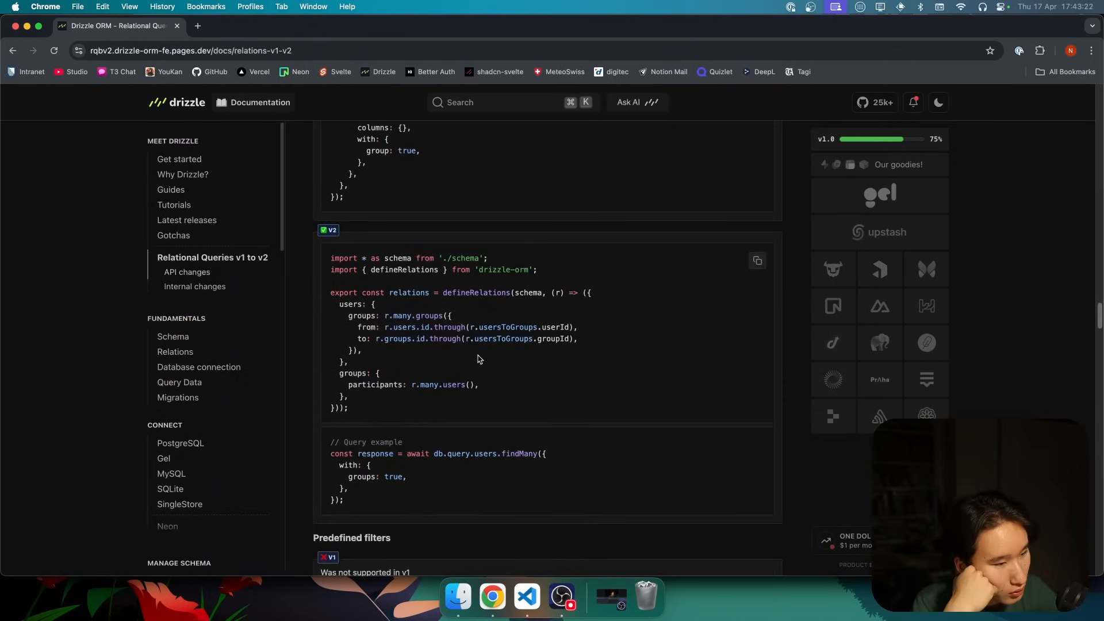
pyautogui.moveTo(527, 451)
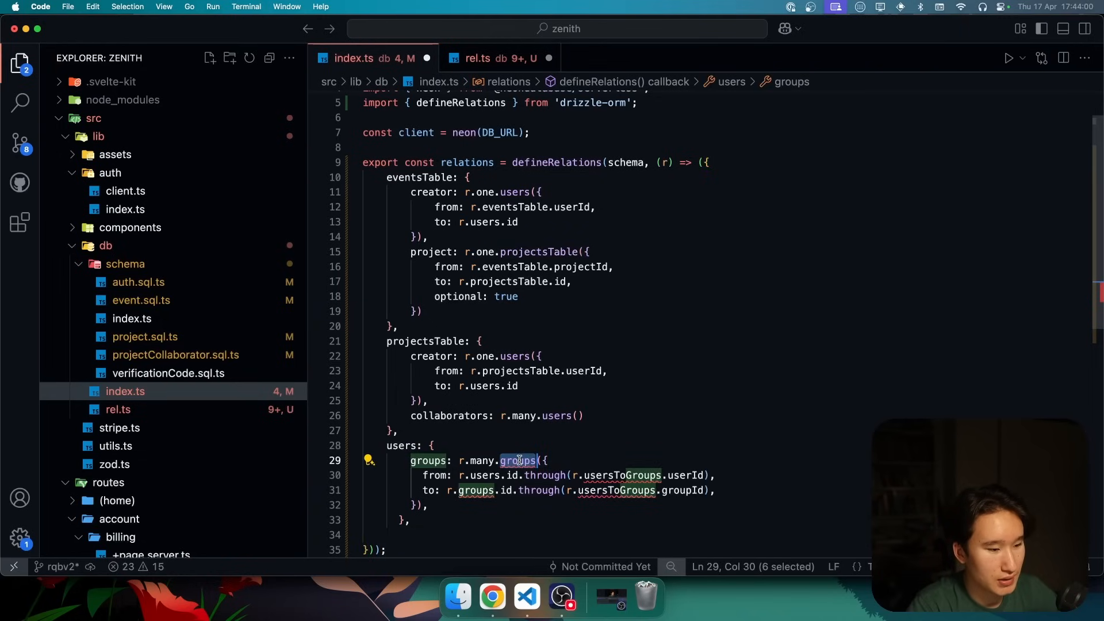
# Step: Define users' collabs relation as many projectsTable through projectCollaboratorsTable userId and projectId
pyautogui.write('projectCollaborato')
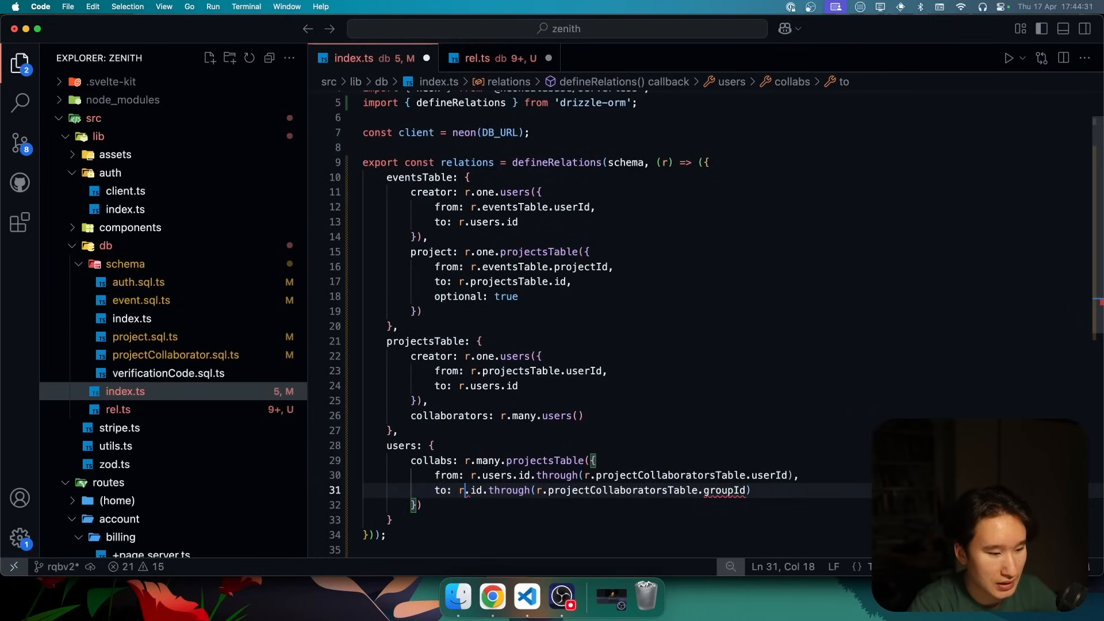
pyautogui.write('projectC')
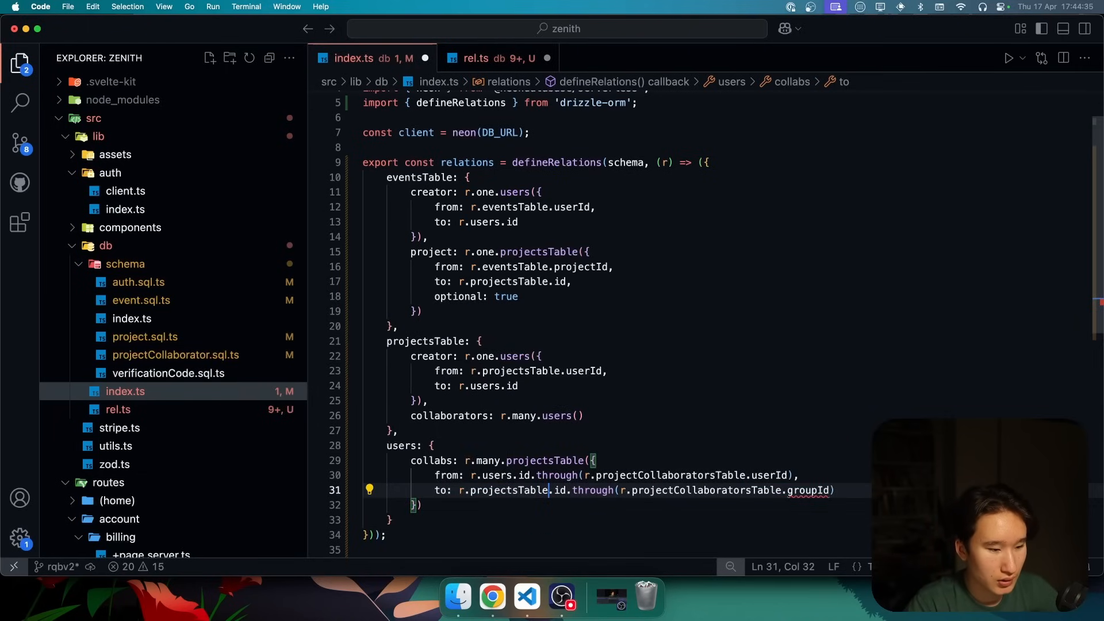
pyautogui.moveTo(809, 489)
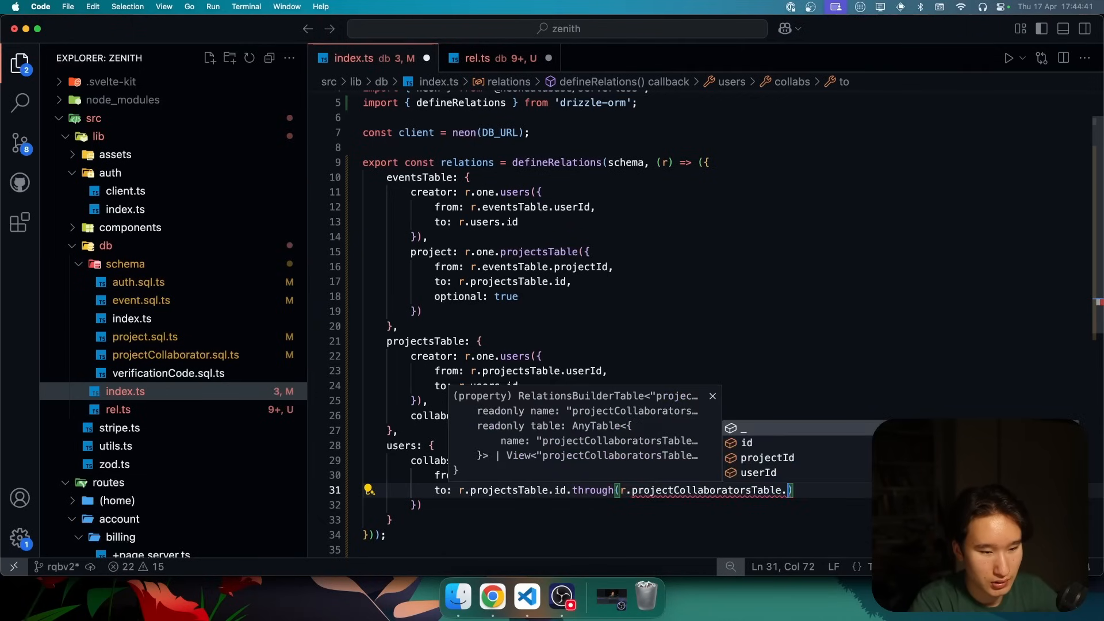
pyautogui.write('projectId')
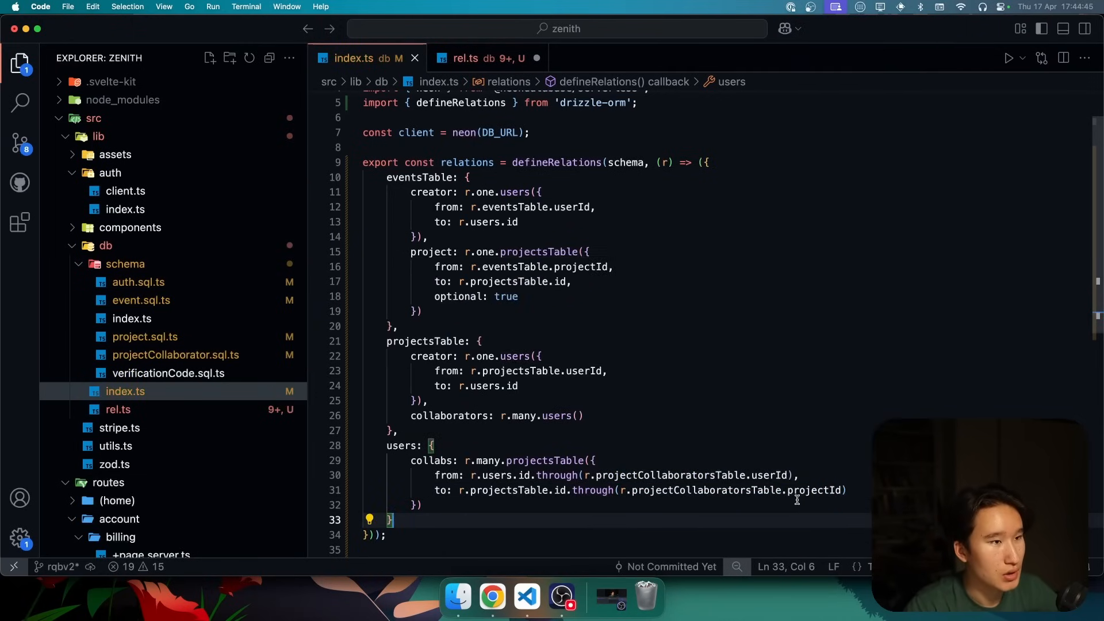
pyautogui.click(465, 57)
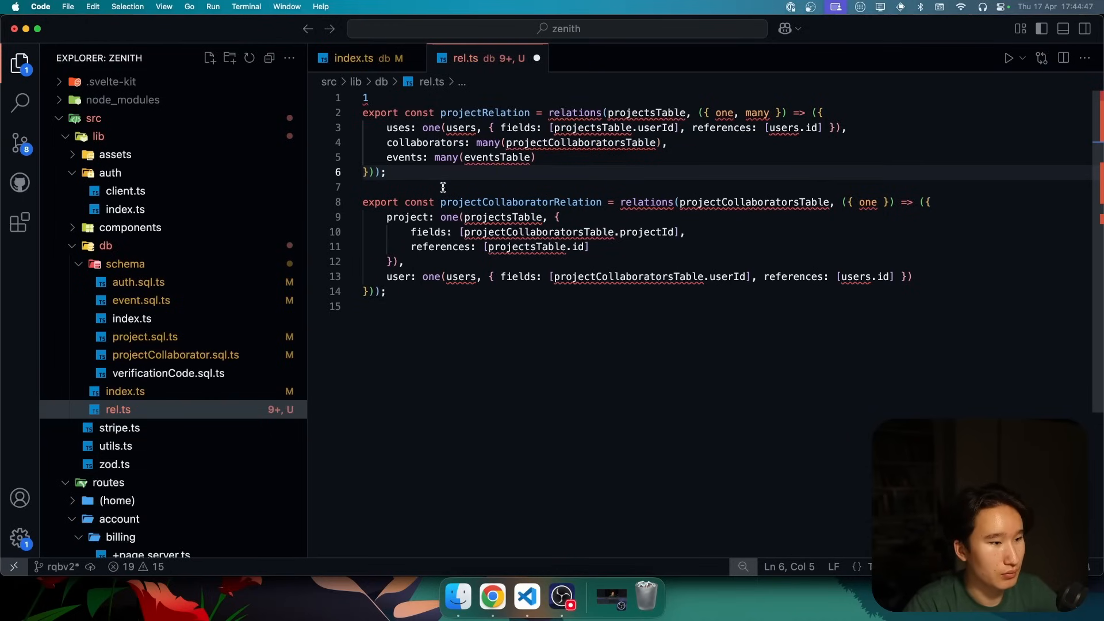
pyautogui.moveTo(428, 232)
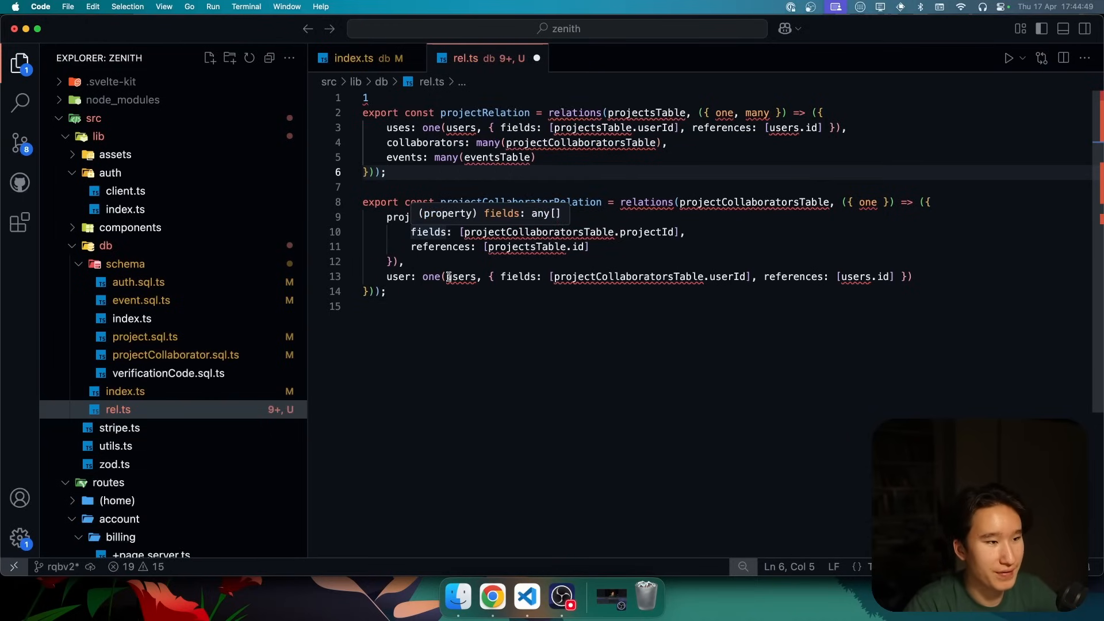
# Step: Close all open editors and show the project-wide db.query search results
pyautogui.press('cmd+a')
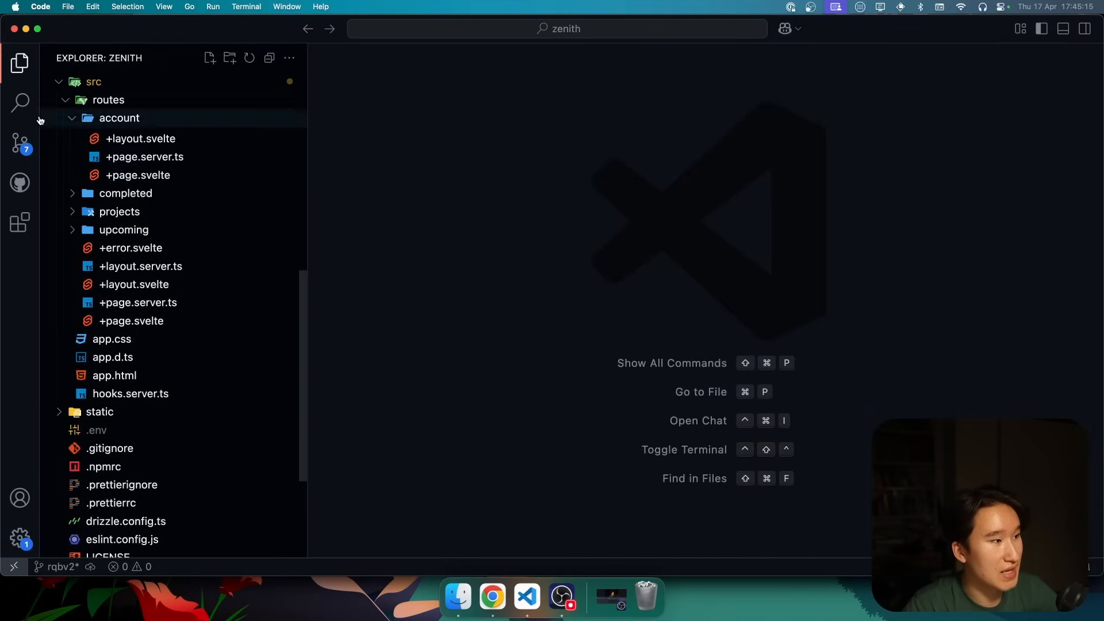
pyautogui.click(20, 103)
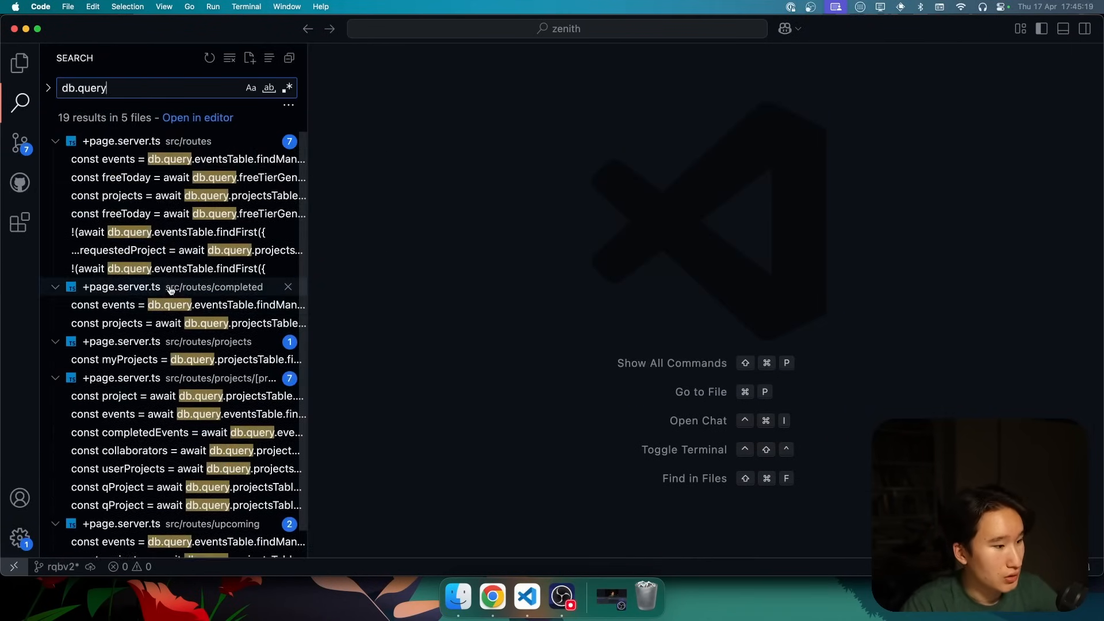
# Step: Replace the events query's asc(eventsTable.date) orderBy with { date: 'asc' }
pyautogui.click(186, 160)
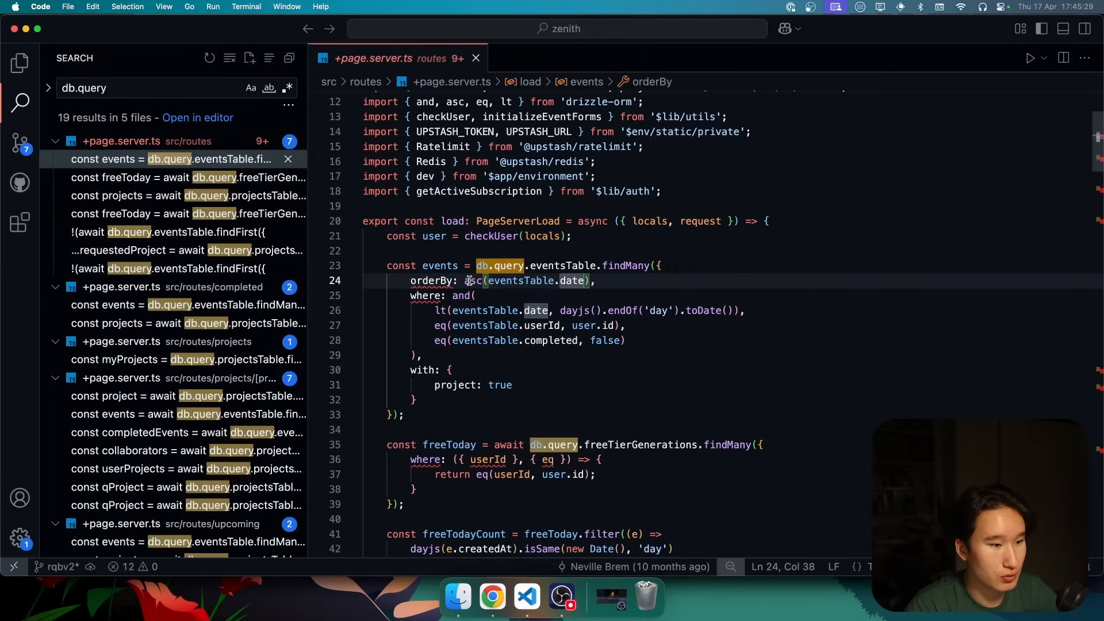
pyautogui.press('Backspace')
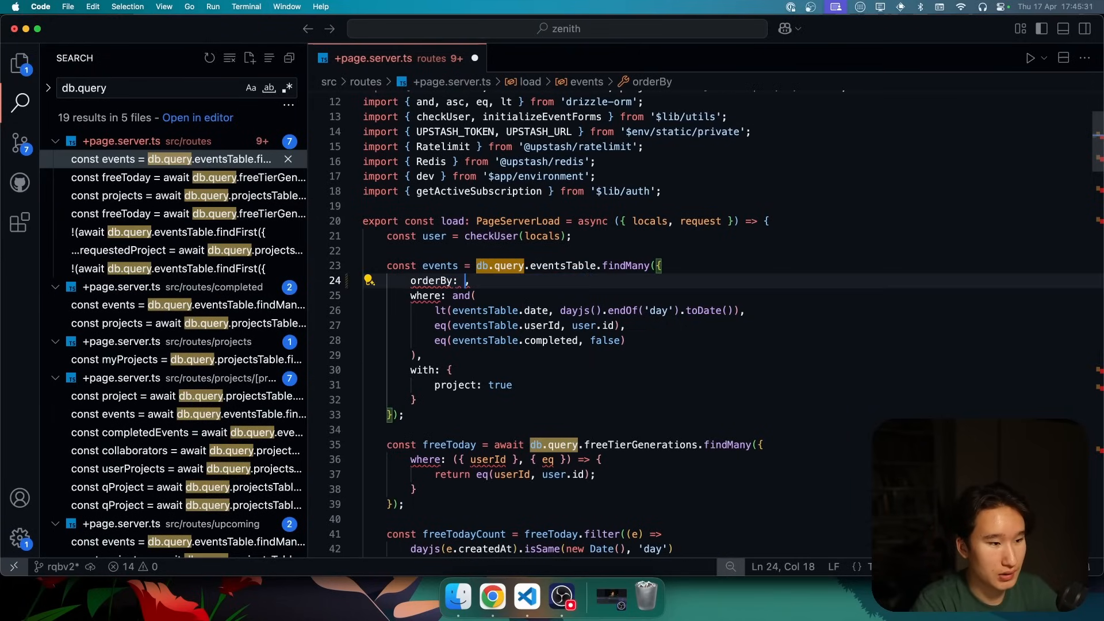
pyautogui.write('{a')
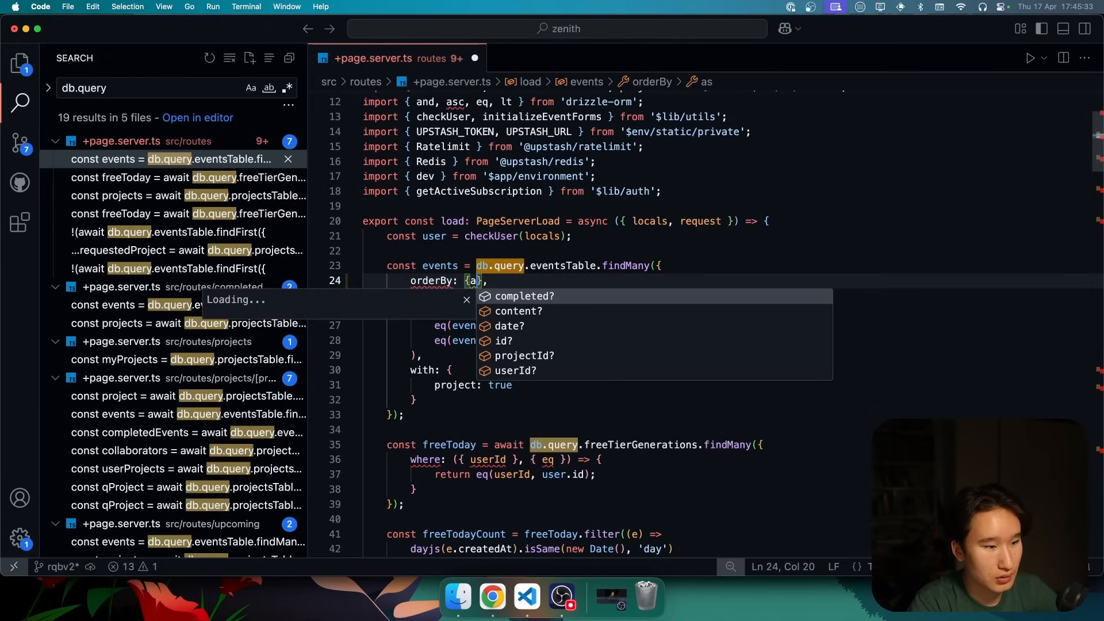
pyautogui.write('date:')
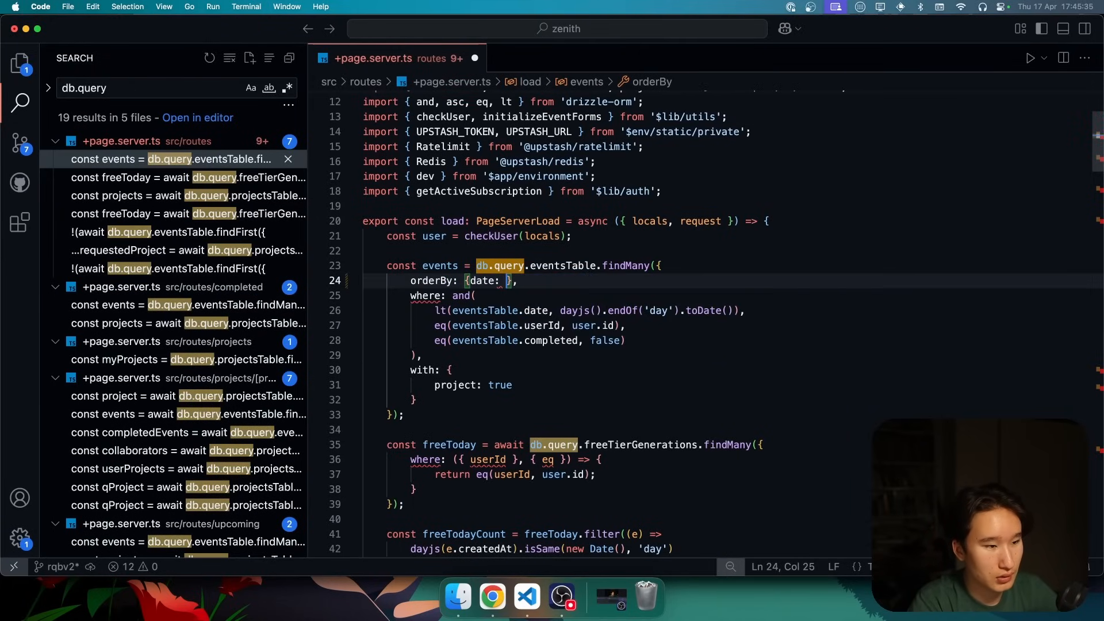
pyautogui.write('"')
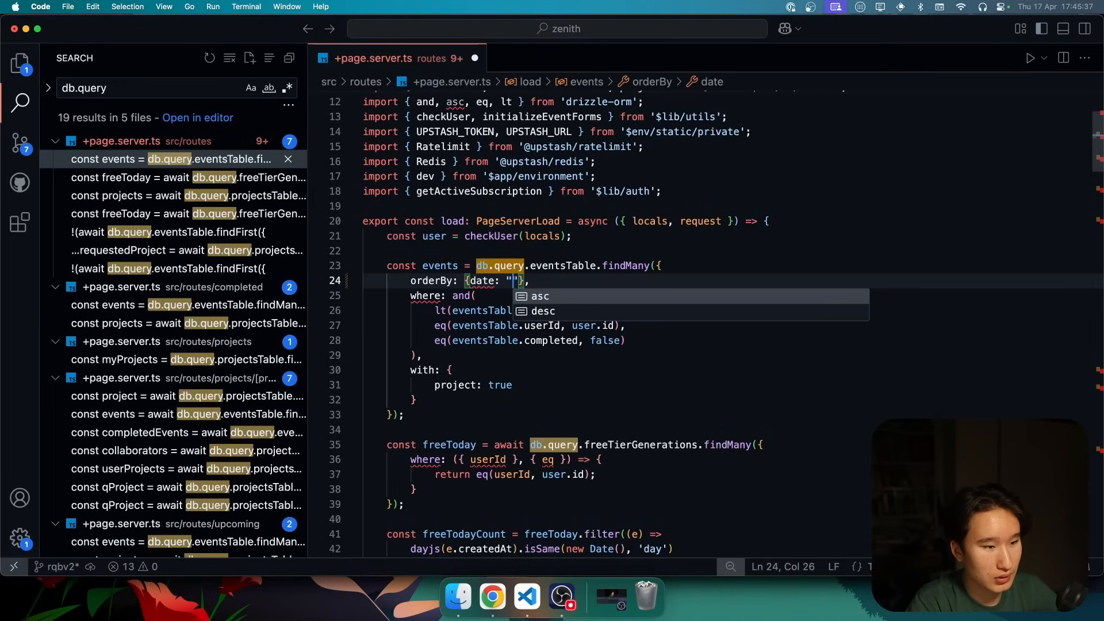
pyautogui.write('asc')
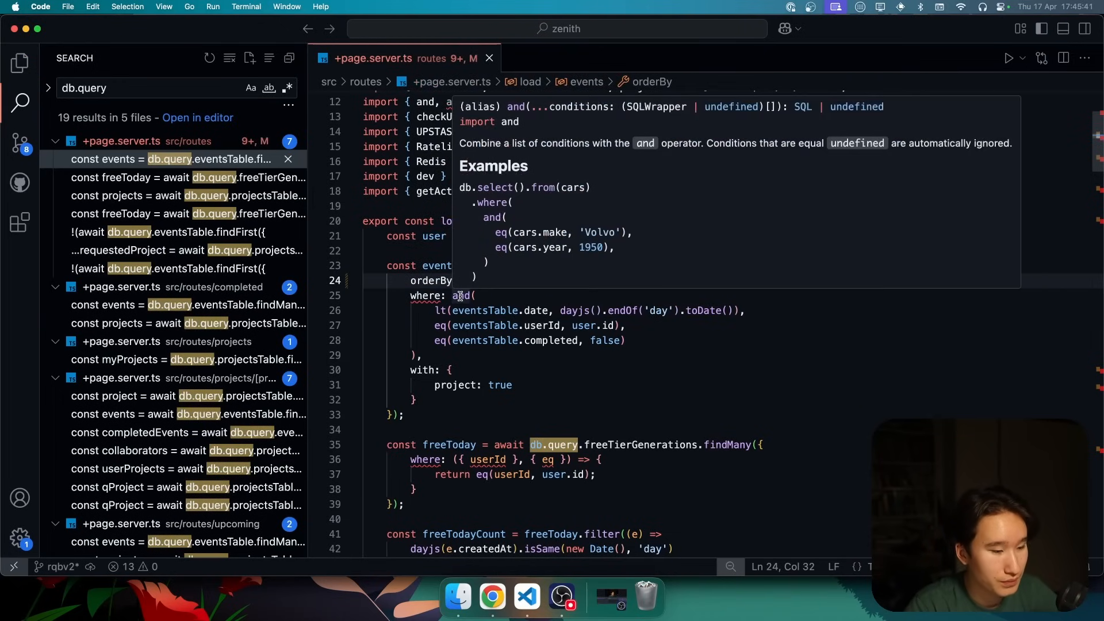
pyautogui.moveTo(411, 310); pyautogui.dragTo(421, 370)
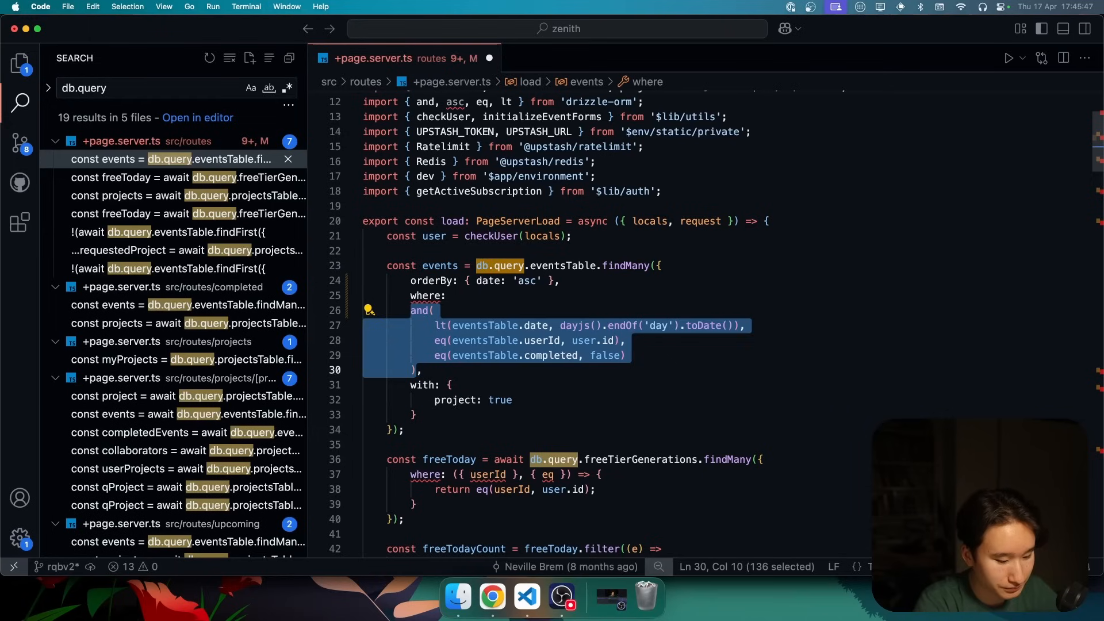
# Step: Comment out the old and(...) where and add date: { lt: dayjs().endOf('day') }
pyautogui.press('cmd+/')
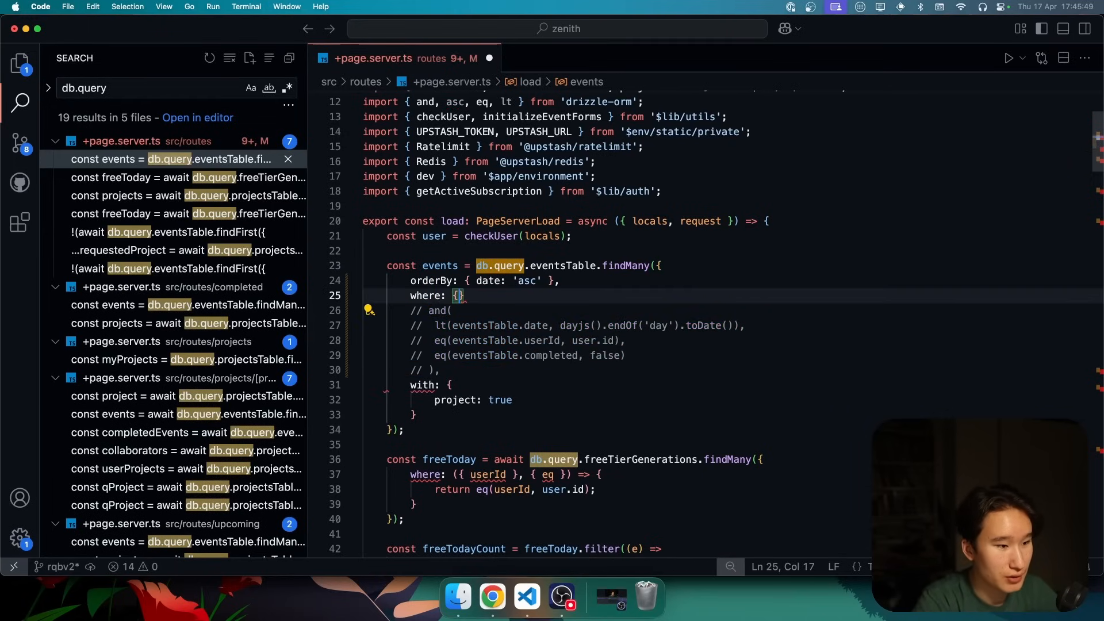
pyautogui.write(',')
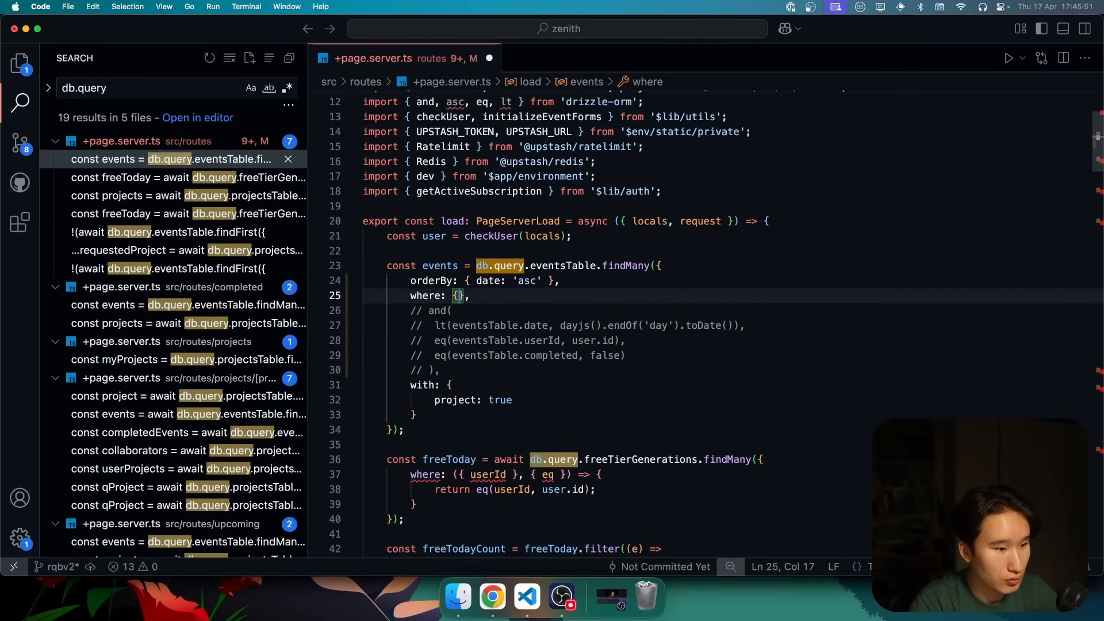
pyautogui.write('lt')
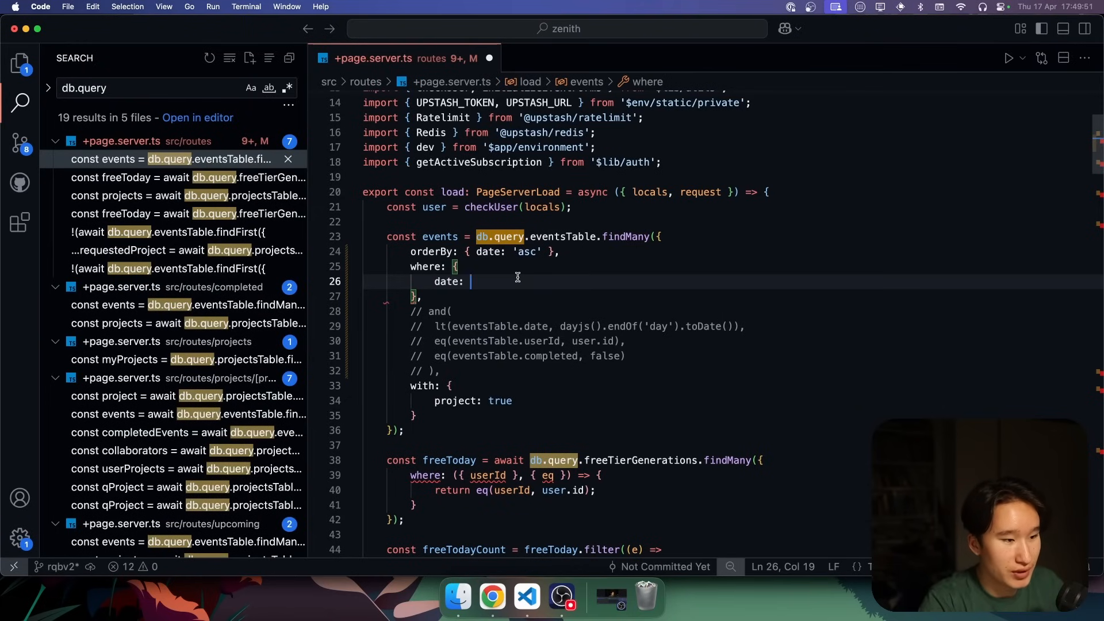
pyautogui.write('{')
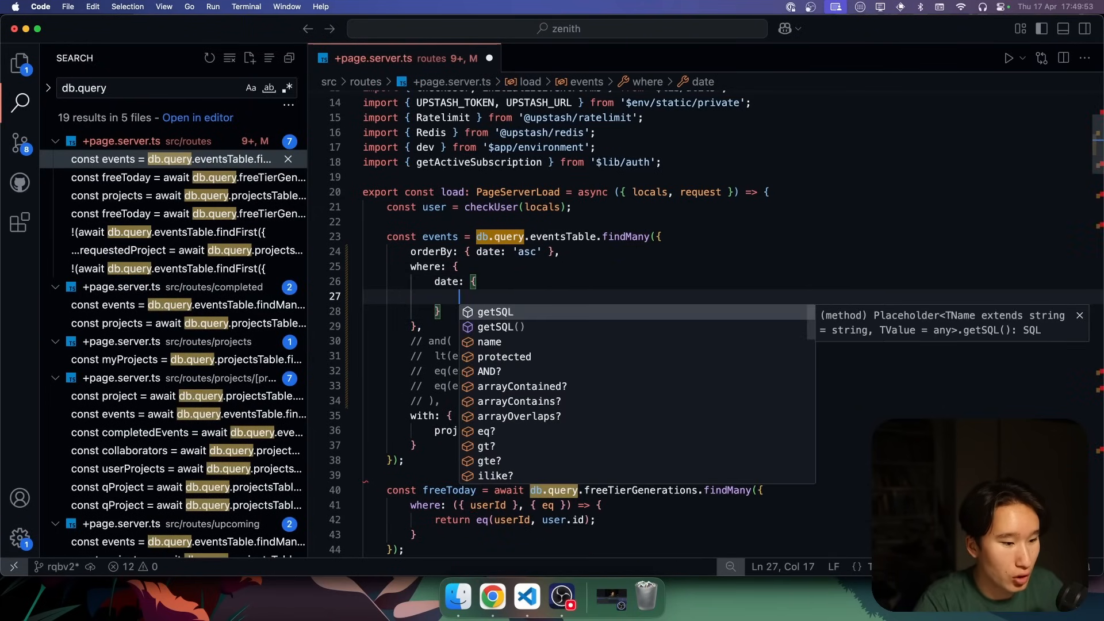
pyautogui.write('lt')
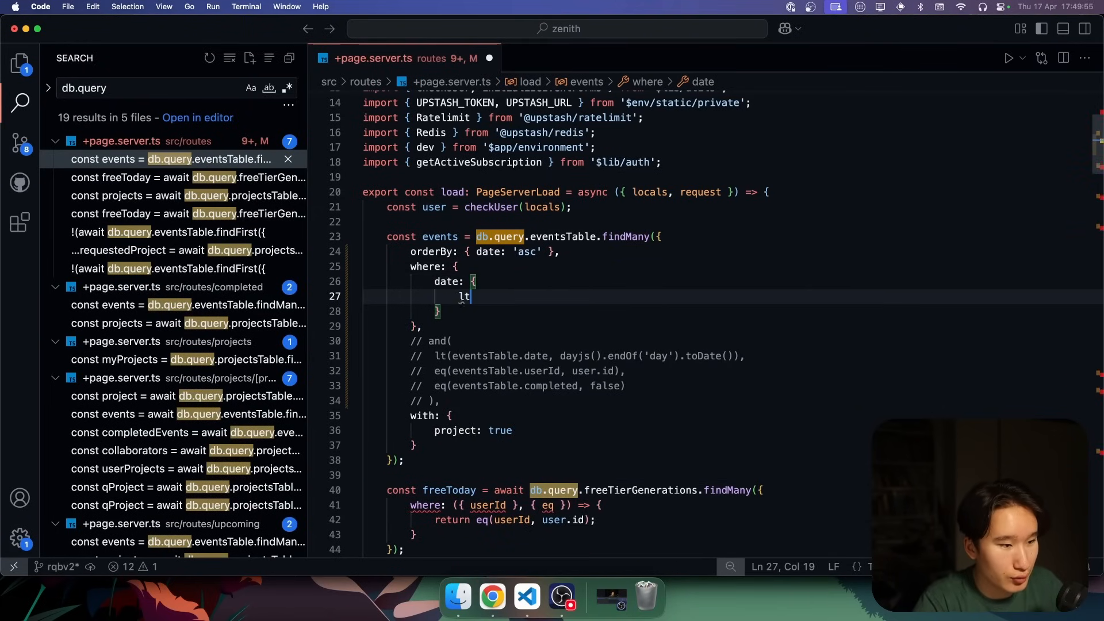
pyautogui.write(':')
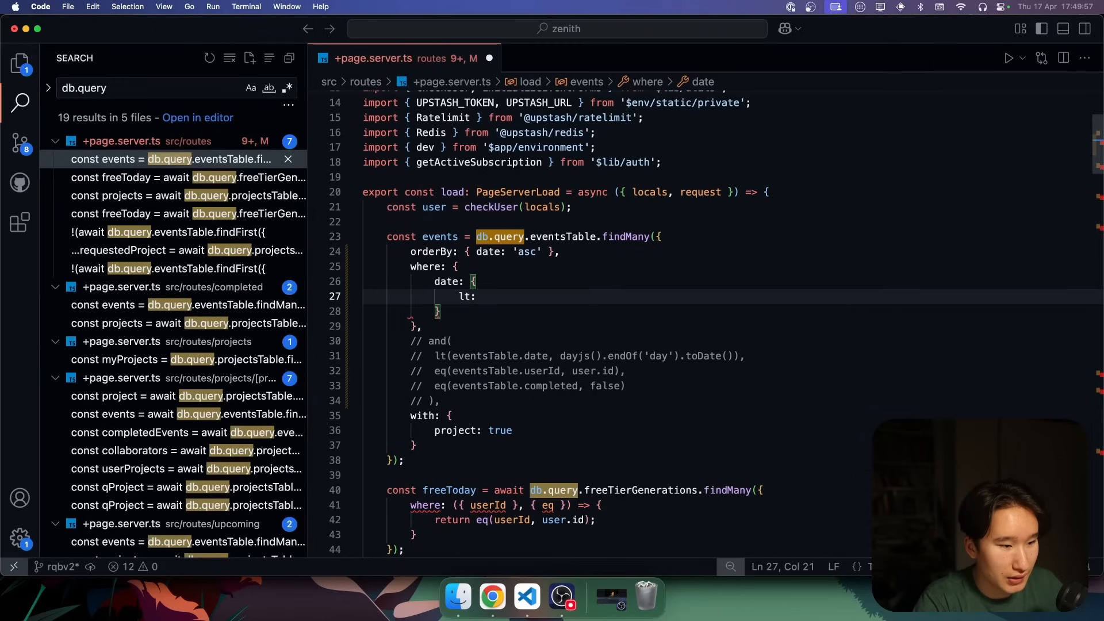
pyautogui.write('dayjs().endof')
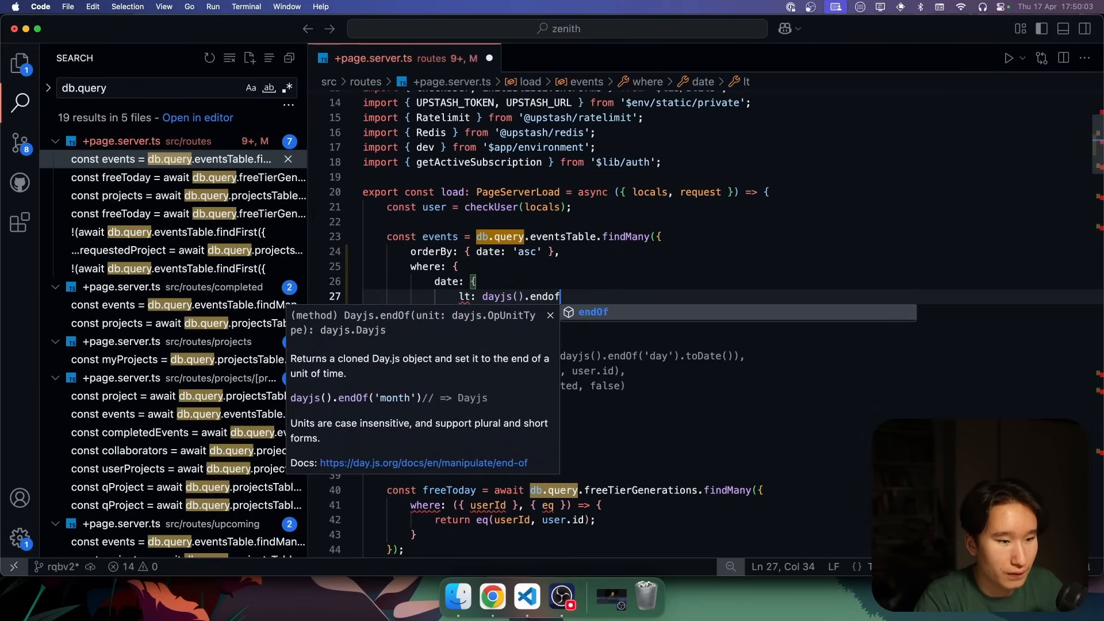
pyautogui.write('("d"')
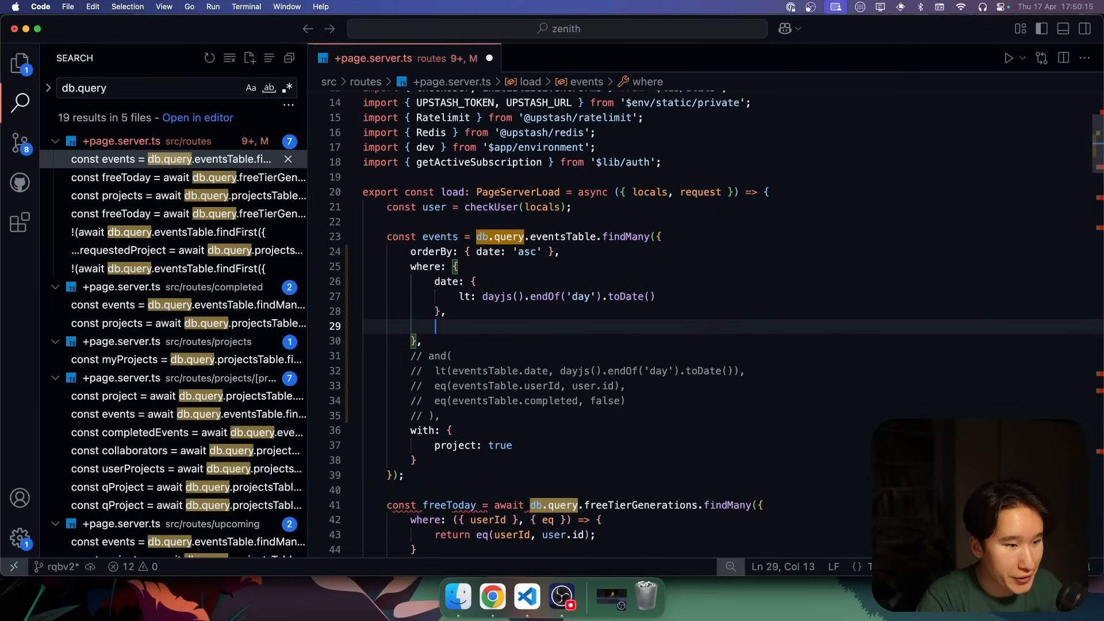
# Step: Add userId: user.id and completed: false to the events where object
pyautogui.write('user')
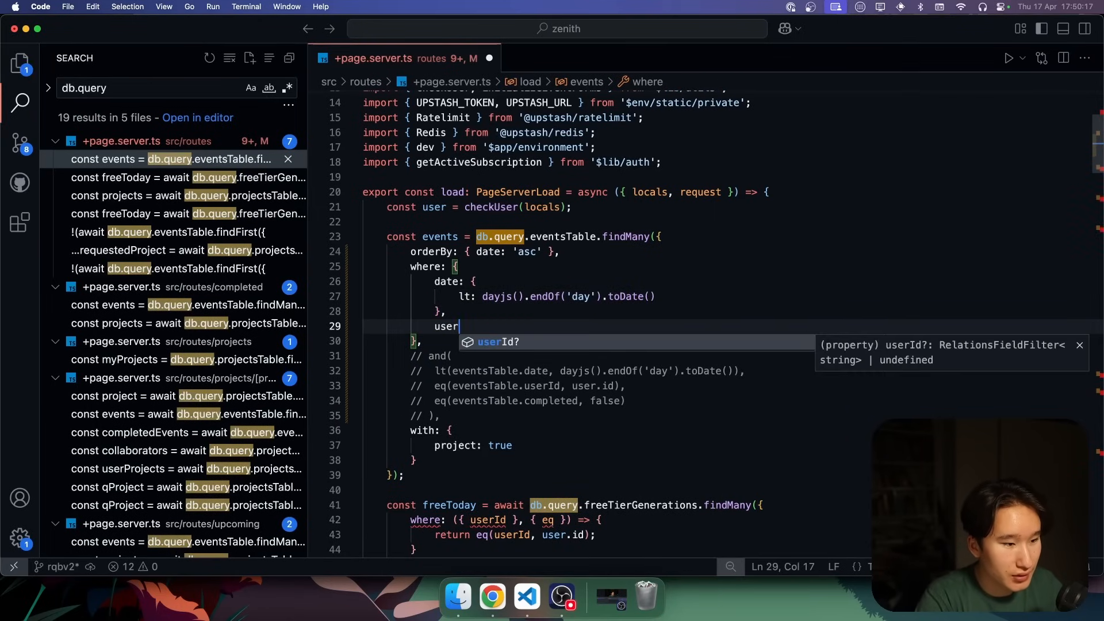
pyautogui.write('Id: user.')
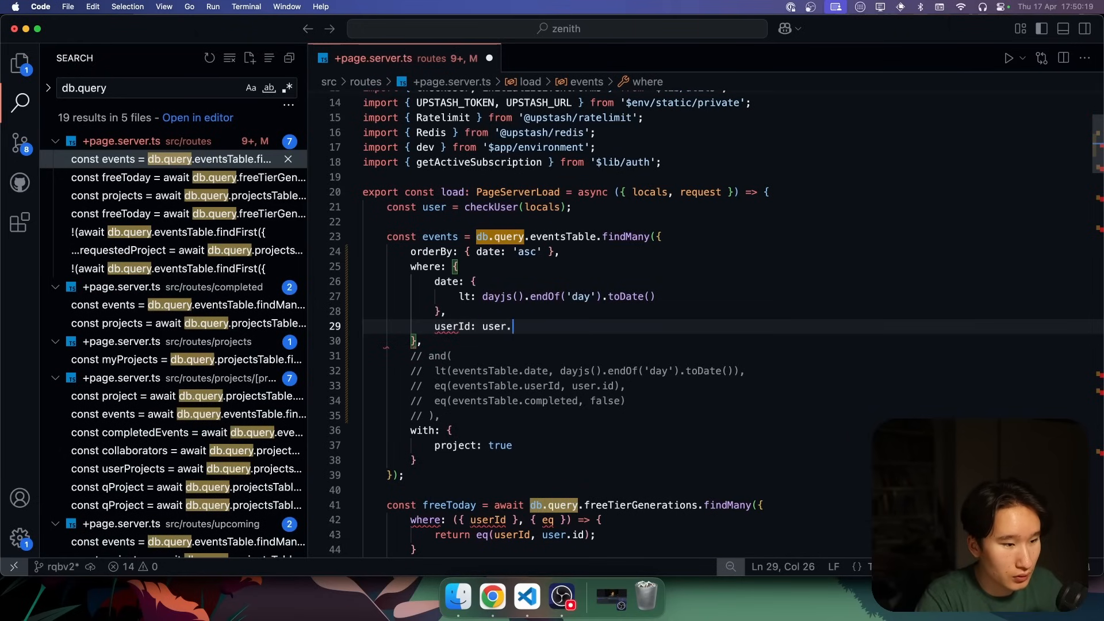
pyautogui.write('id')
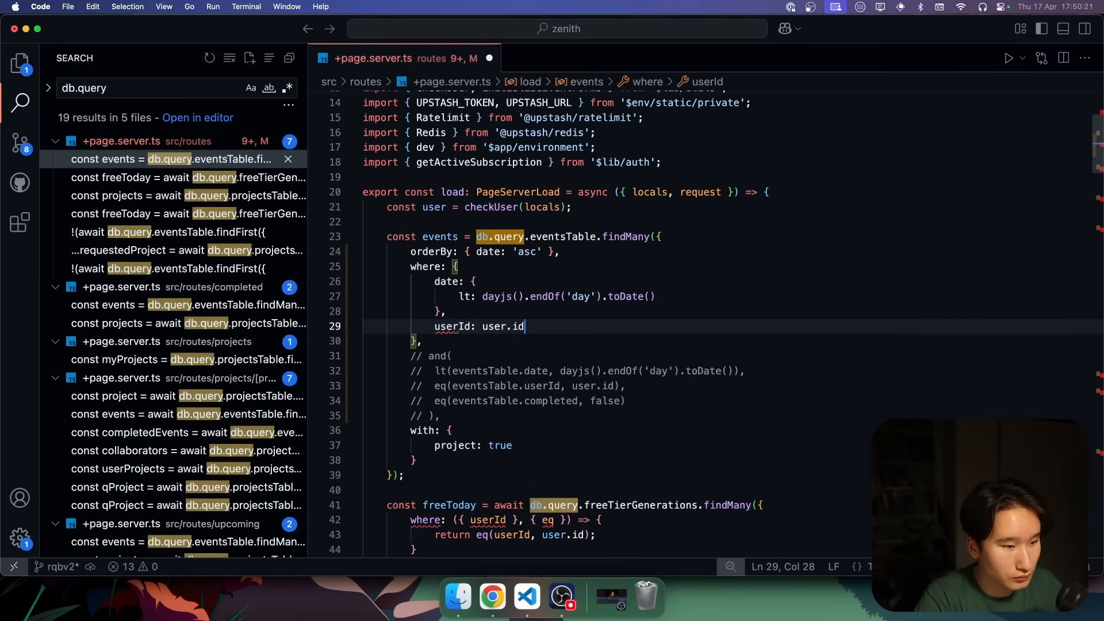
pyautogui.write(',')
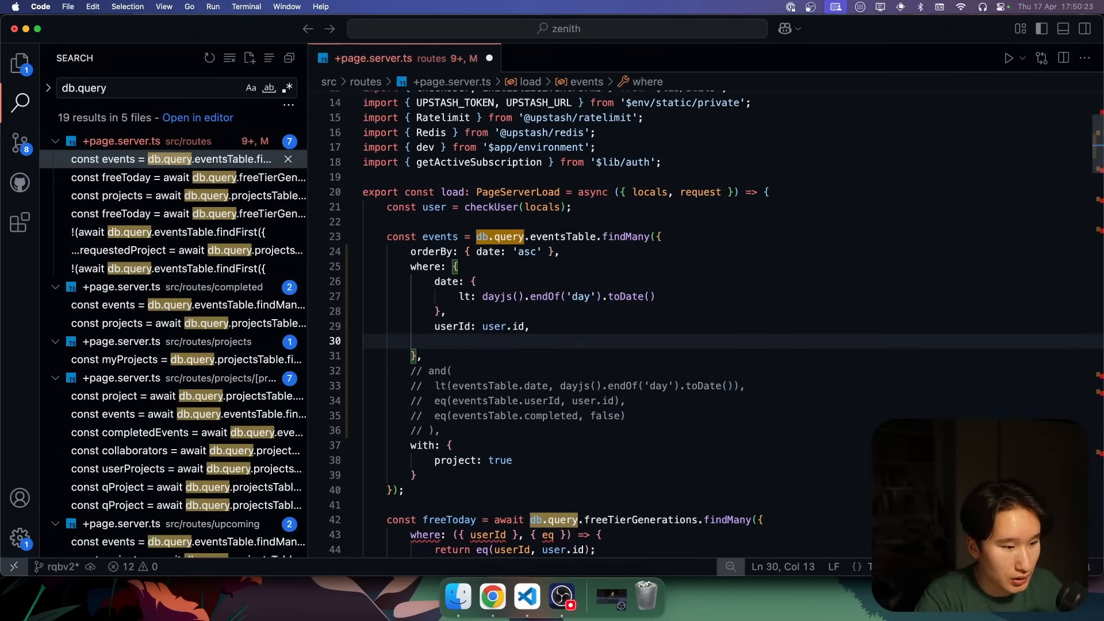
pyautogui.write('co')
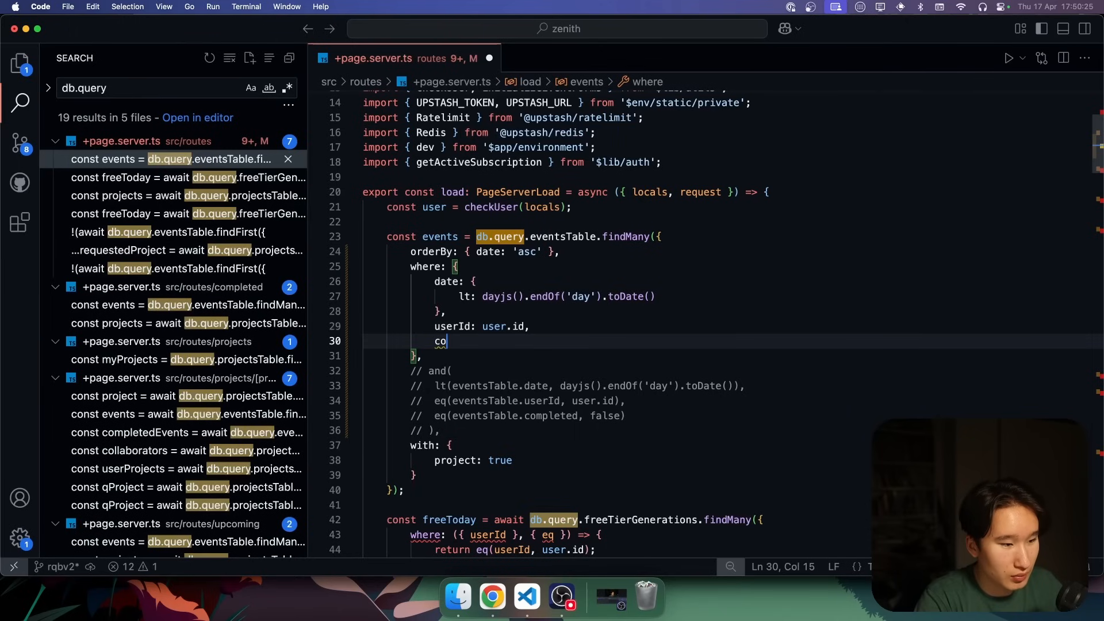
pyautogui.write('mpleted: false')
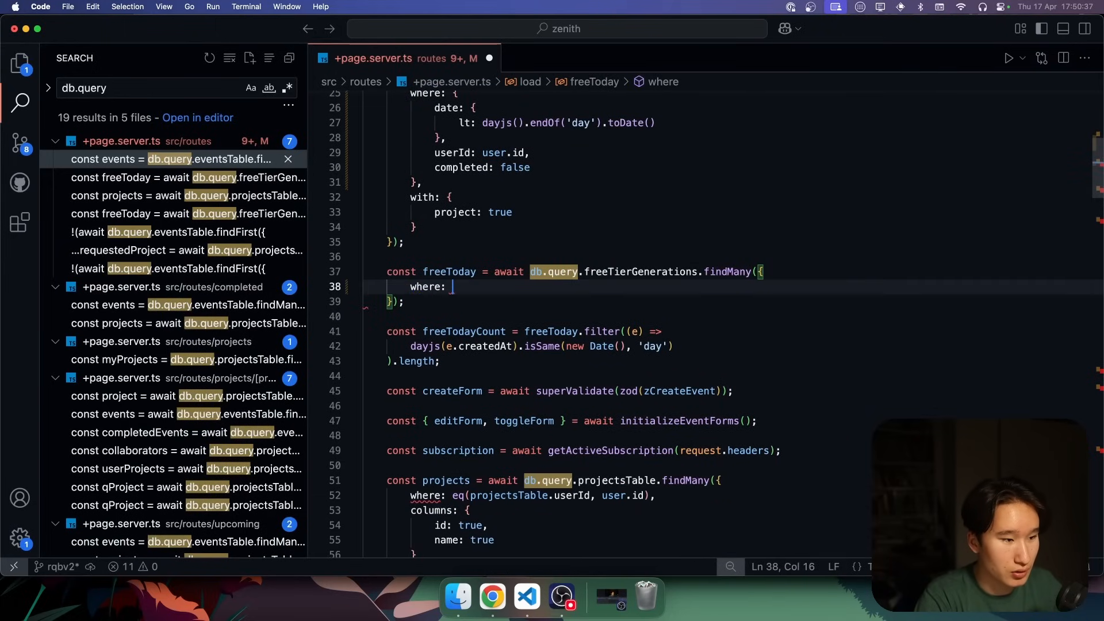
# Step: Replace eq(projectsTable.userId, user.id) with where: { userId: user.id } in projects findMany
pyautogui.write('us')
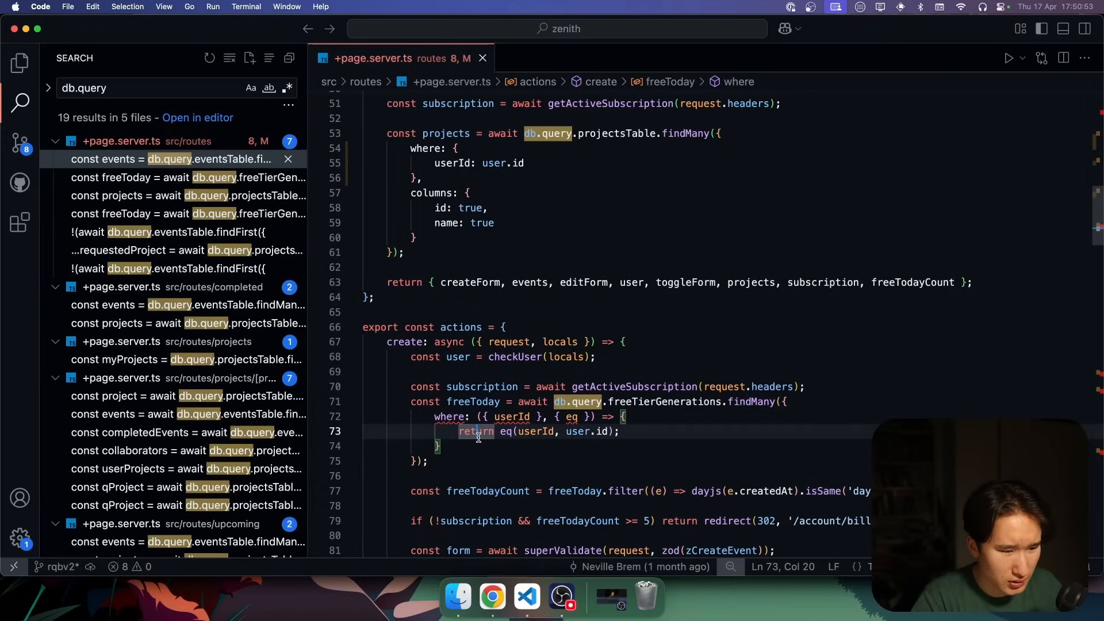
pyautogui.scroll(-3)
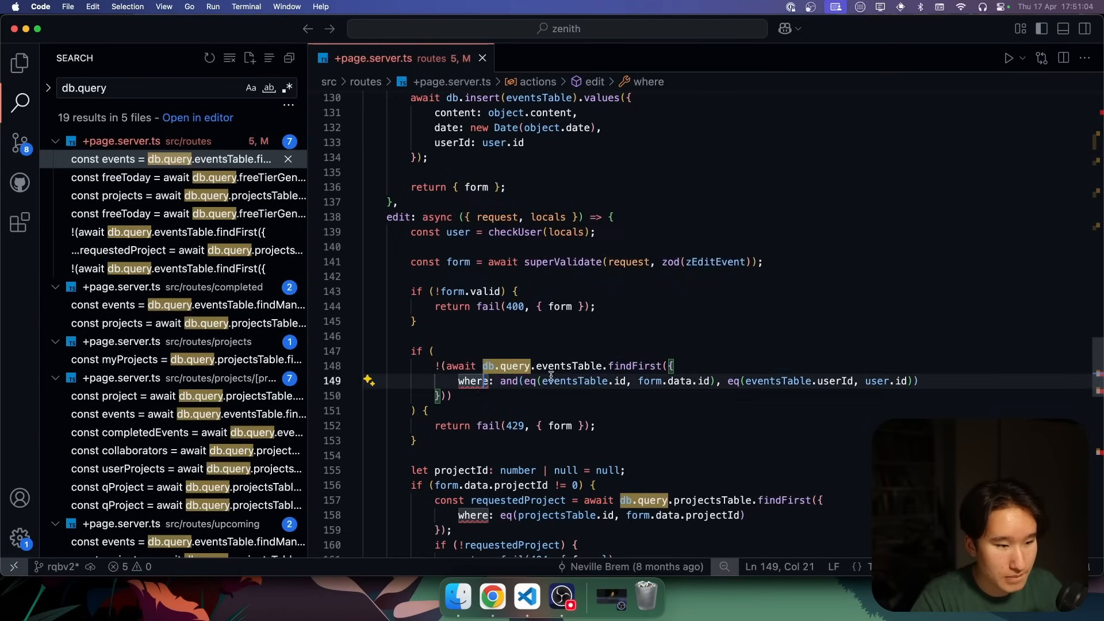
# Step: Replace the edit action's and(eq(...)) where with { id: form.data.id, userId: user.id }
pyautogui.press('Cmd+/')
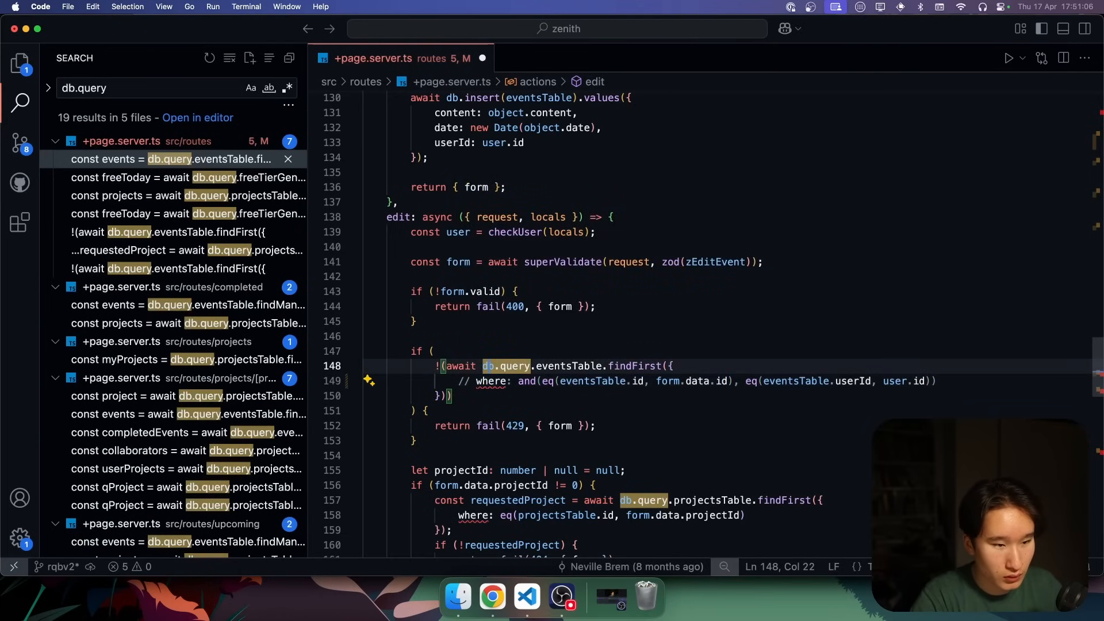
pyautogui.write('where: {')
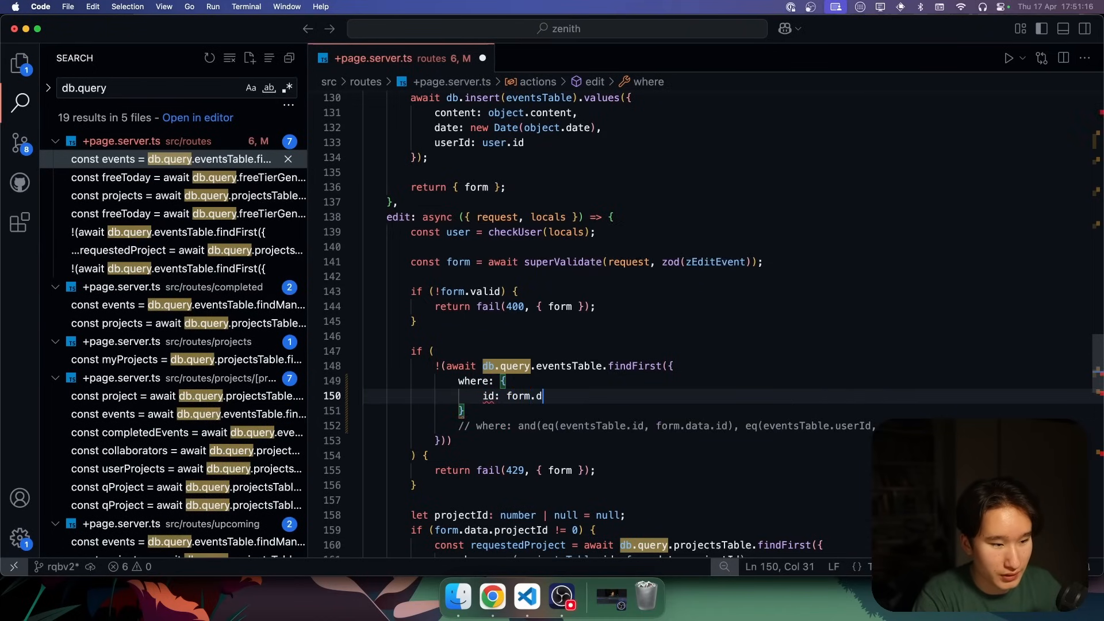
pyautogui.write('ata.id,')
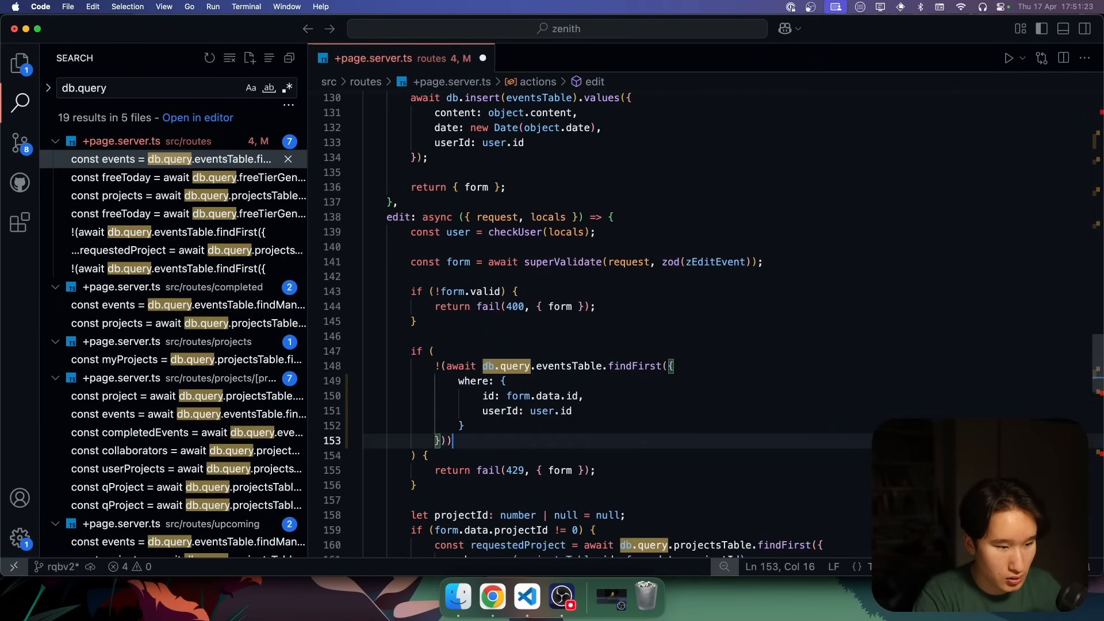
pyautogui.scroll(-3)
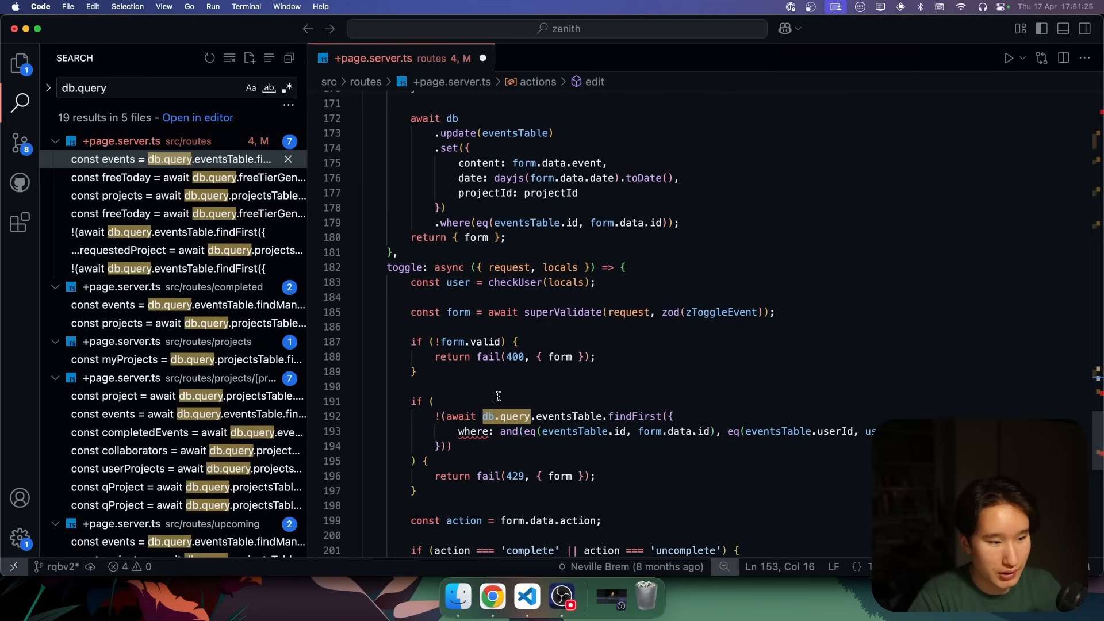
pyautogui.scroll(-3)
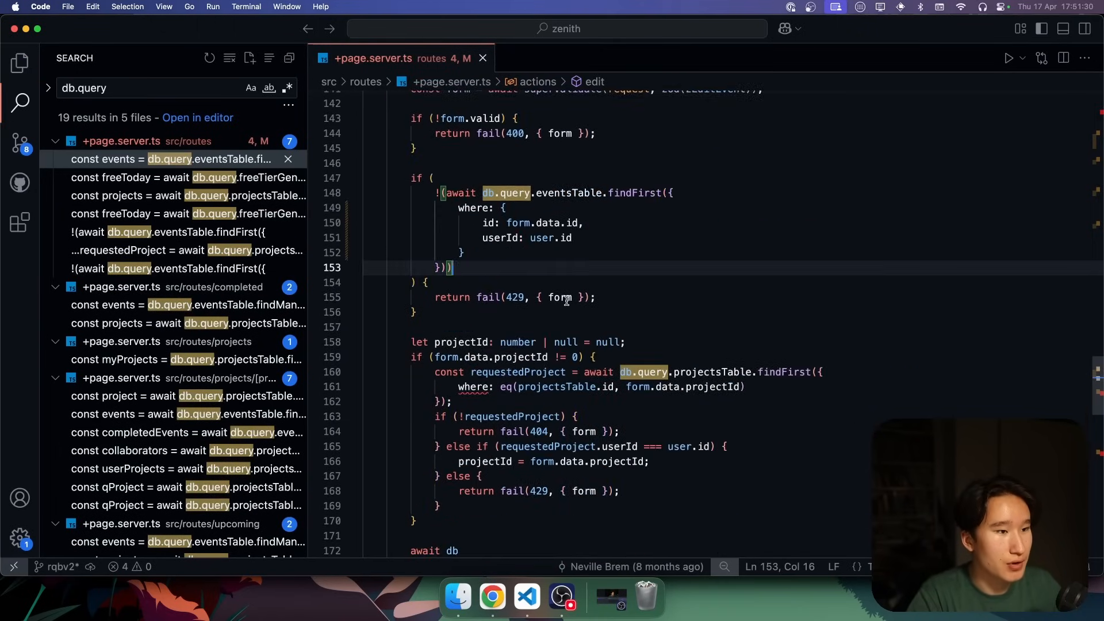
pyautogui.scroll(-3)
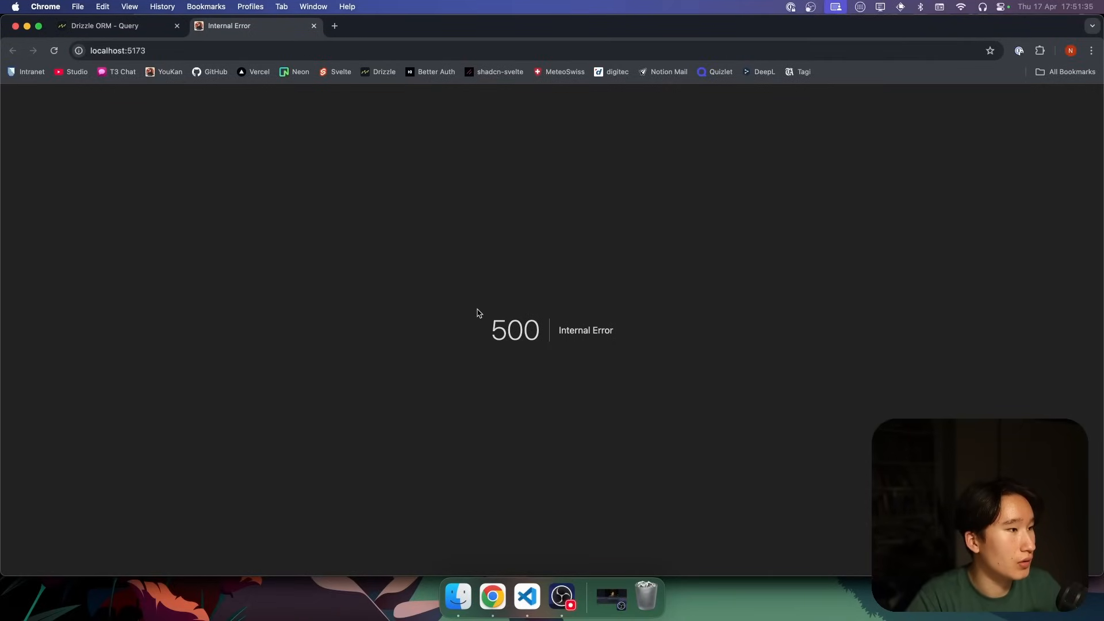
# Step: Reload localhost:5173 in Chrome, which returns a 500 Internal Error
pyautogui.click(526, 596)
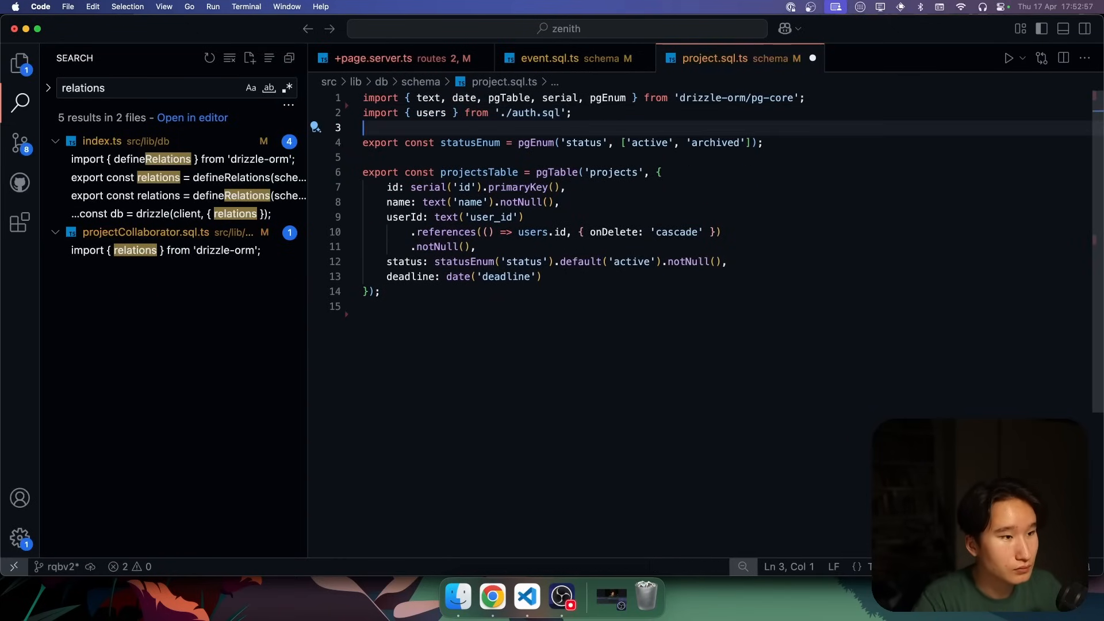
# Step: Open project.sql.ts from the workspace 'relations' search results
pyautogui.click(165, 250)
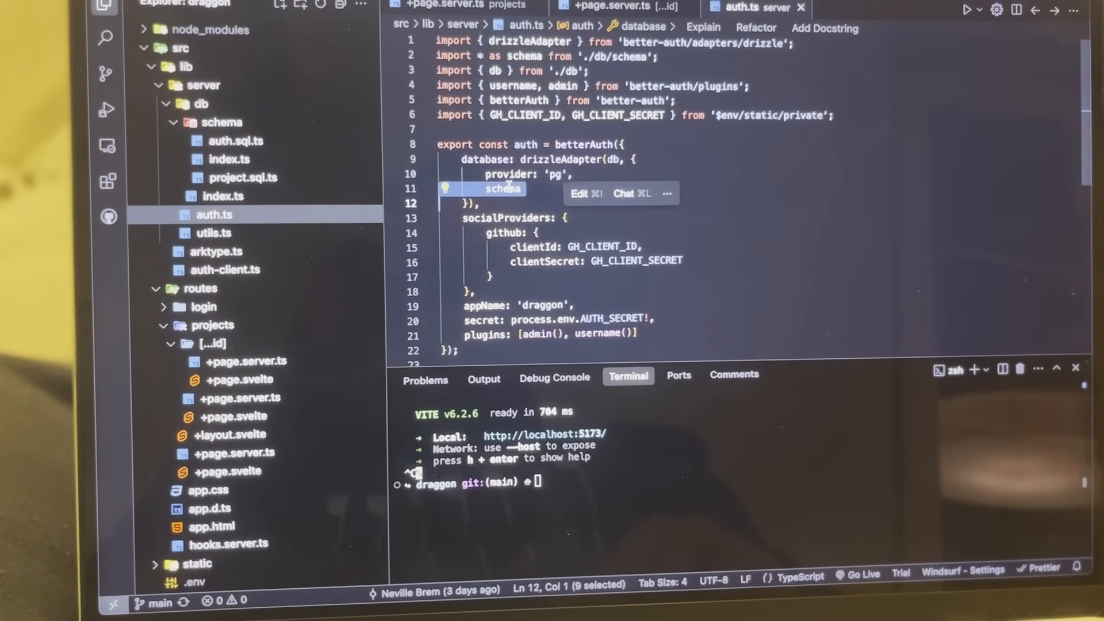
pyautogui.click(597, 157)
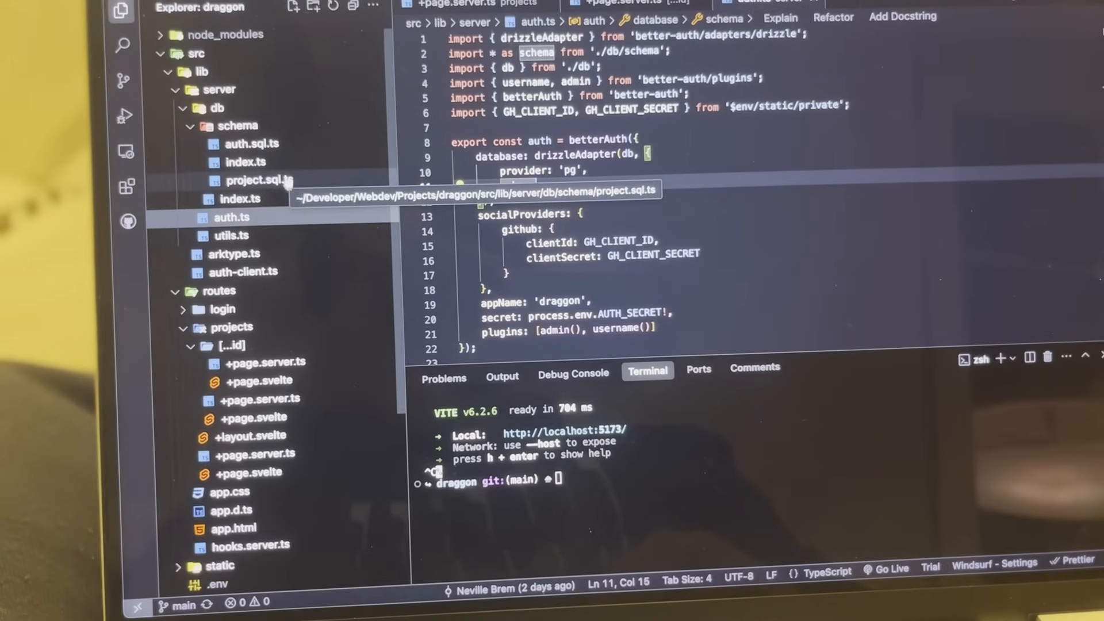
pyautogui.click(238, 198)
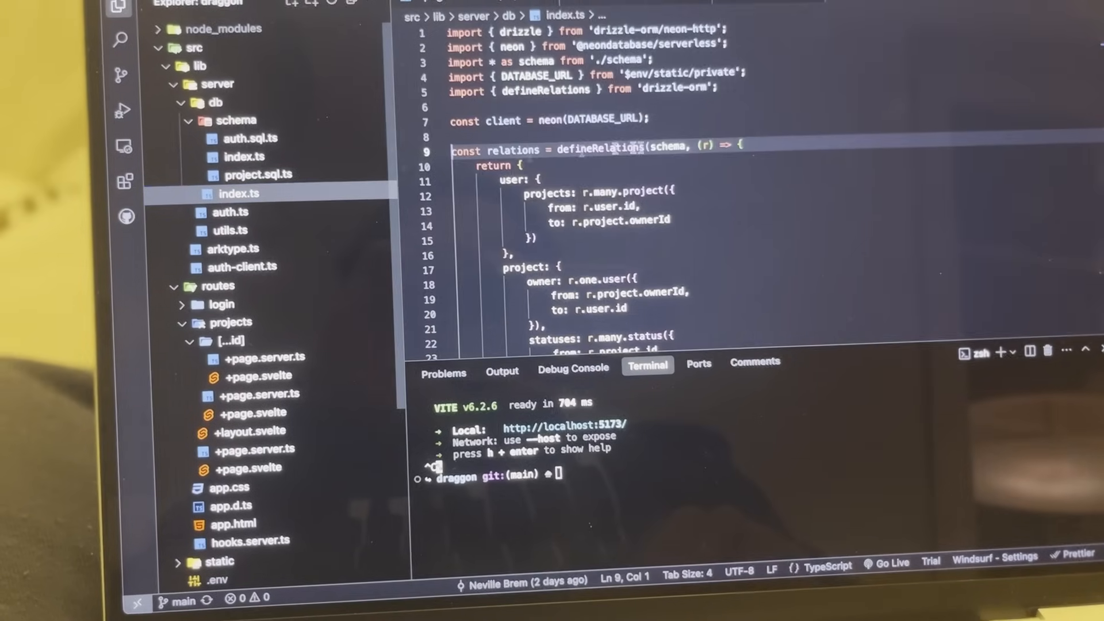
pyautogui.scroll(-3)
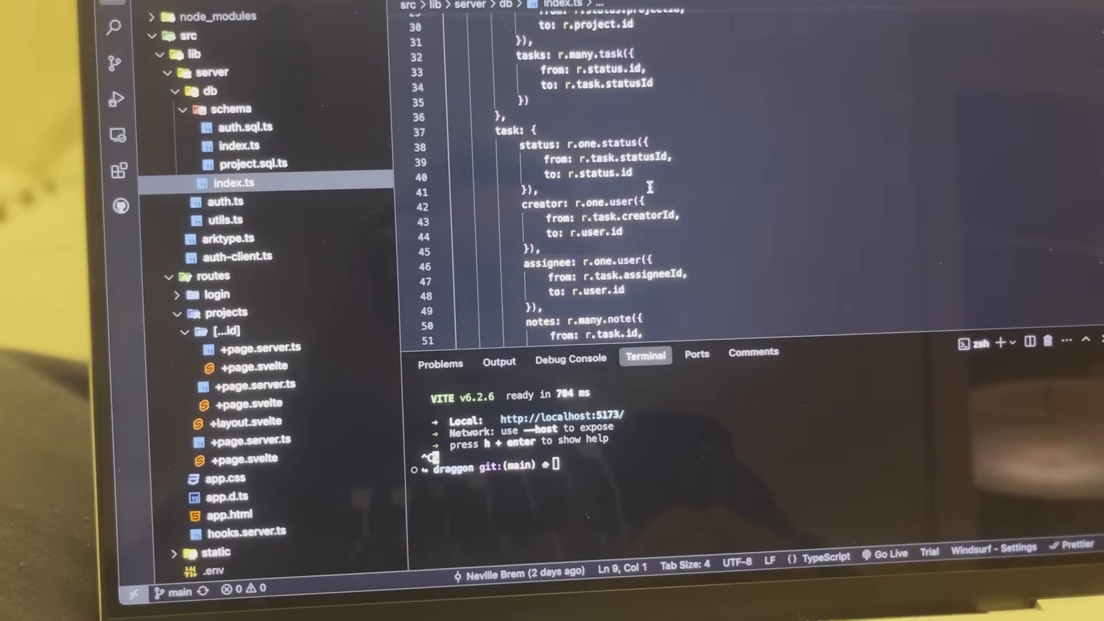
pyautogui.scroll(-3)
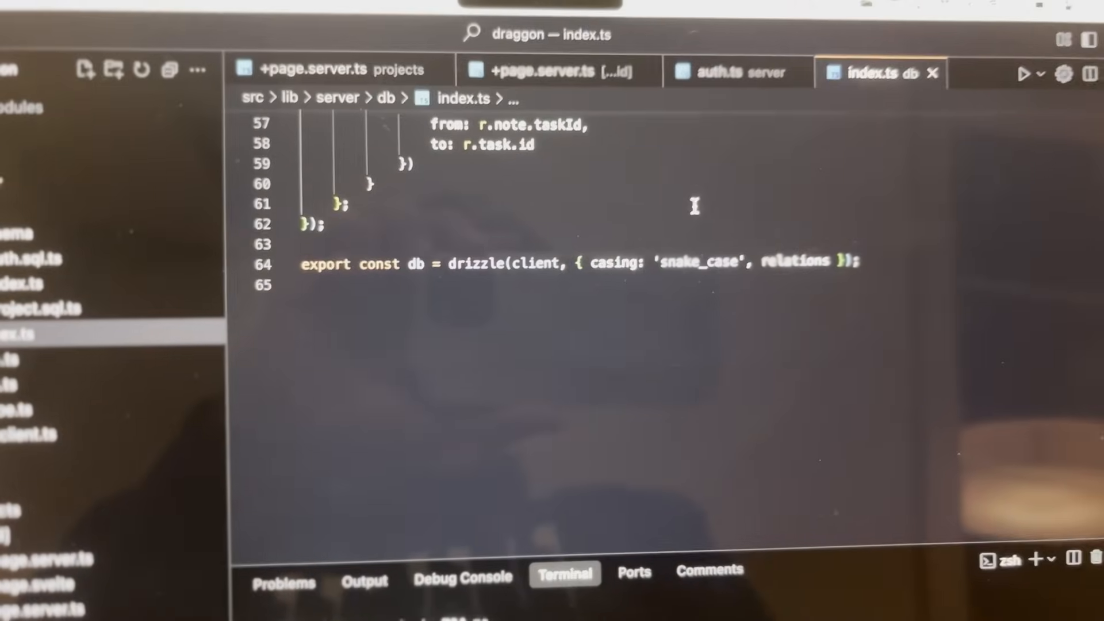
pyautogui.doubleClick(794, 261)
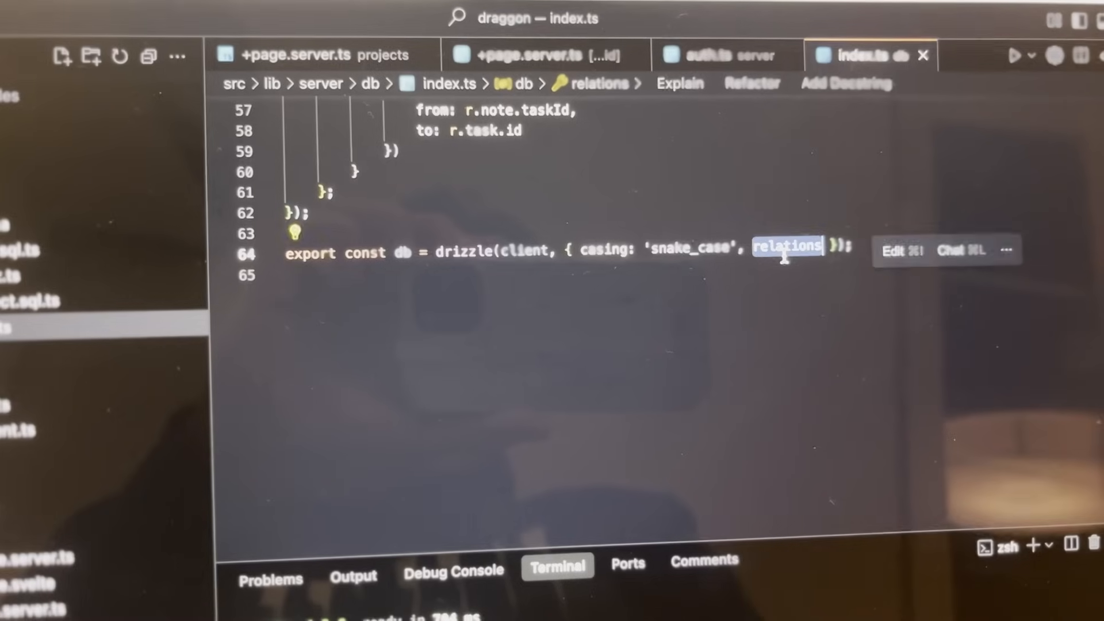
pyautogui.click(710, 55)
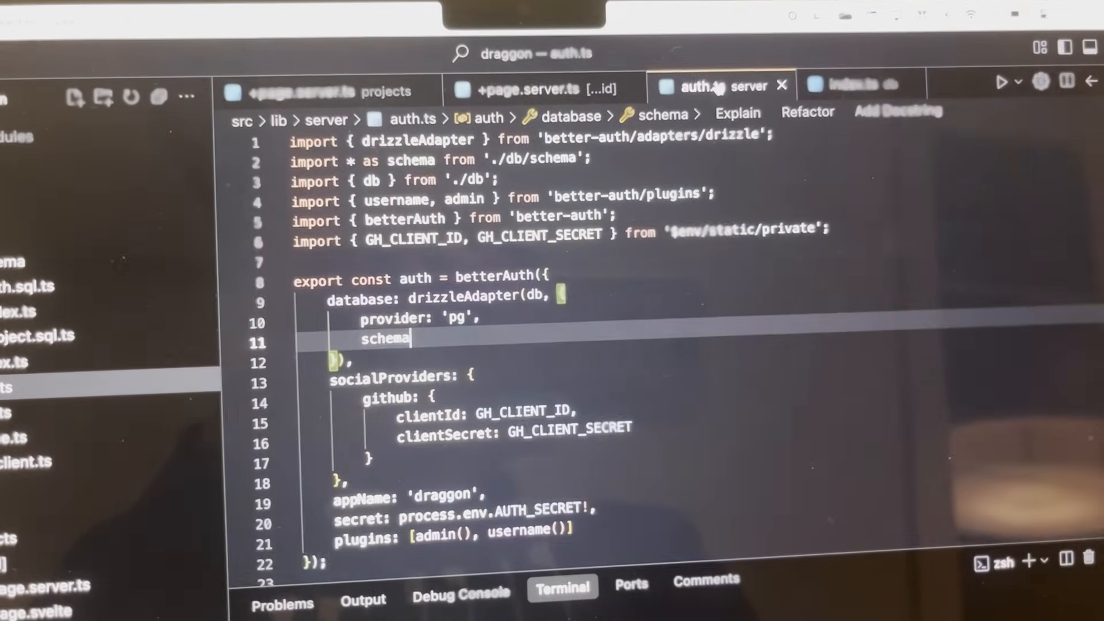